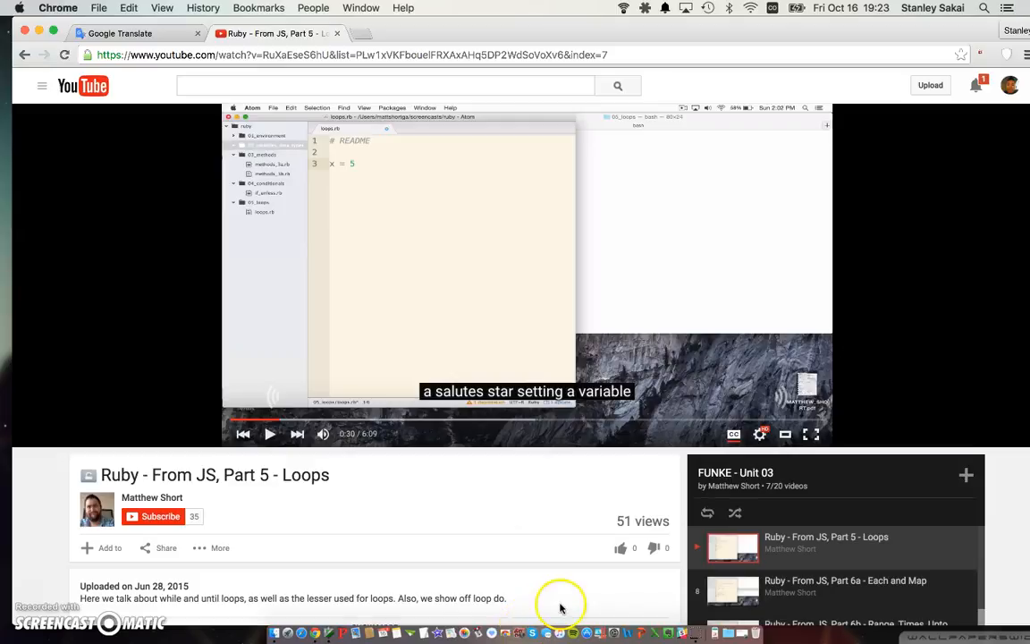
mouse_move(414, 410)
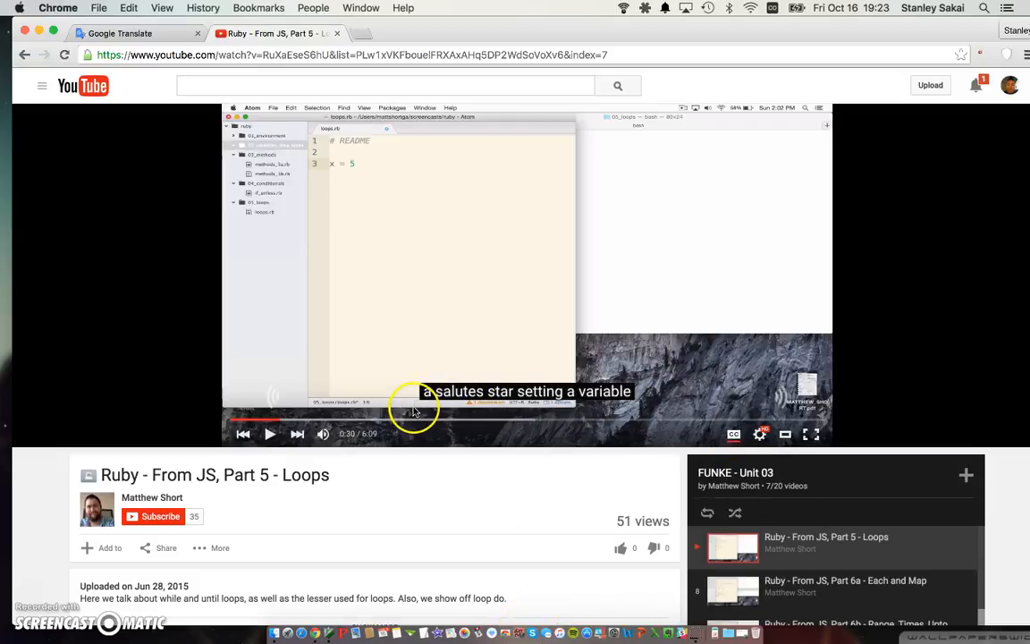
mouse_move(576, 358)
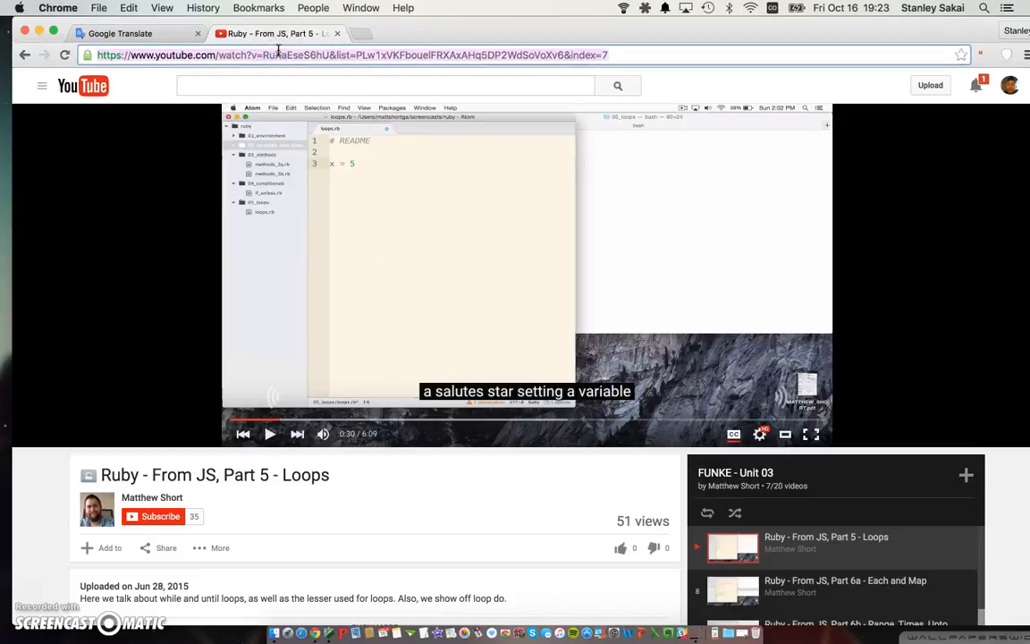
mouse_move(335, 103)
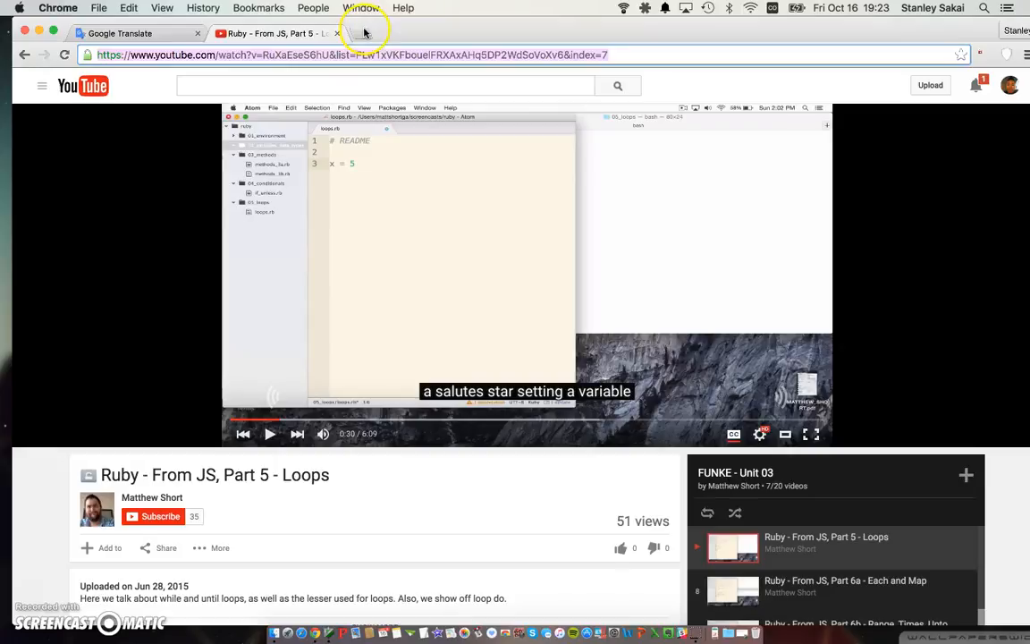
Open a new browser tab beside the paused Ruby loops YouTube video
click(365, 33)
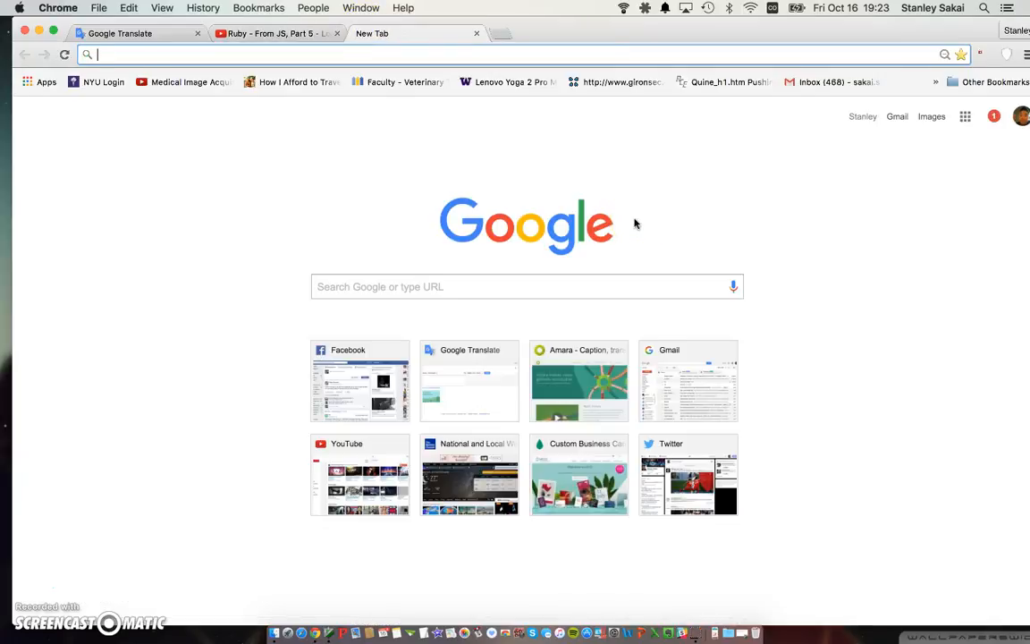
Load the amara.org homepage from the New Tab page's Amara thumbnail
click(579, 381)
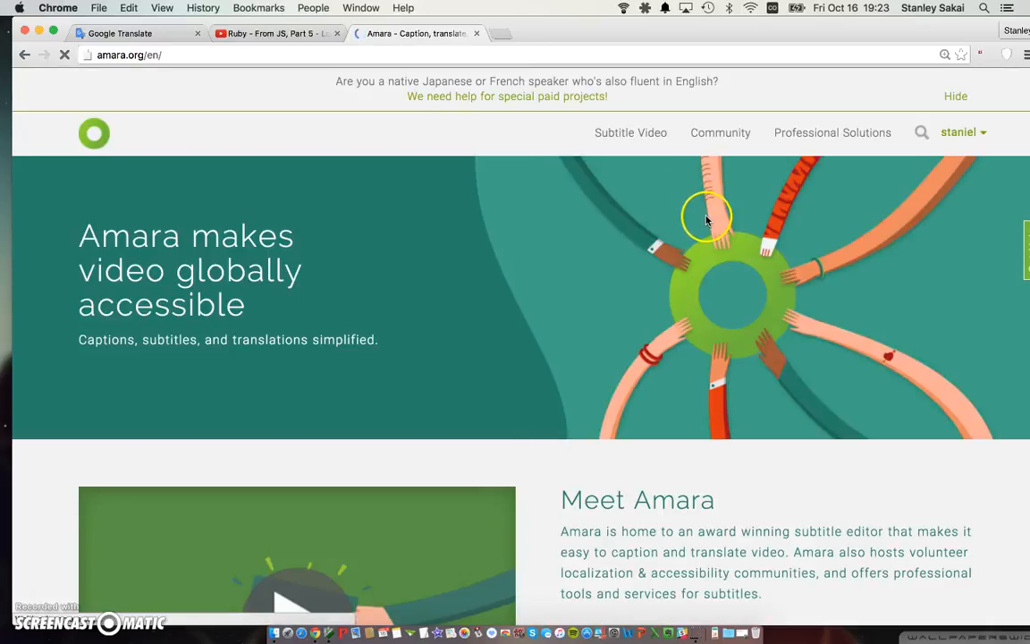
click(958, 132)
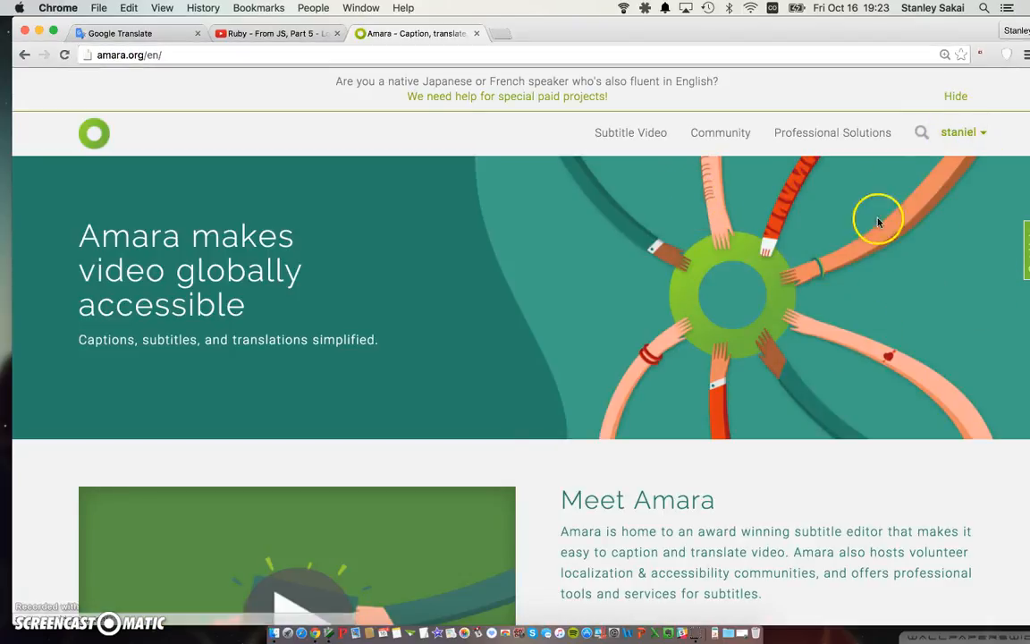
click(959, 132)
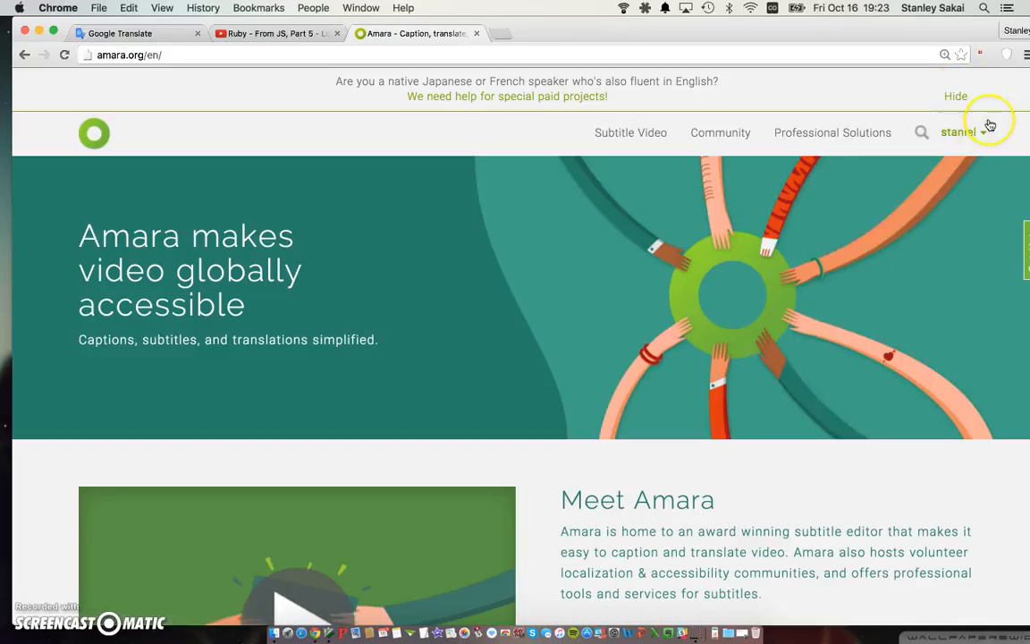
click(965, 132)
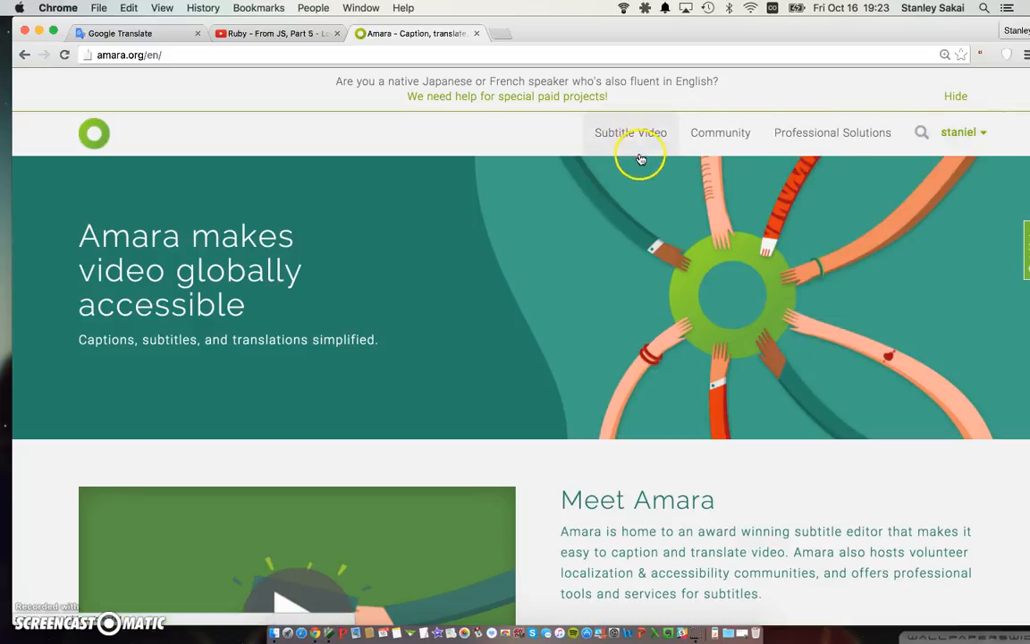
mouse_move(642, 145)
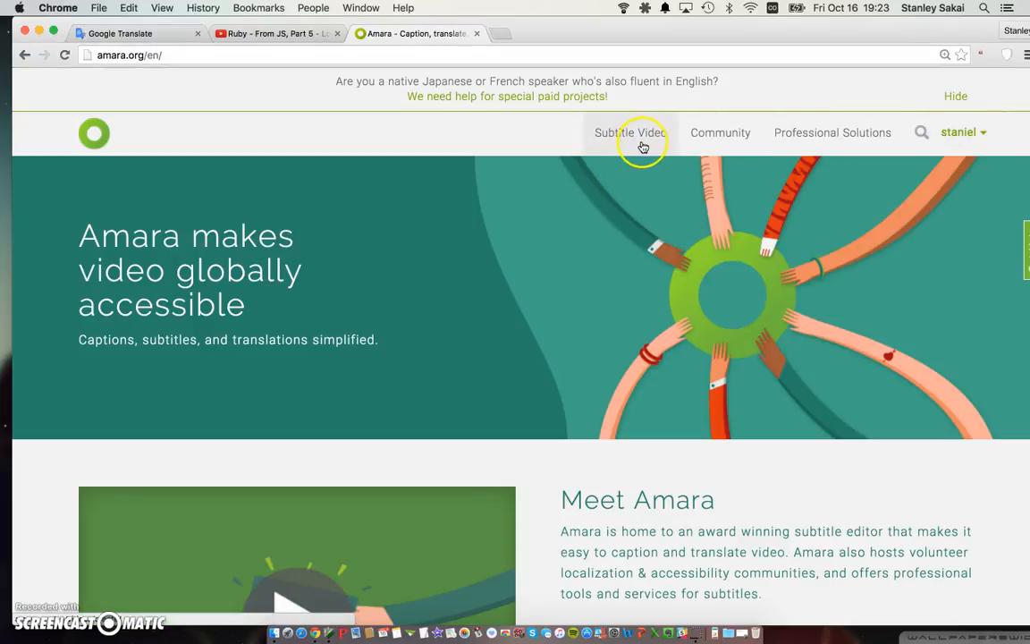
Paste the Ruby loops YouTube URL into Amara's Subtitle Video form and begin
click(630, 133)
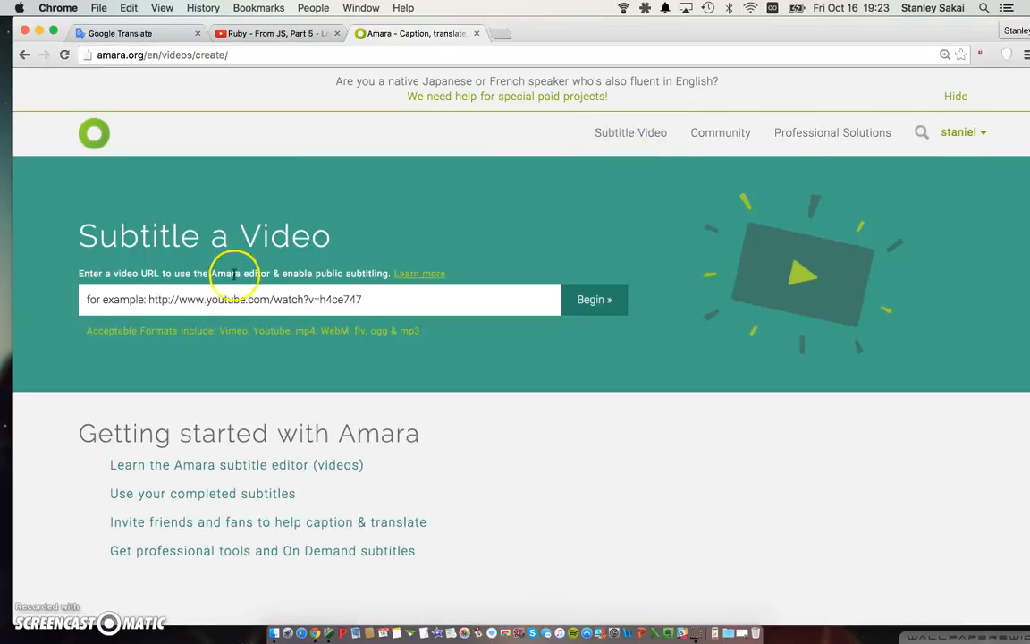
click(320, 299)
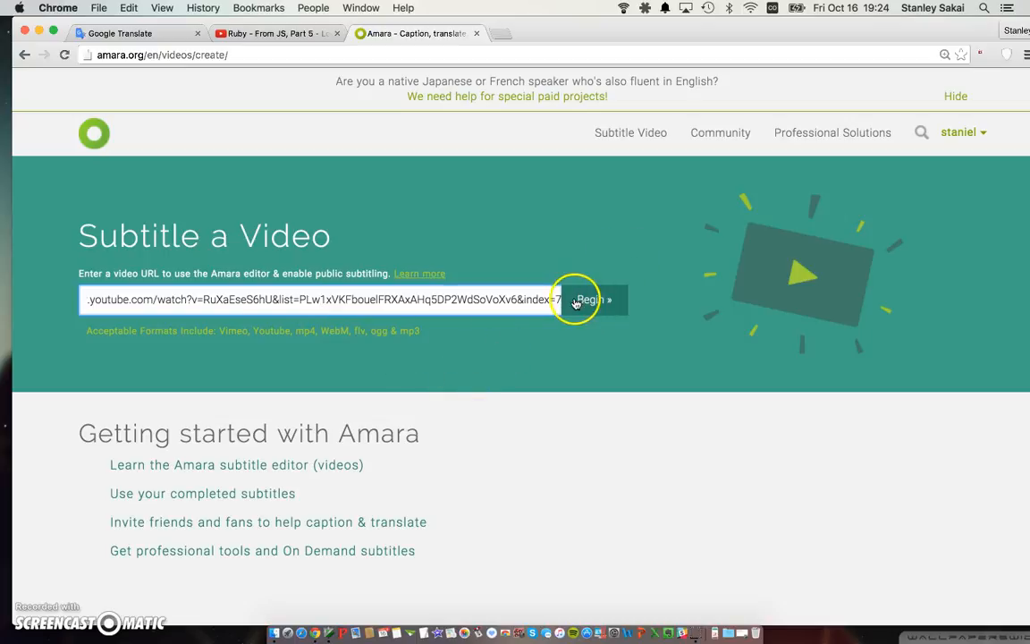
mouse_move(465, 183)
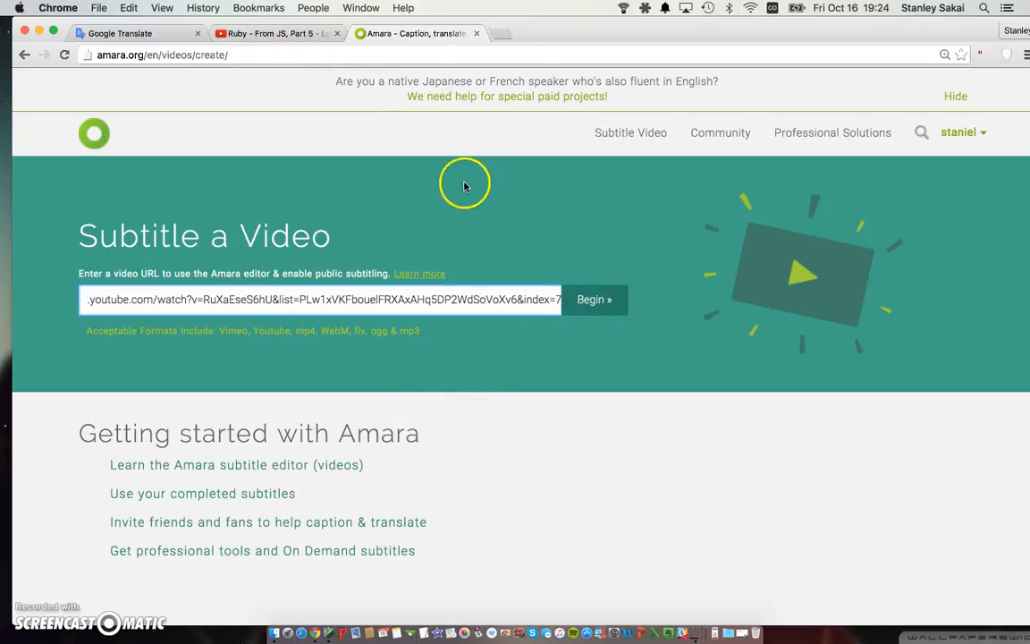
click(594, 300)
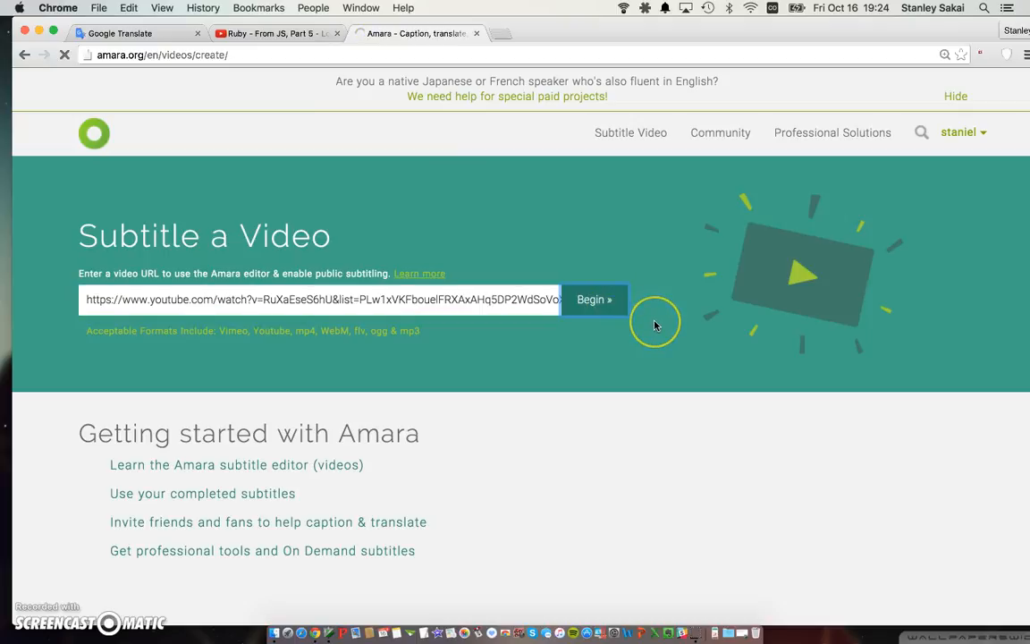
click(594, 300)
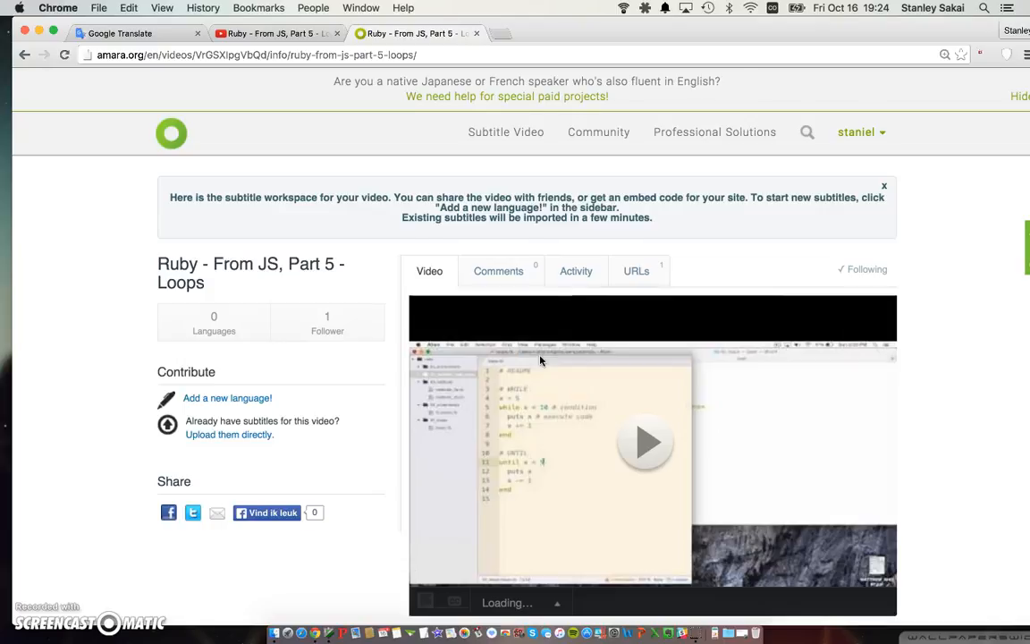
mouse_move(326, 477)
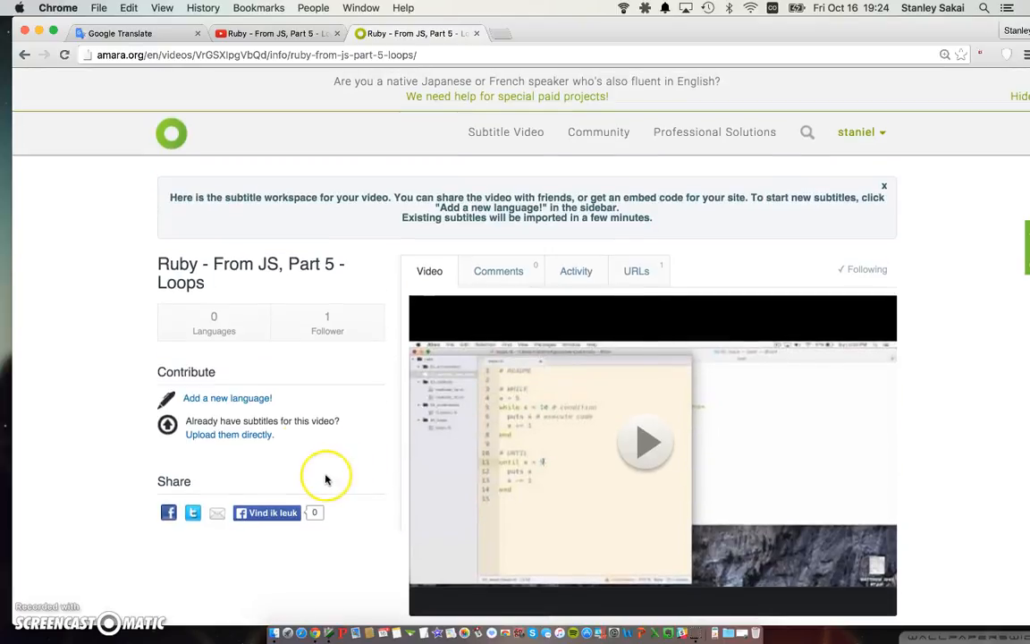
mouse_move(214, 409)
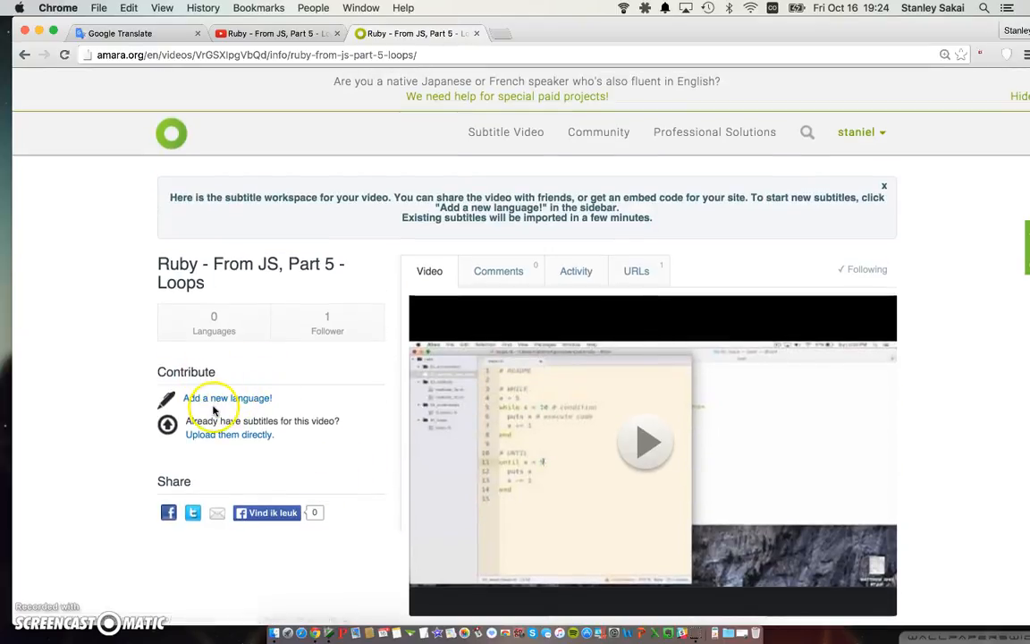
Add a new language with video in English, subtitling into English
click(228, 398)
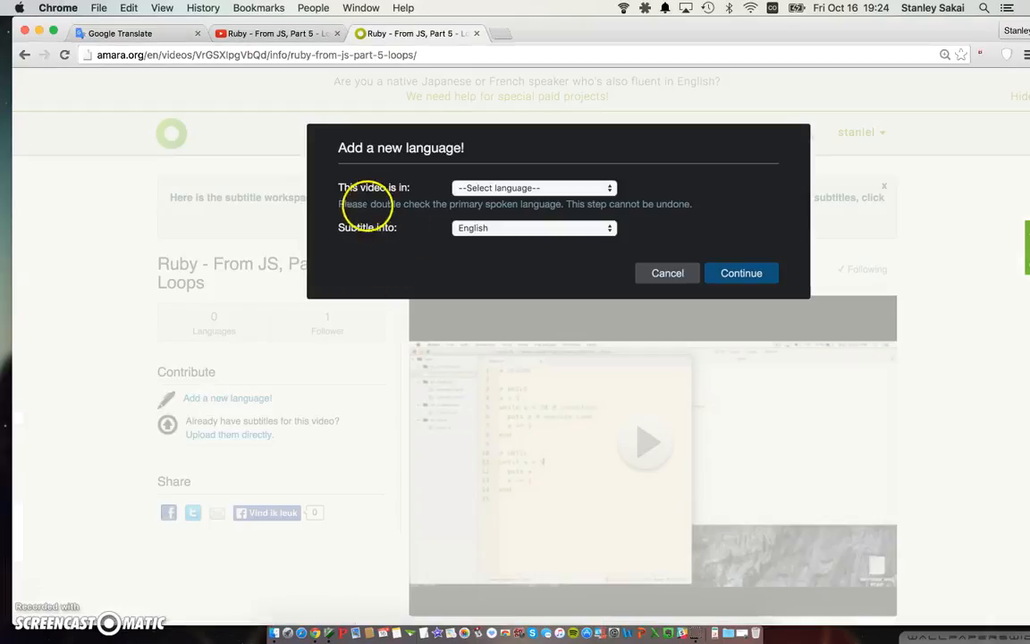
mouse_move(510, 188)
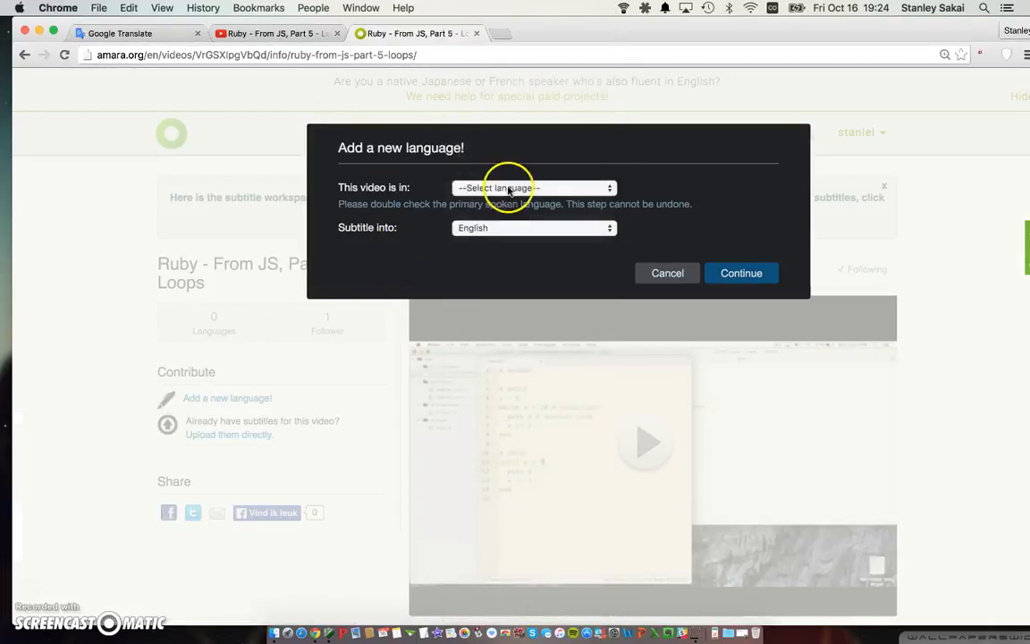
click(534, 187)
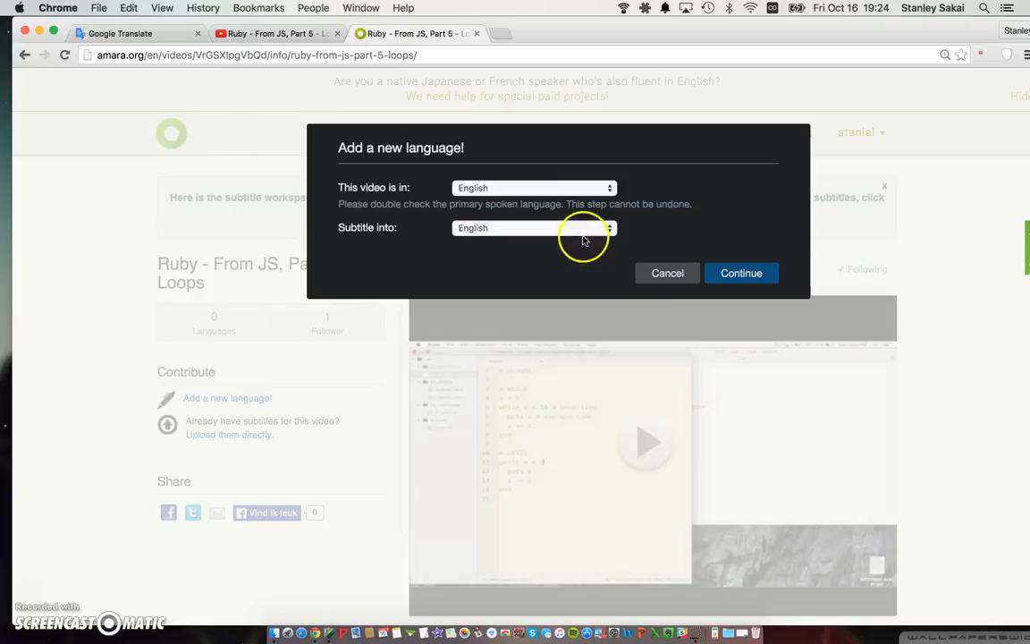
click(740, 273)
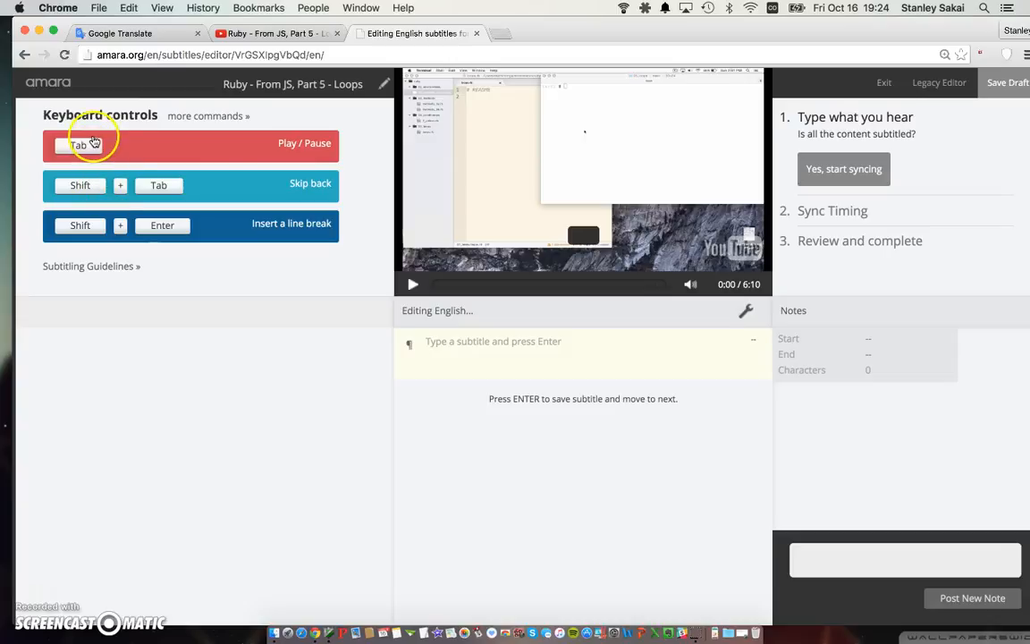
mouse_move(131, 293)
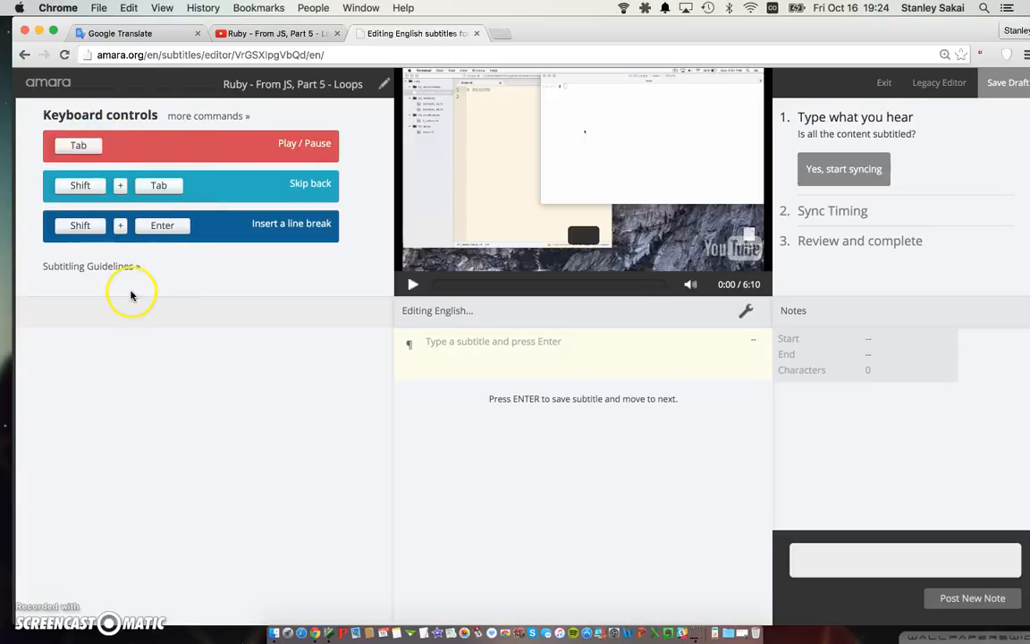
mouse_move(121, 188)
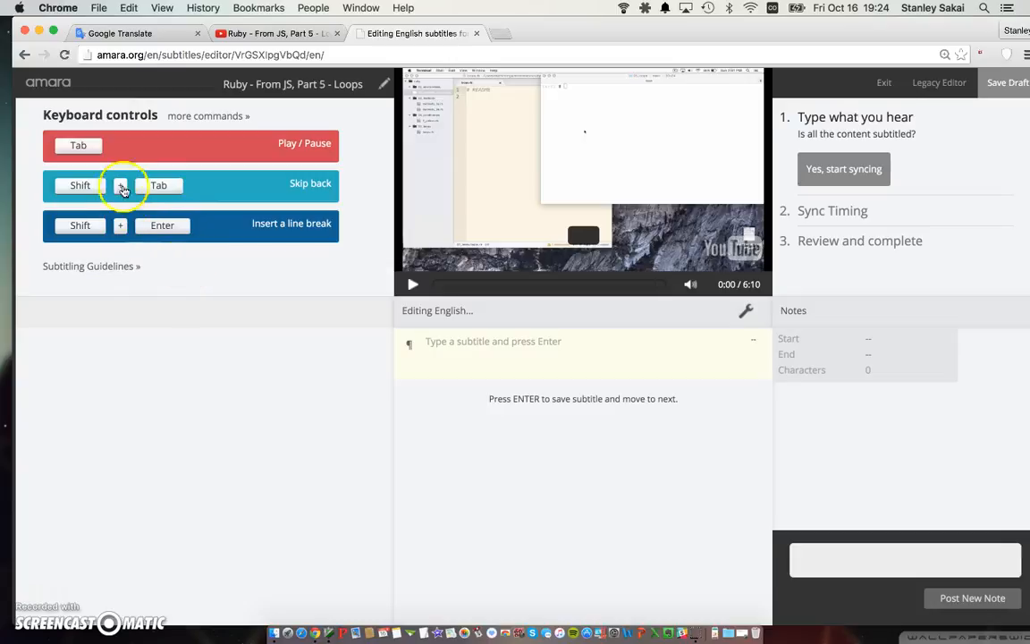
mouse_move(293, 275)
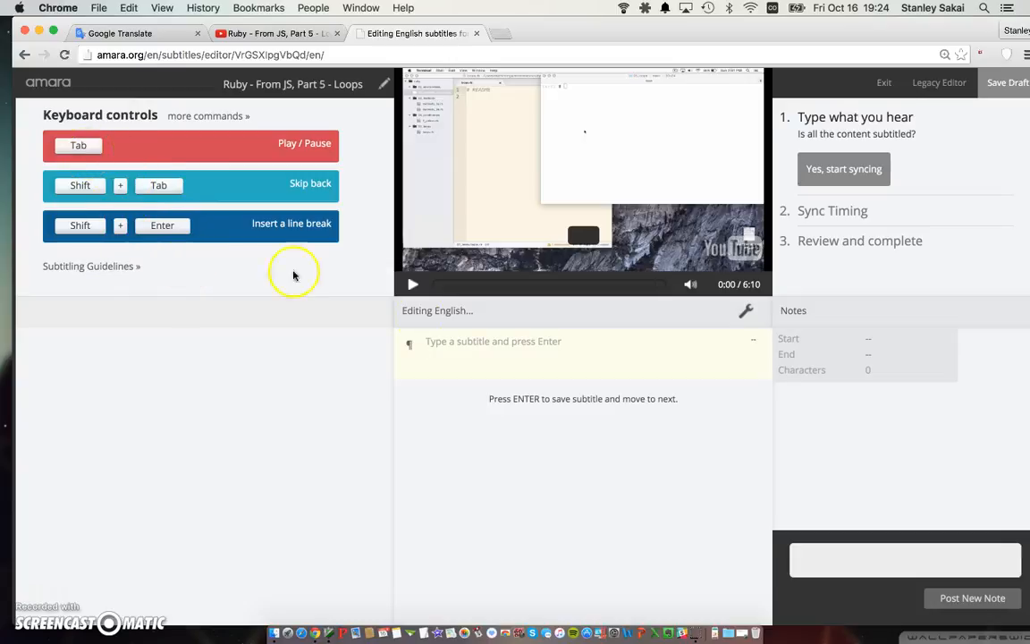
Enter placeholder steno text 'suyhstrdlanneitstduy' as the first subtitle line
text(suyhstrdlan)
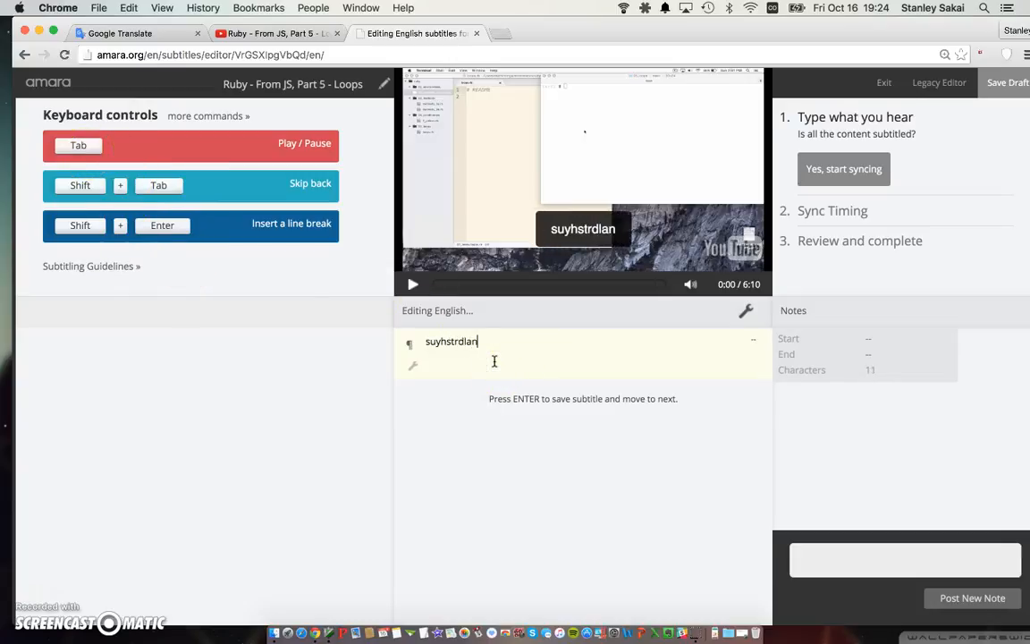
text(neitstduy)
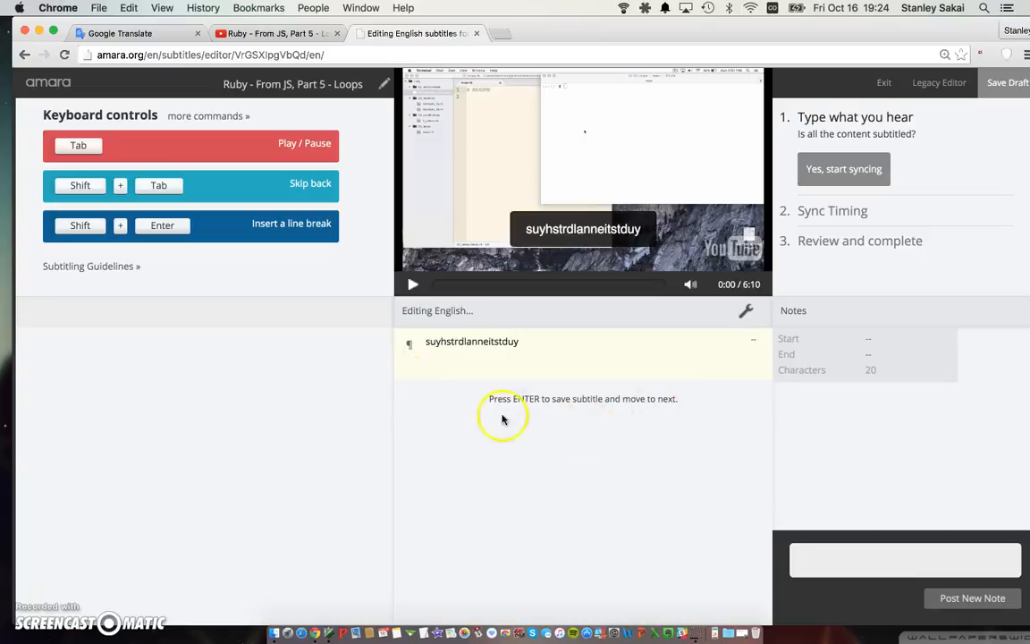
mouse_move(487, 467)
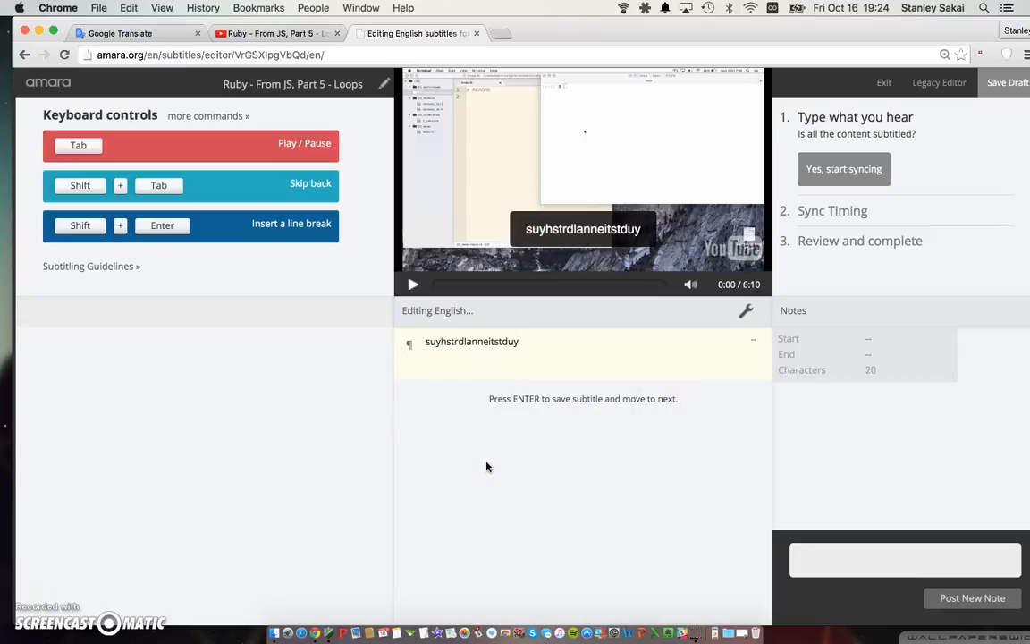
click(413, 284)
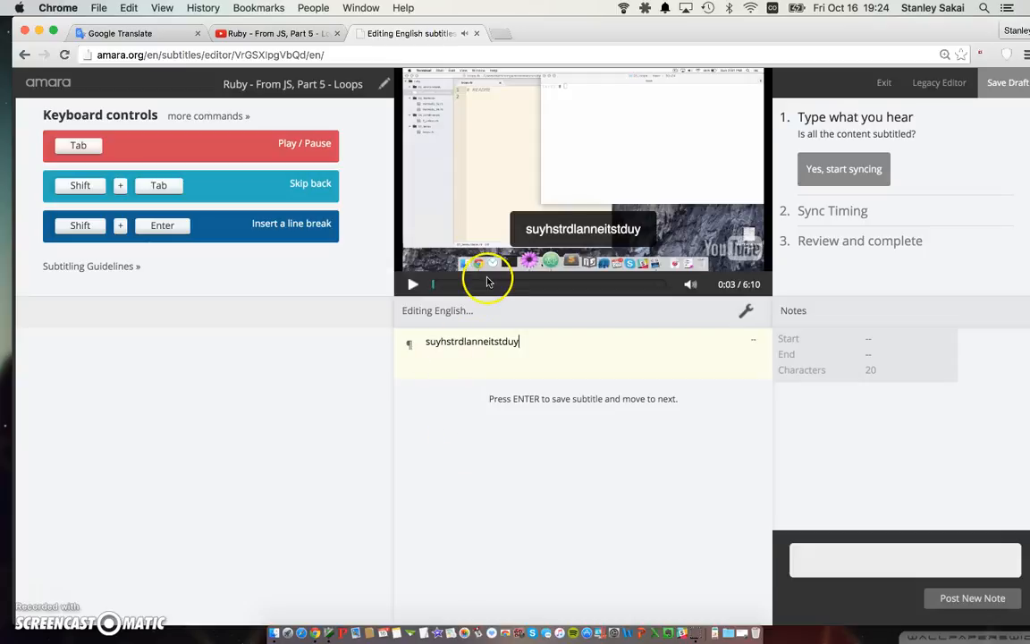
mouse_move(299, 195)
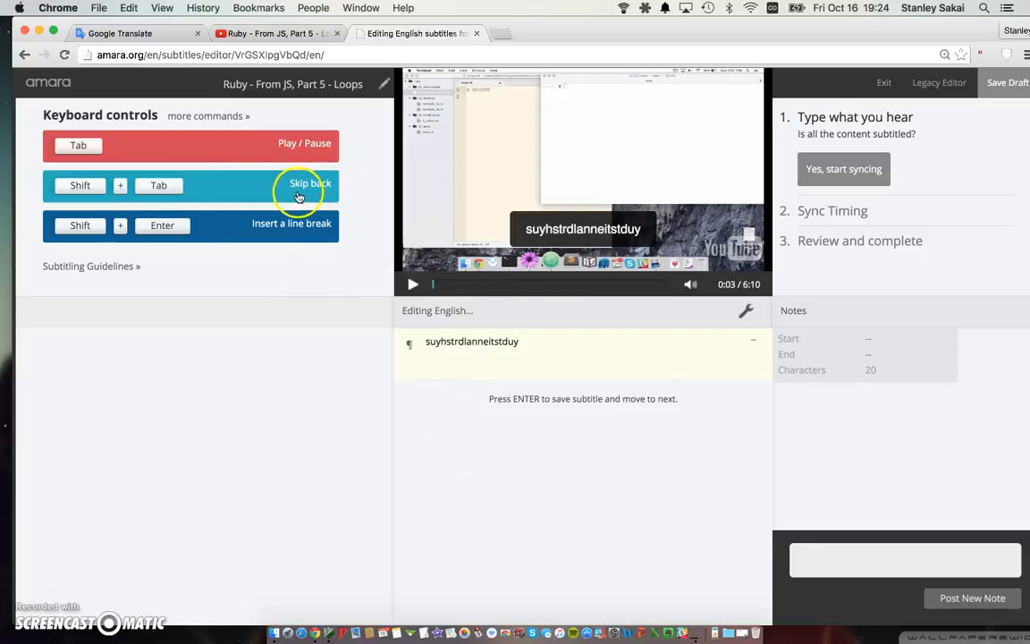
mouse_move(98, 201)
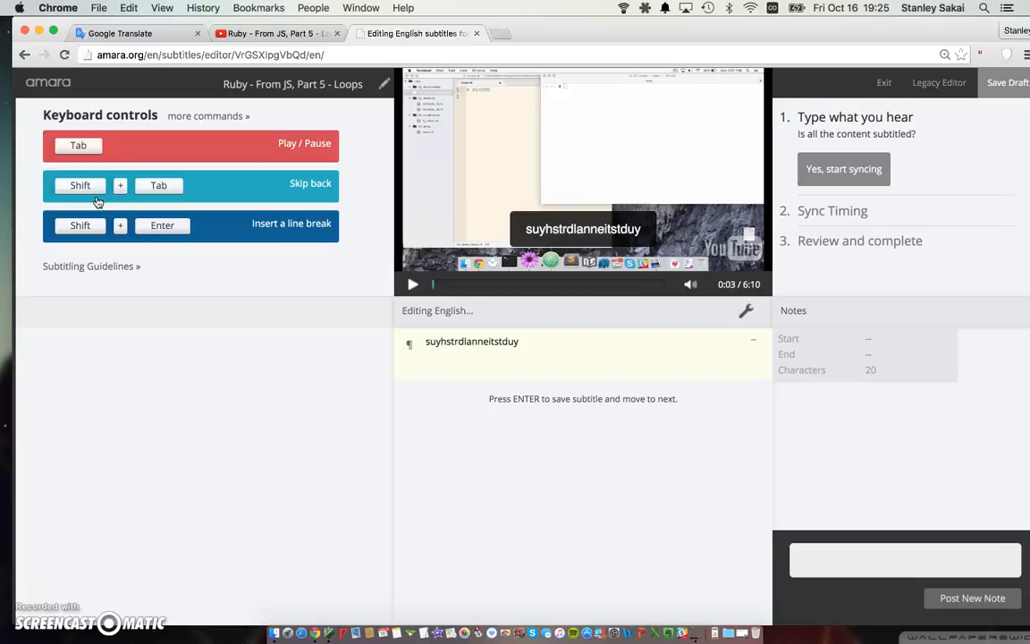
Play the video briefly, then skip back and pause at 0:01
click(412, 283)
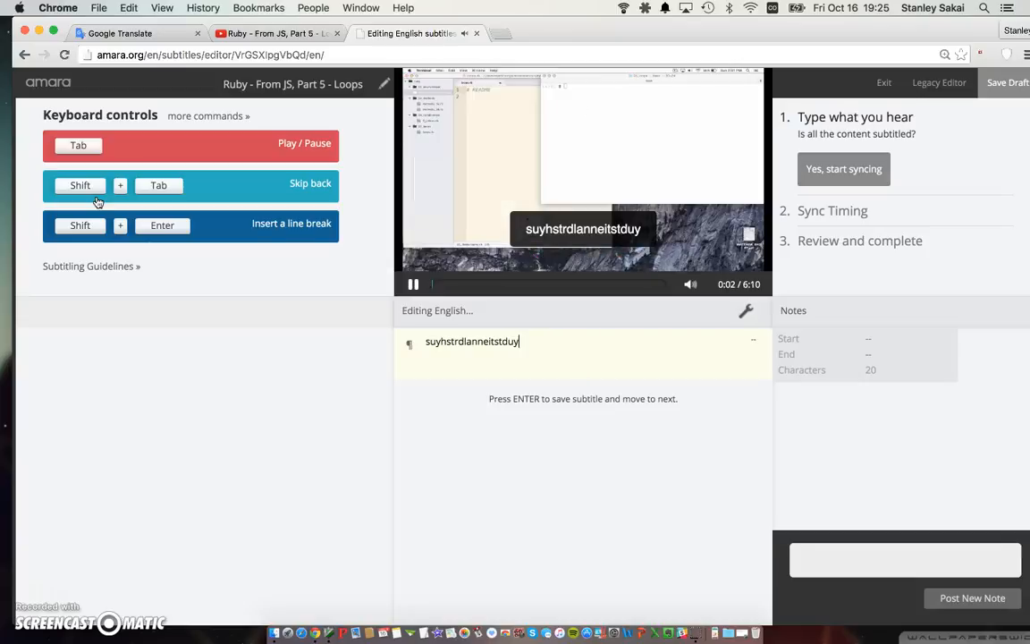
click(413, 284)
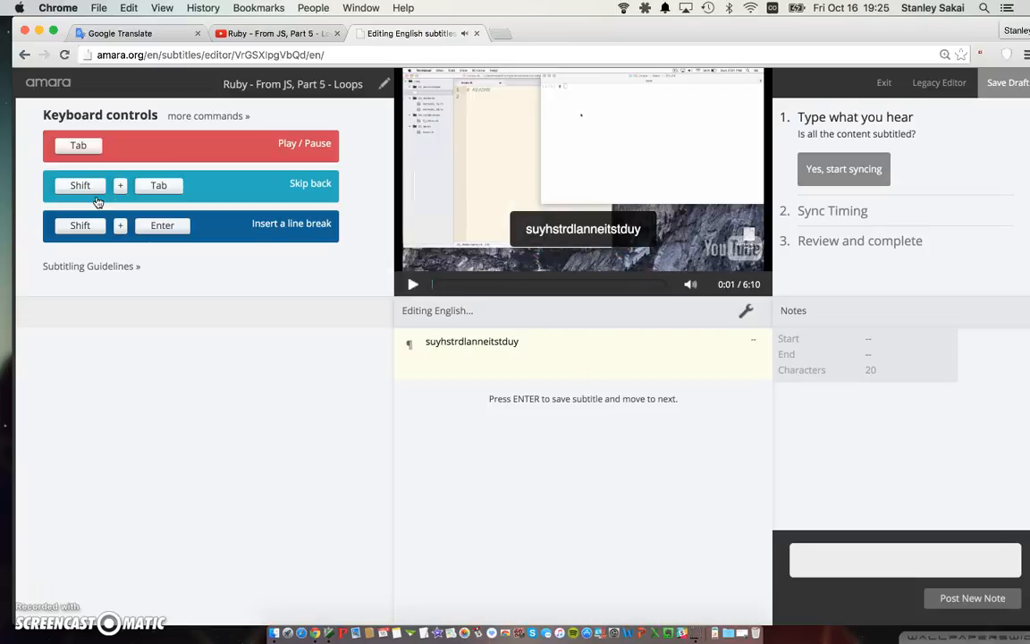
click(435, 285)
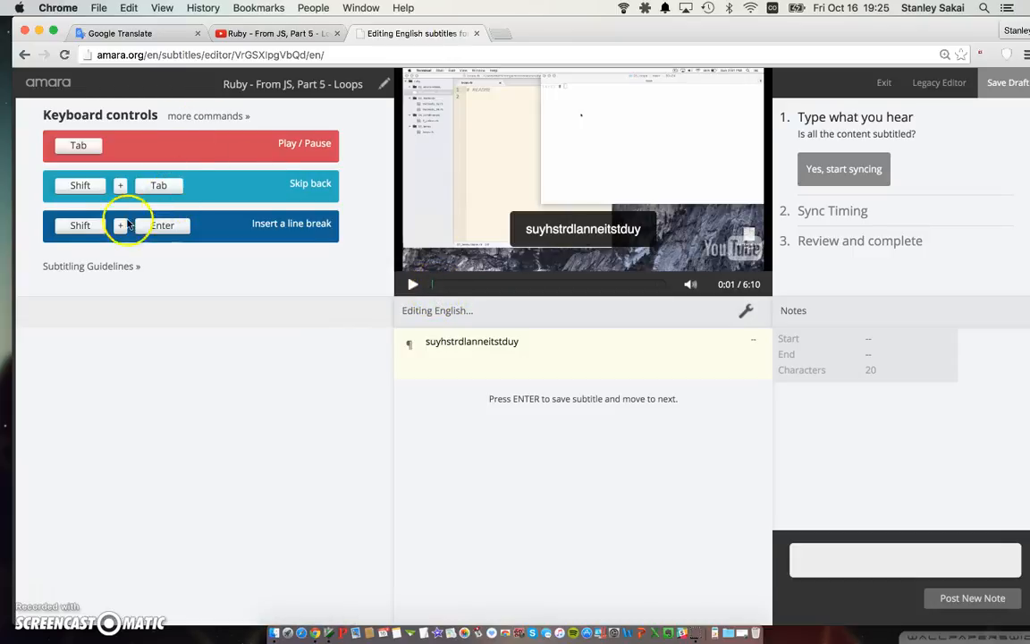
mouse_move(221, 245)
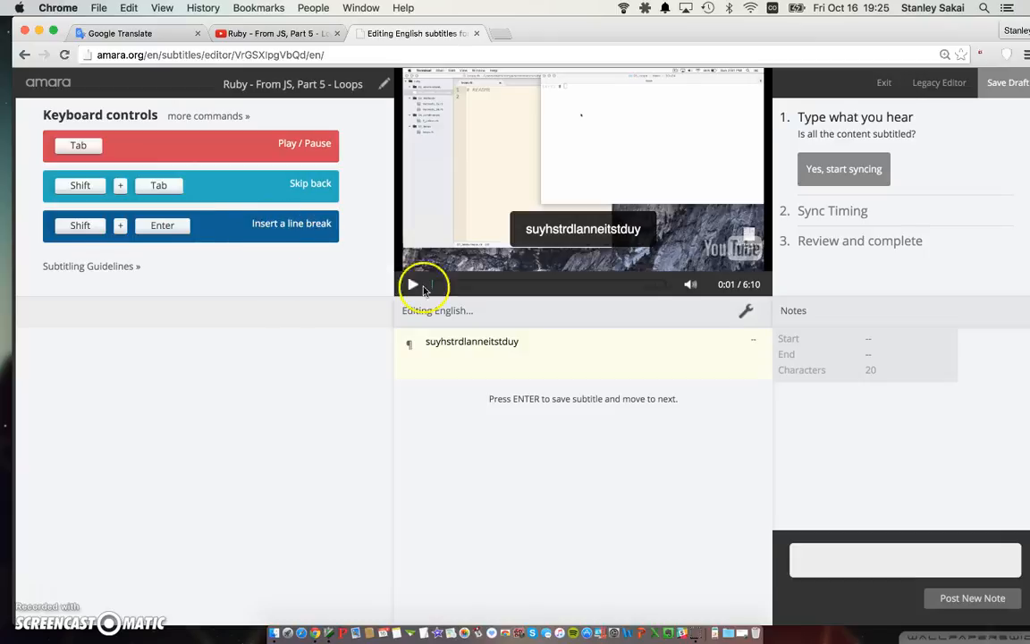
mouse_move(556, 348)
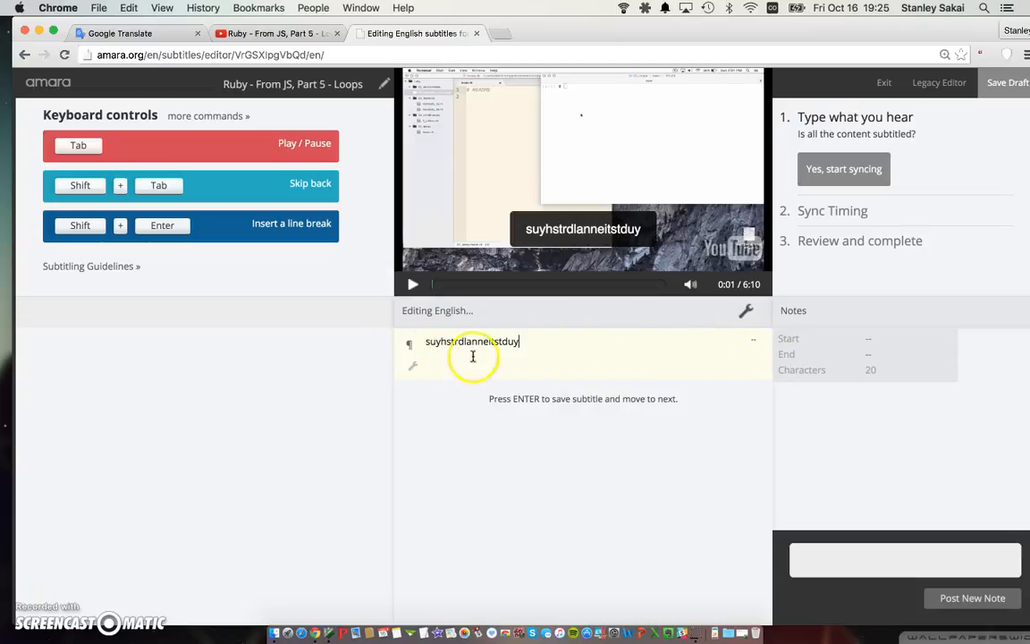
mouse_move(622, 399)
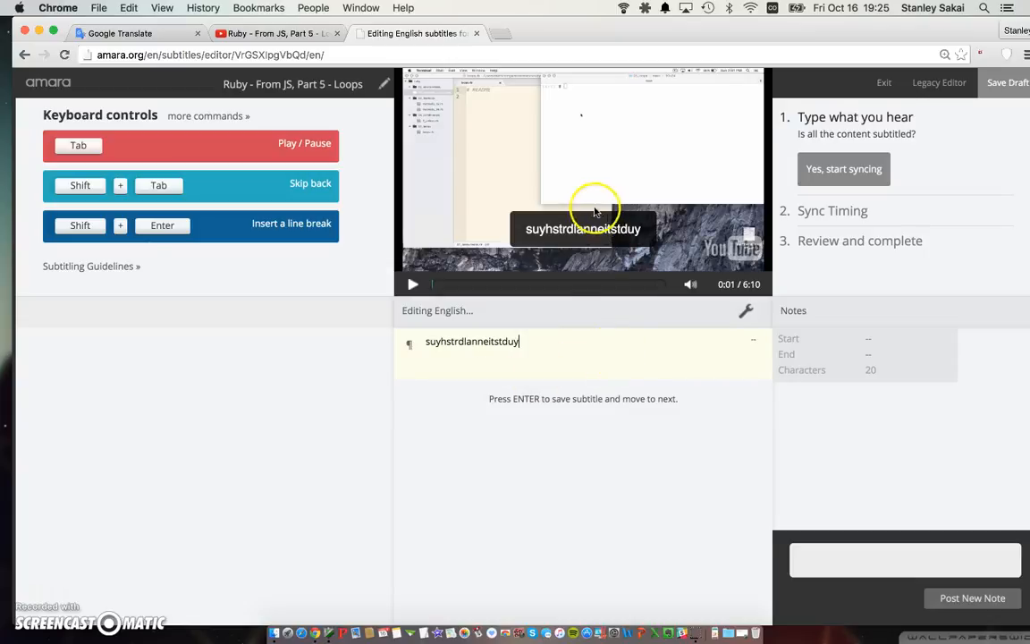
mouse_move(594, 376)
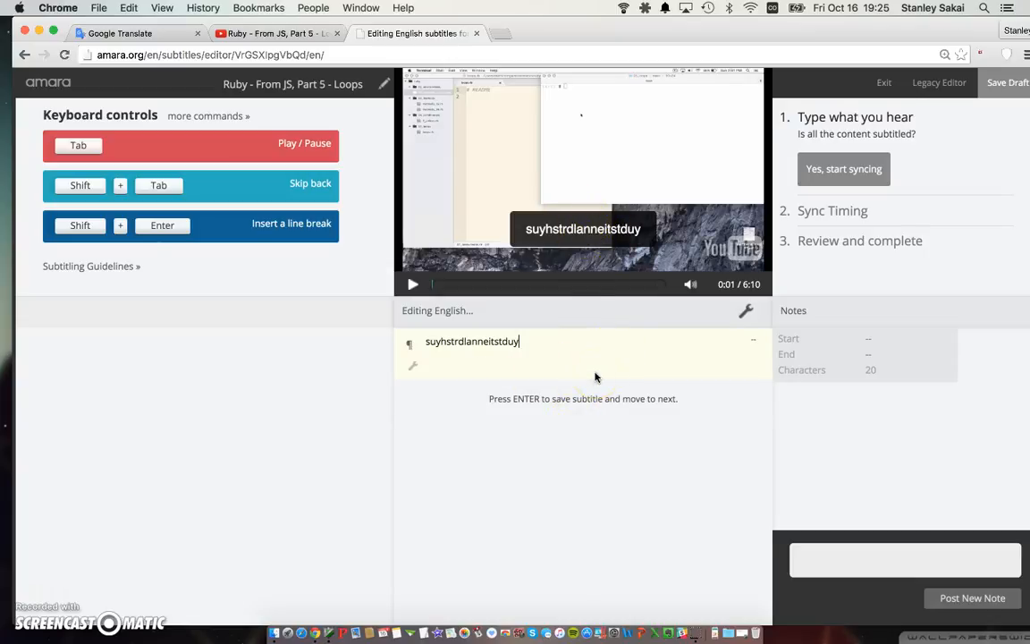
mouse_move(557, 334)
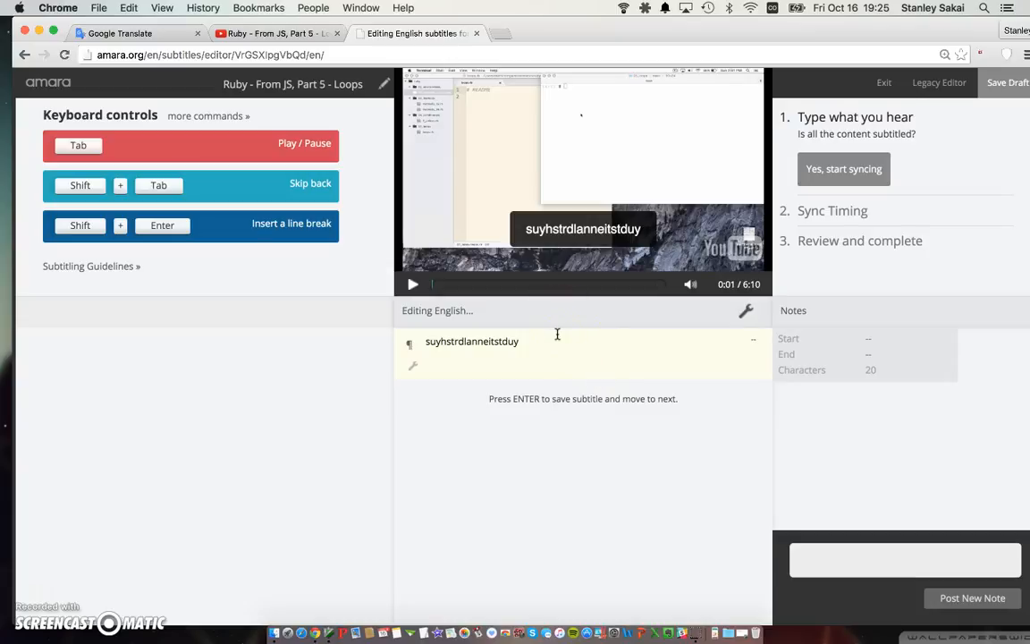
Save the first caption, then add 'rstrneistrstnei' and an overlong 47-character third caption
text(ftftwtftfwtwf)
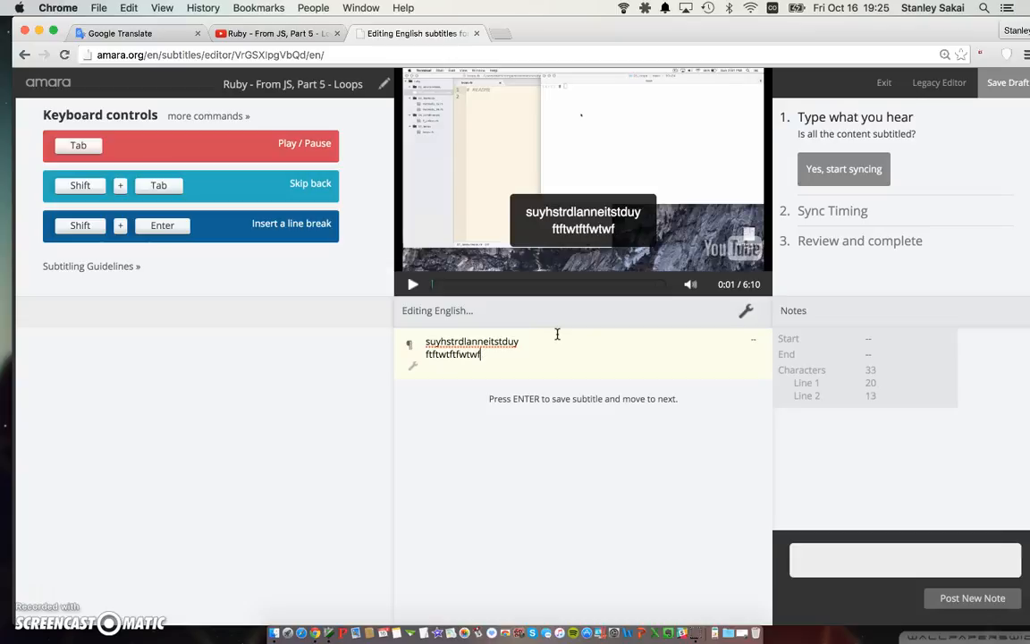
key(backspace)
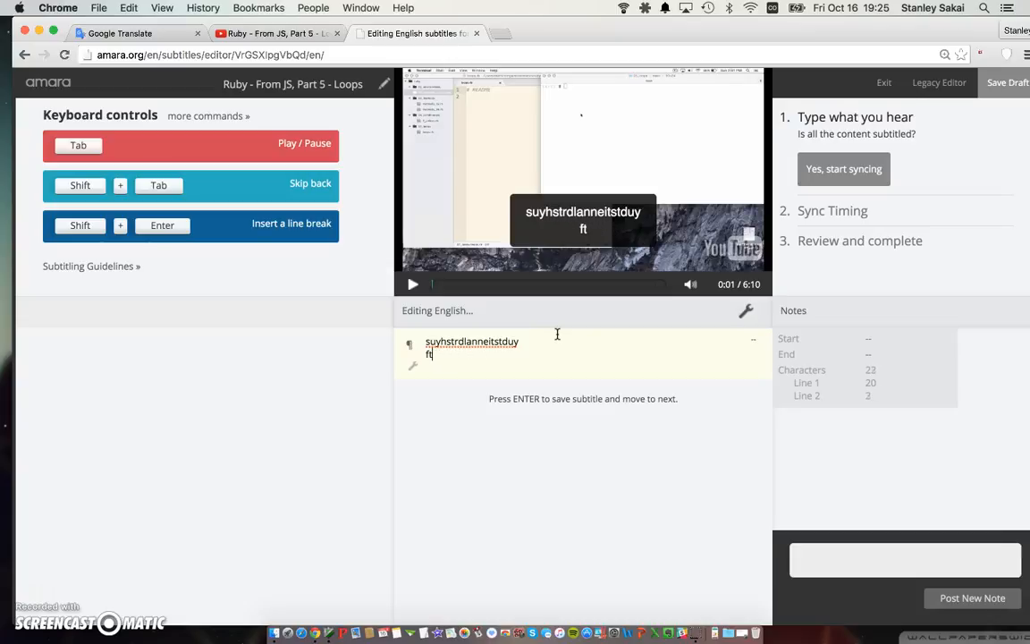
key(Backspace)
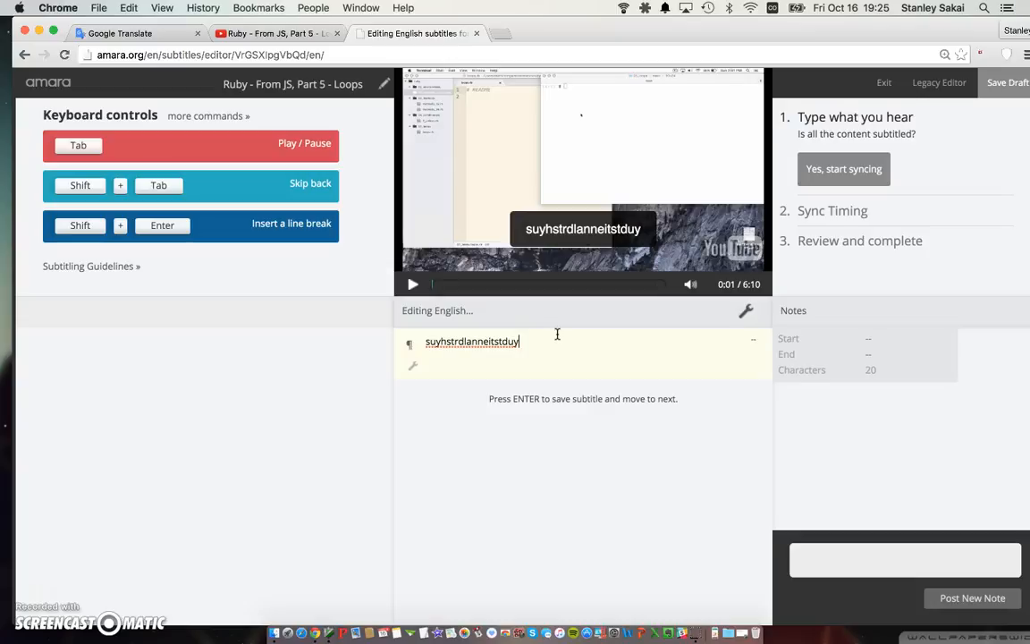
key(Return)
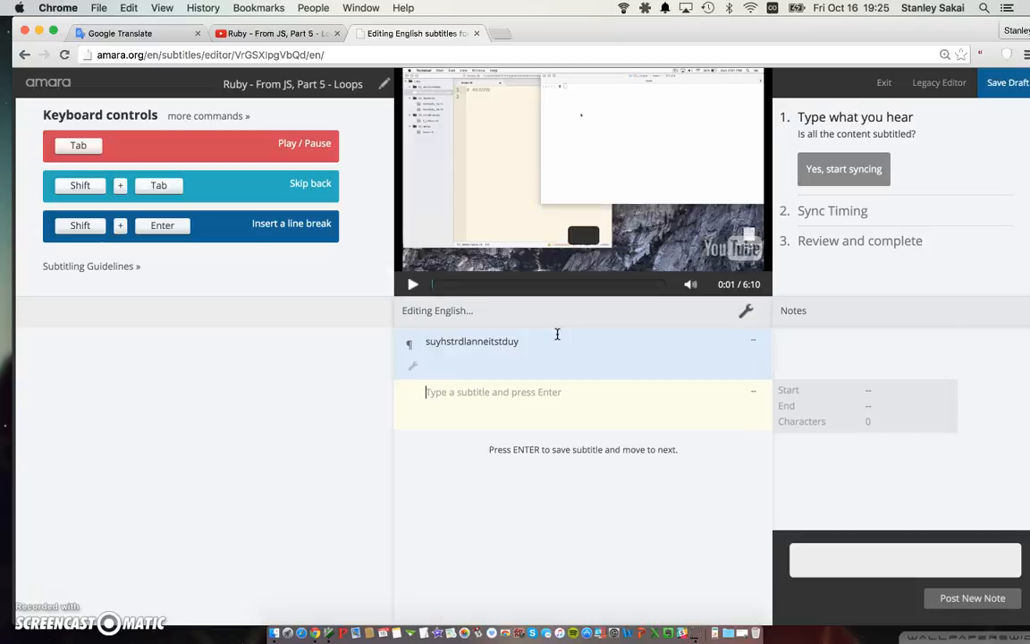
text(rstrneistrstnei)
text(rststrtrsrstst)
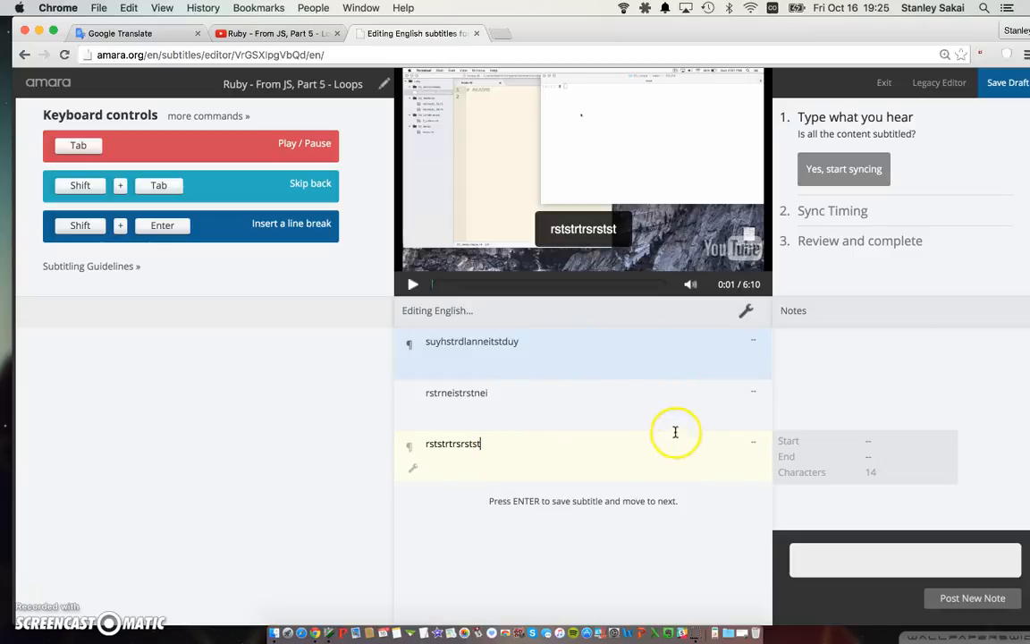
mouse_move(581, 461)
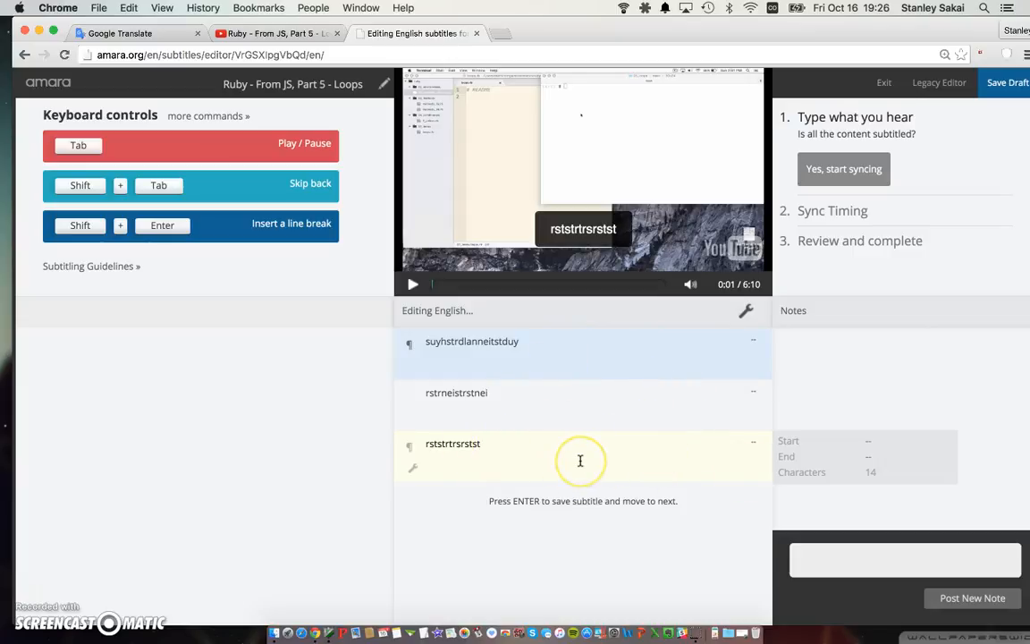
text(irstnksnnsnsnsnsnsntesvkservesei)
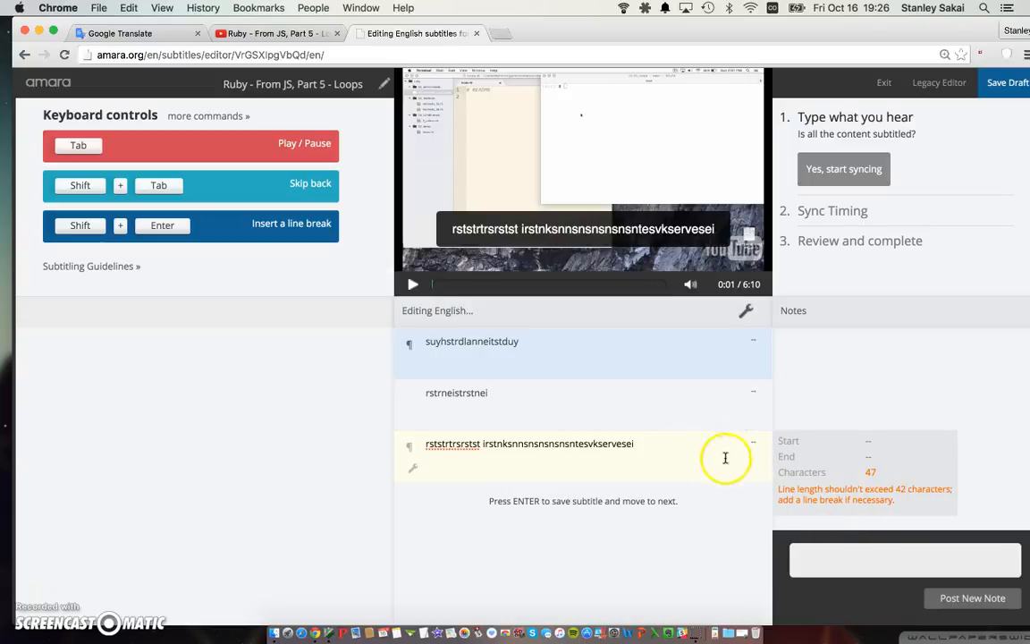
mouse_move(586, 465)
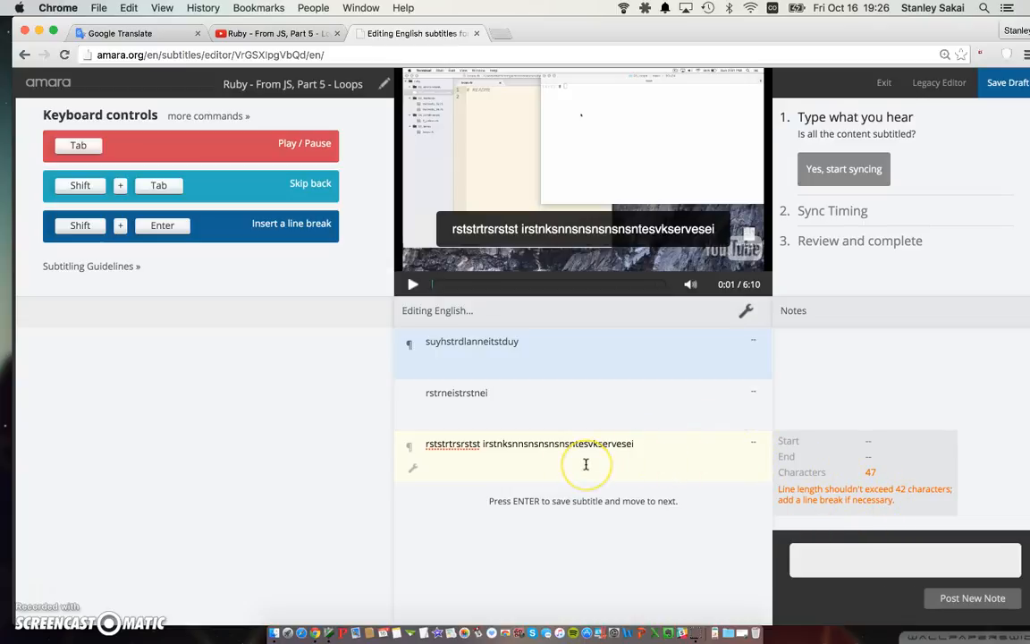
mouse_move(534, 438)
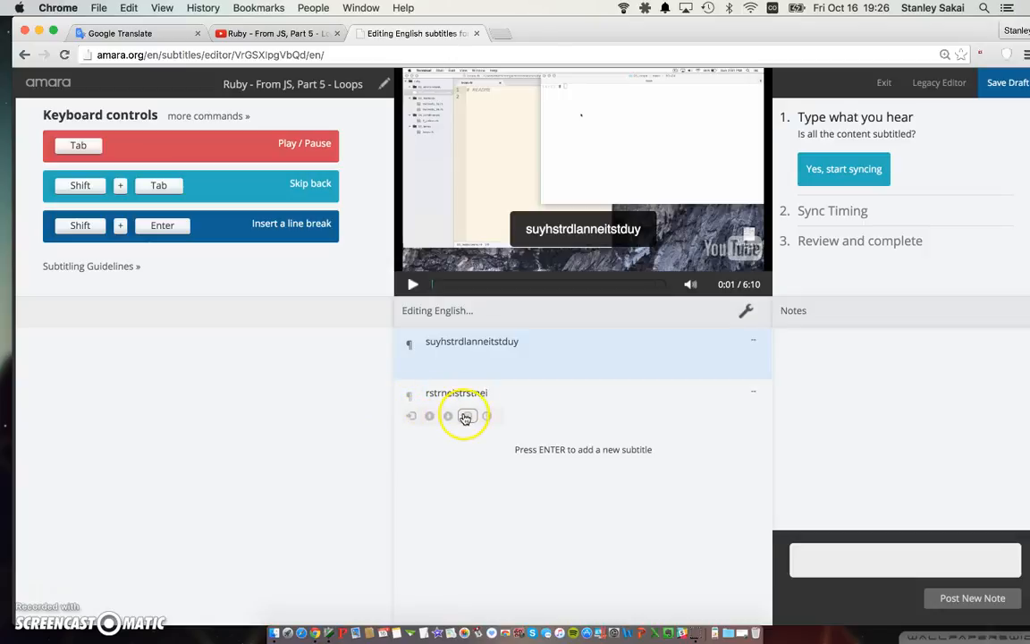
Trash each test caption until the English subtitle list is empty
click(465, 415)
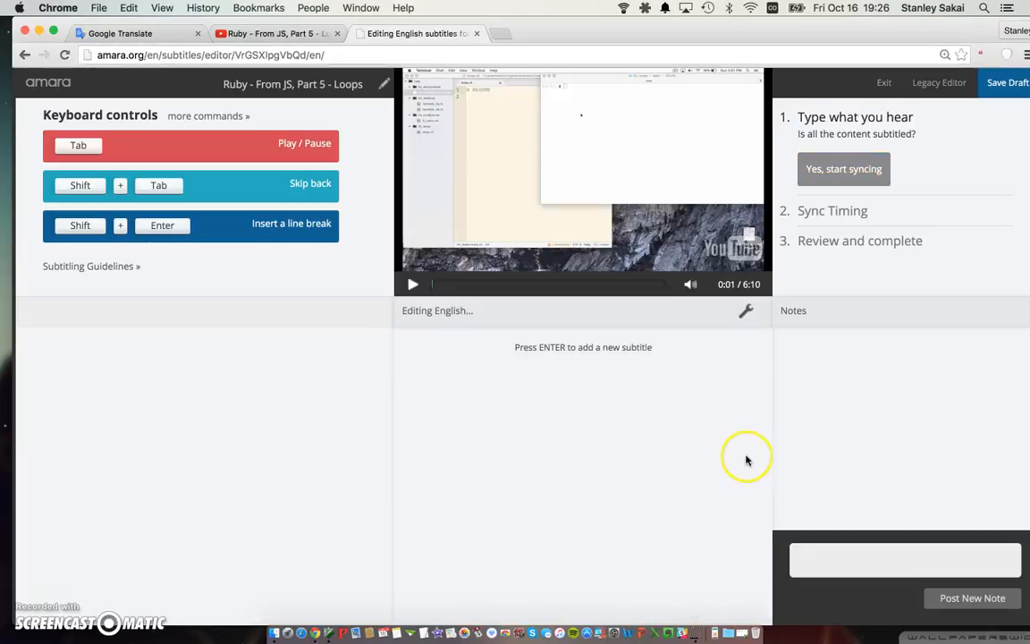
mouse_move(747, 460)
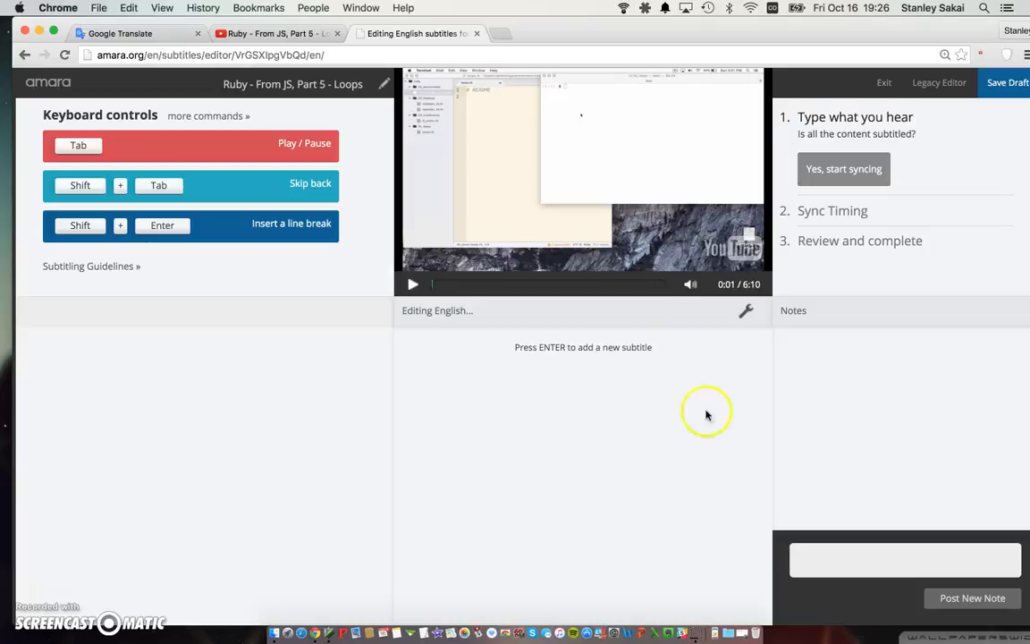
mouse_move(739, 387)
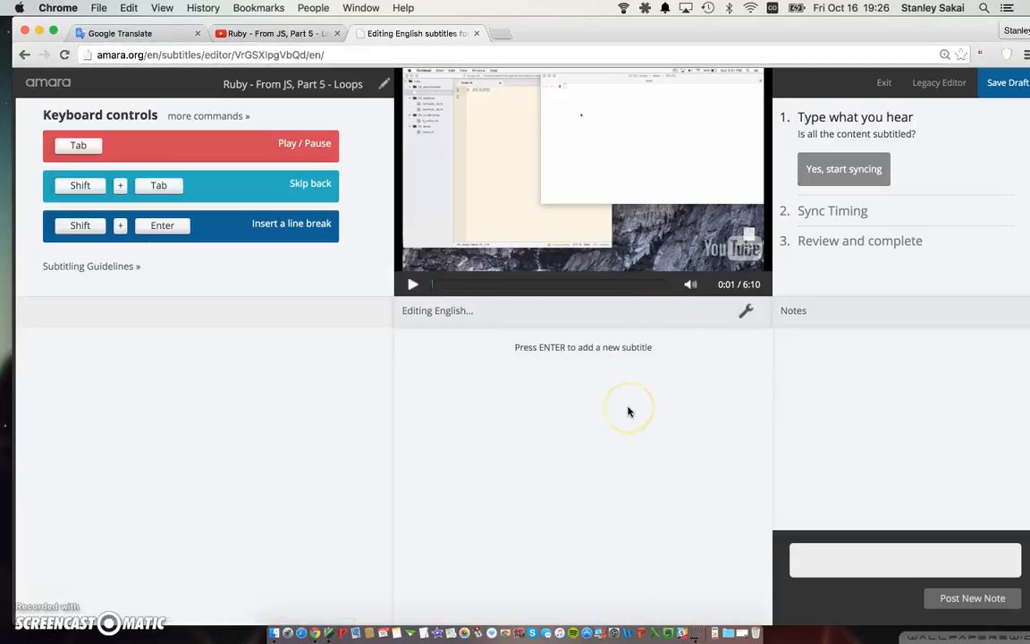
mouse_move(474, 483)
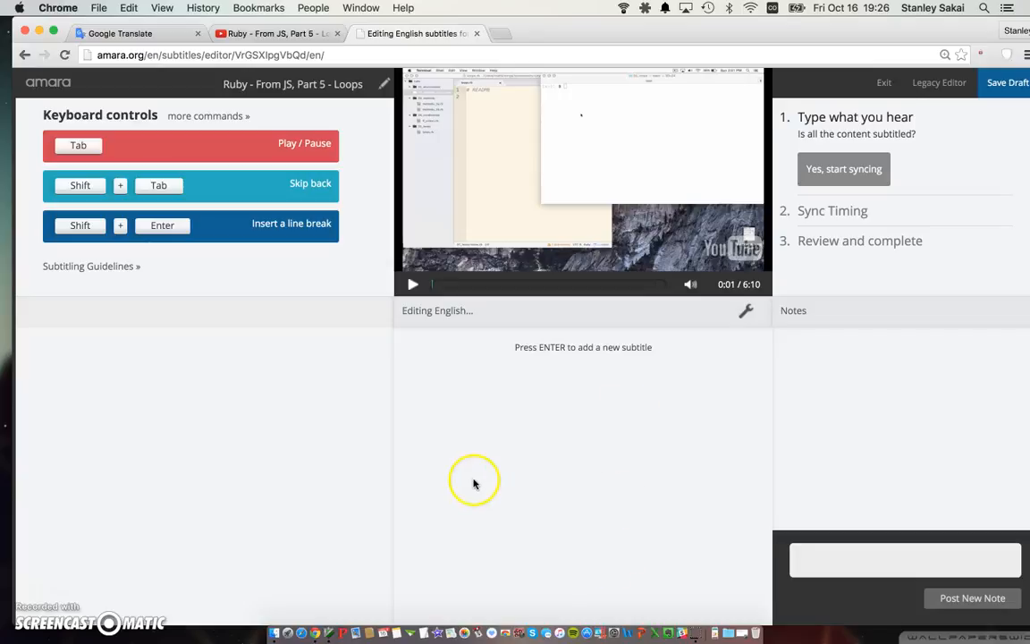
mouse_move(570, 243)
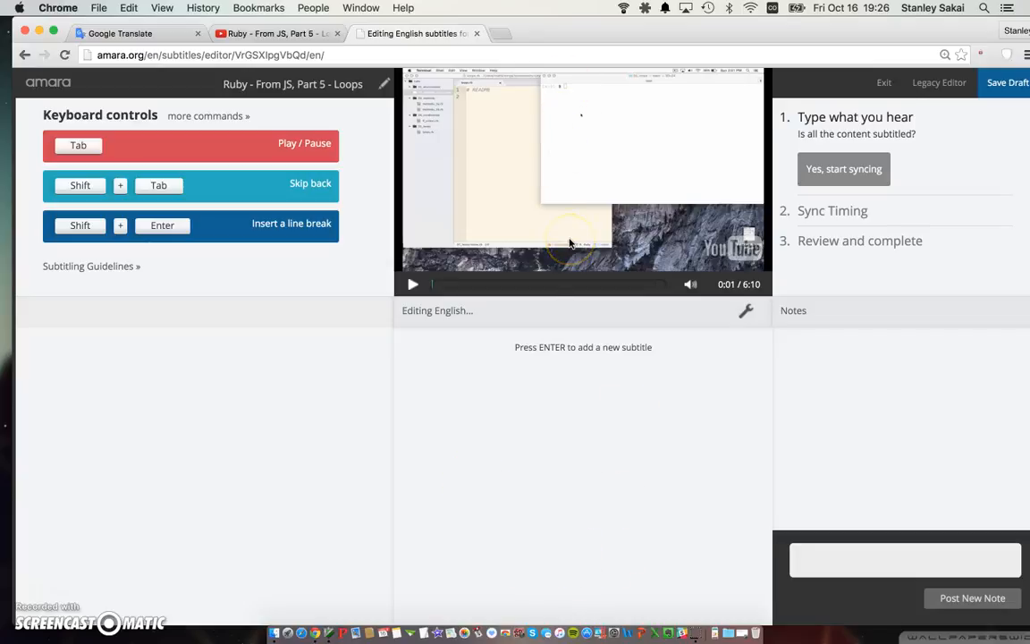
mouse_move(373, 562)
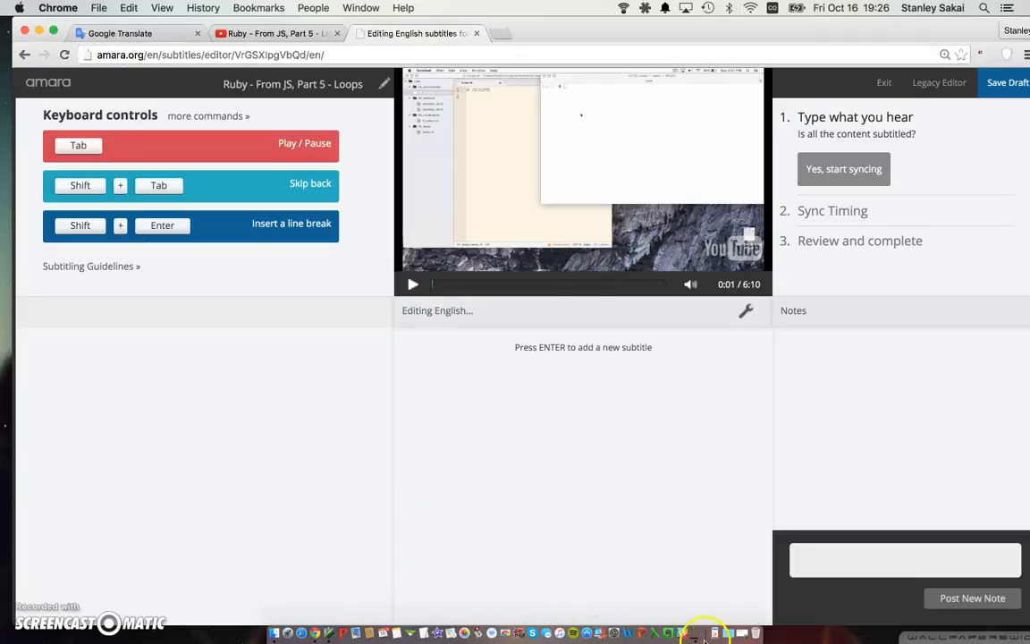
mouse_move(329, 635)
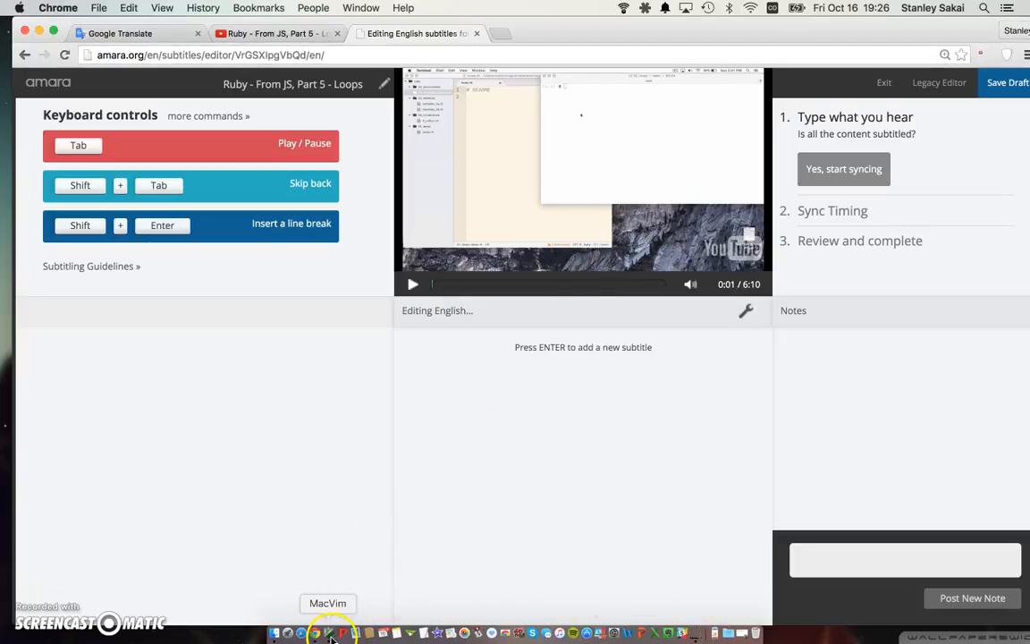
Switch to MacVim's notes of Plover strokes for back, play/pause, new caption and SHORTY
click(329, 633)
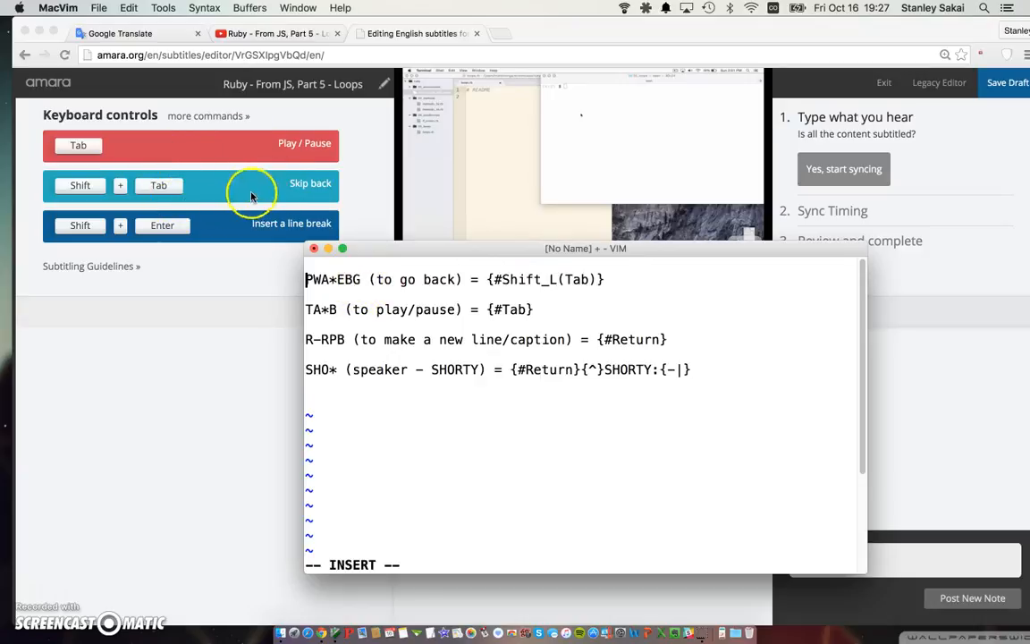
mouse_move(165, 193)
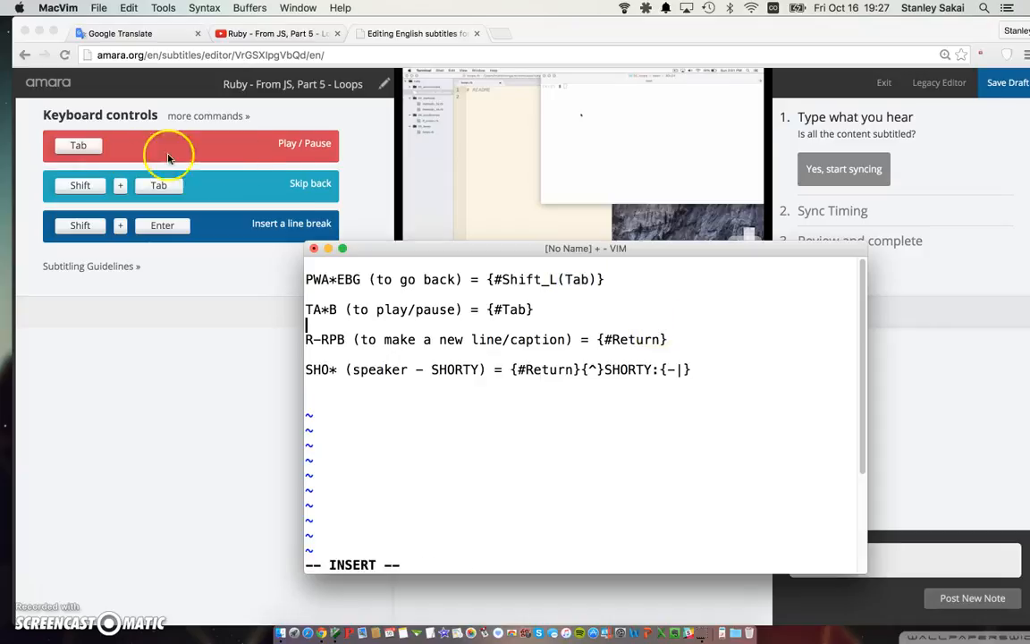
mouse_move(158, 197)
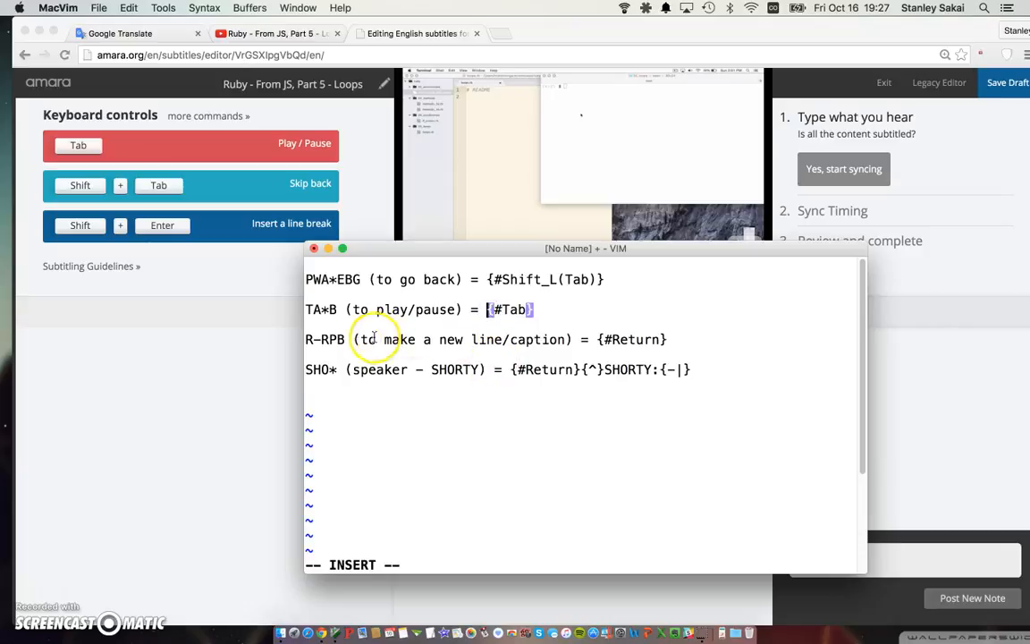
mouse_move(357, 339)
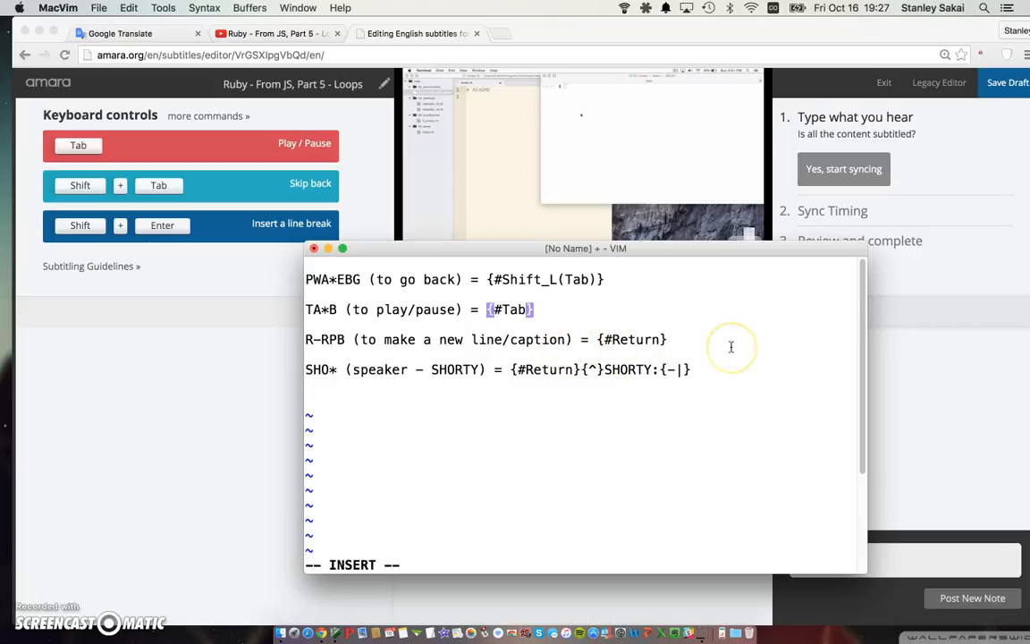
mouse_move(448, 358)
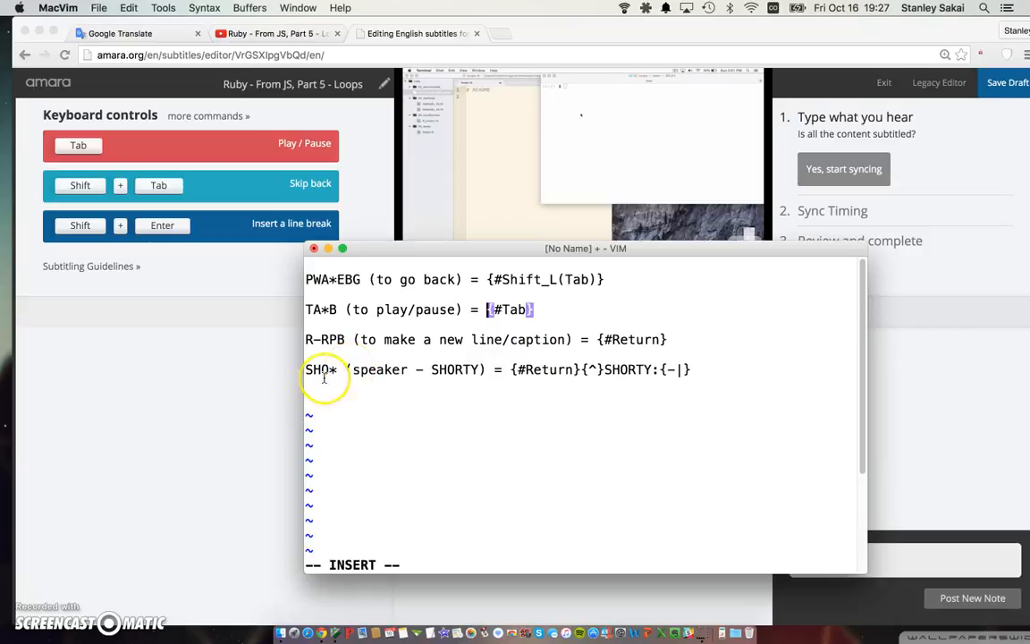
mouse_move(444, 151)
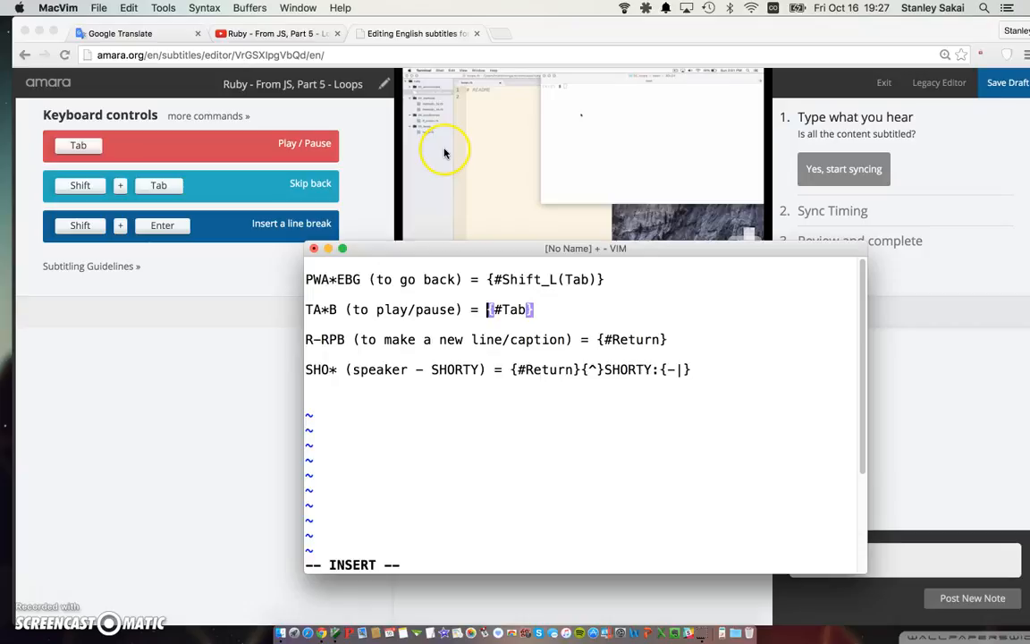
mouse_move(338, 468)
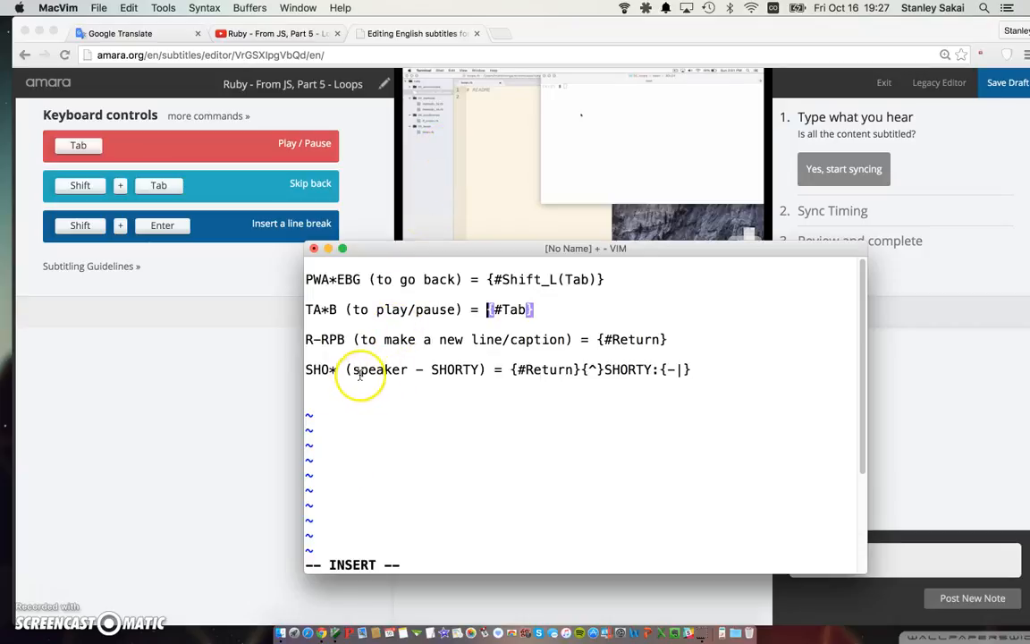
mouse_move(460, 362)
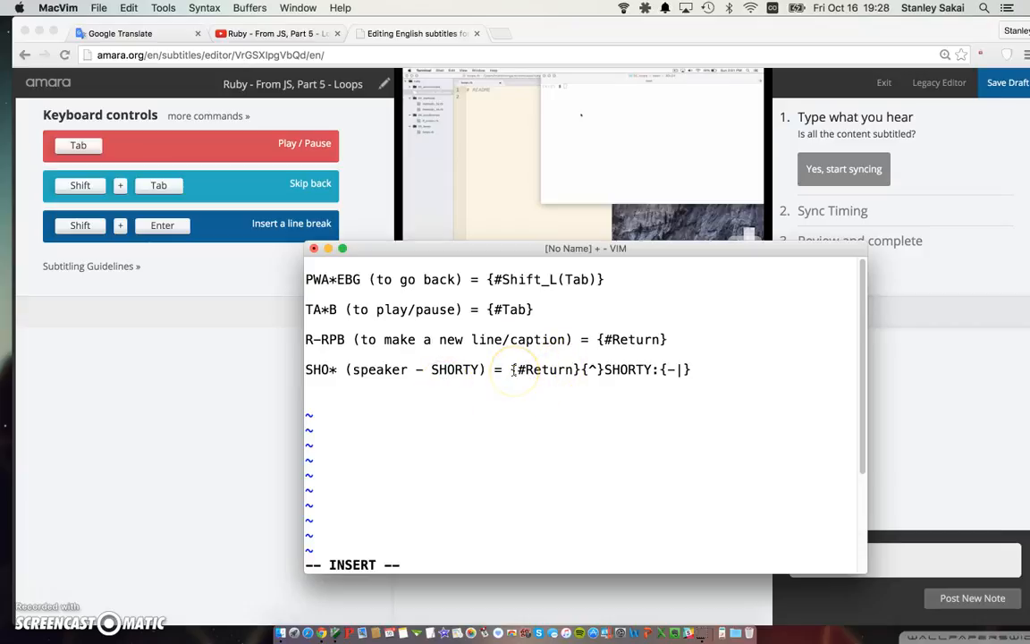
mouse_move(637, 380)
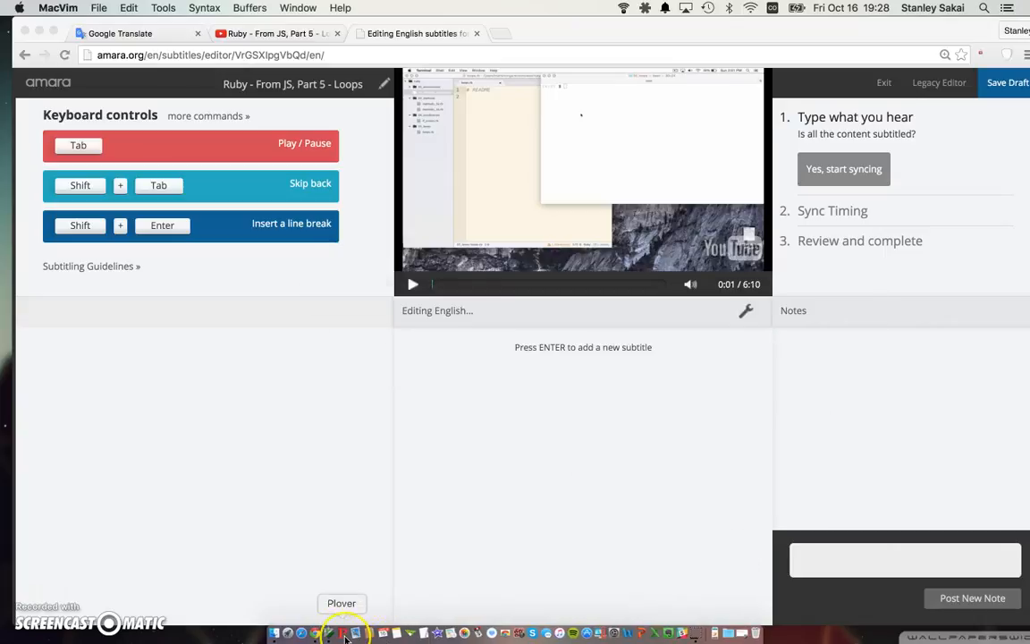
mouse_move(783, 532)
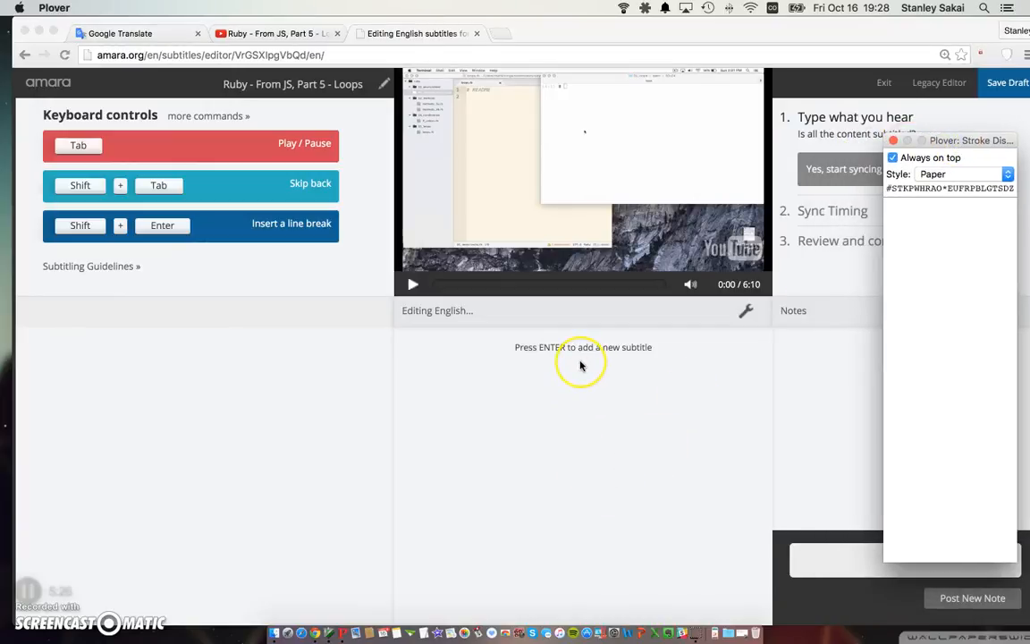
mouse_move(581, 364)
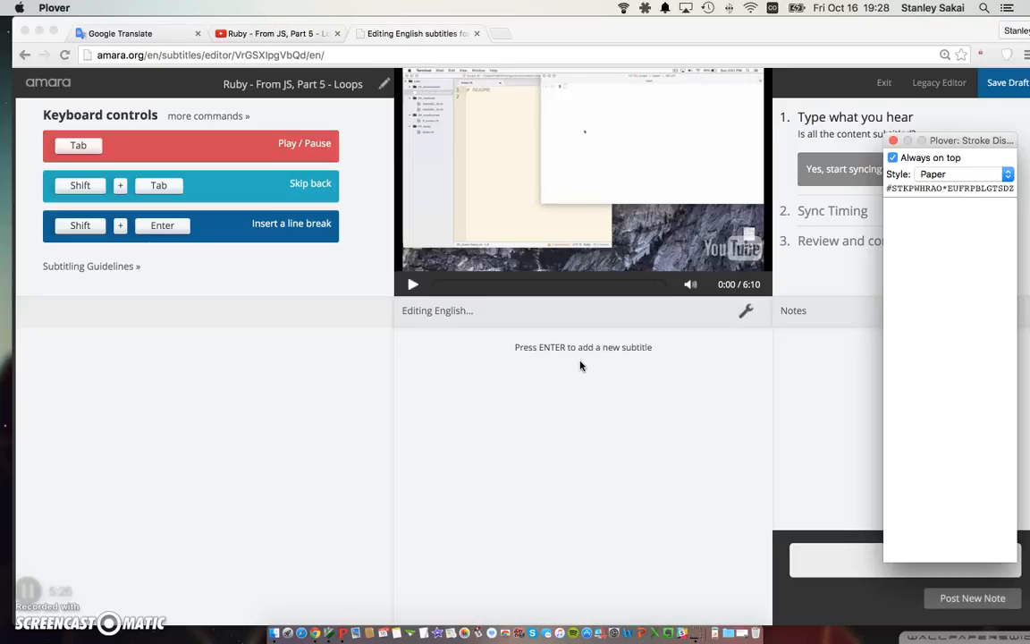
Add a new subtitle line and stroke SHO* to enter 'SHORTY:'
click(582, 347)
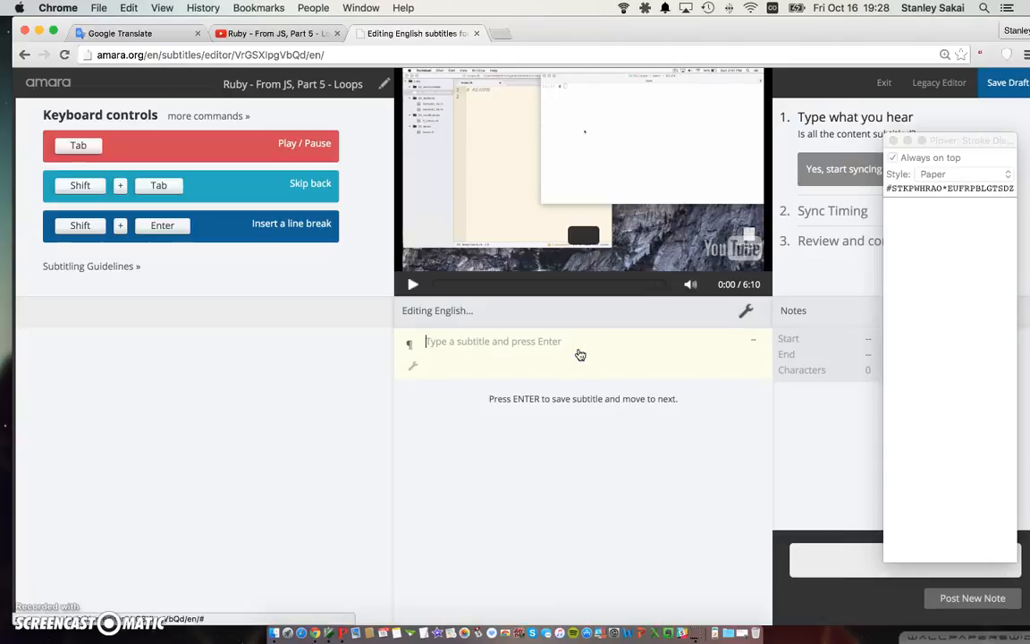
text(SHORTY:)
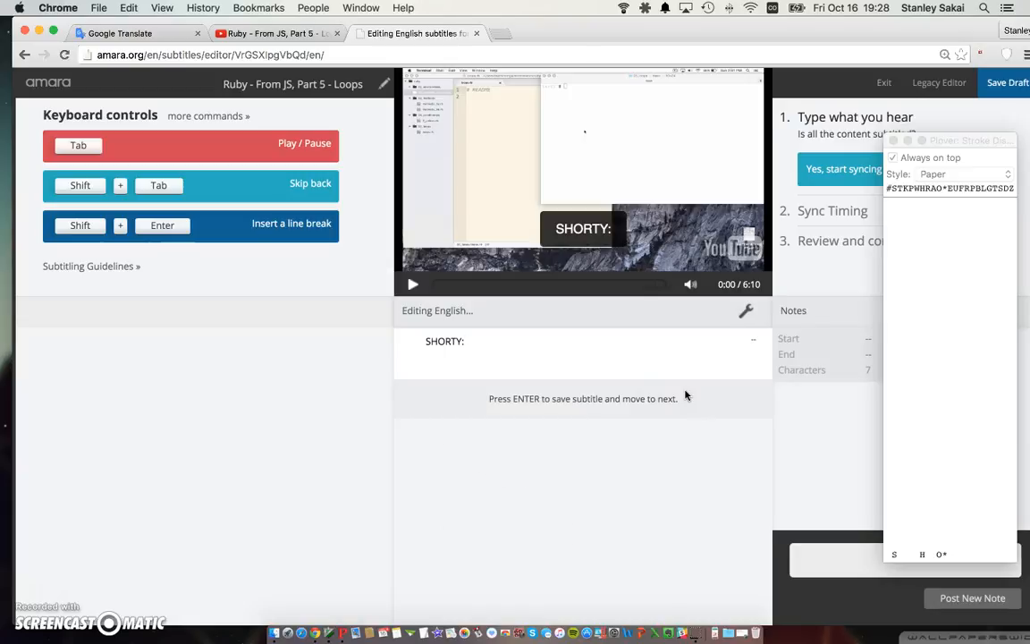
Caption the intro from "Hey, everybody" through "has if and unless," and save it
click(412, 284)
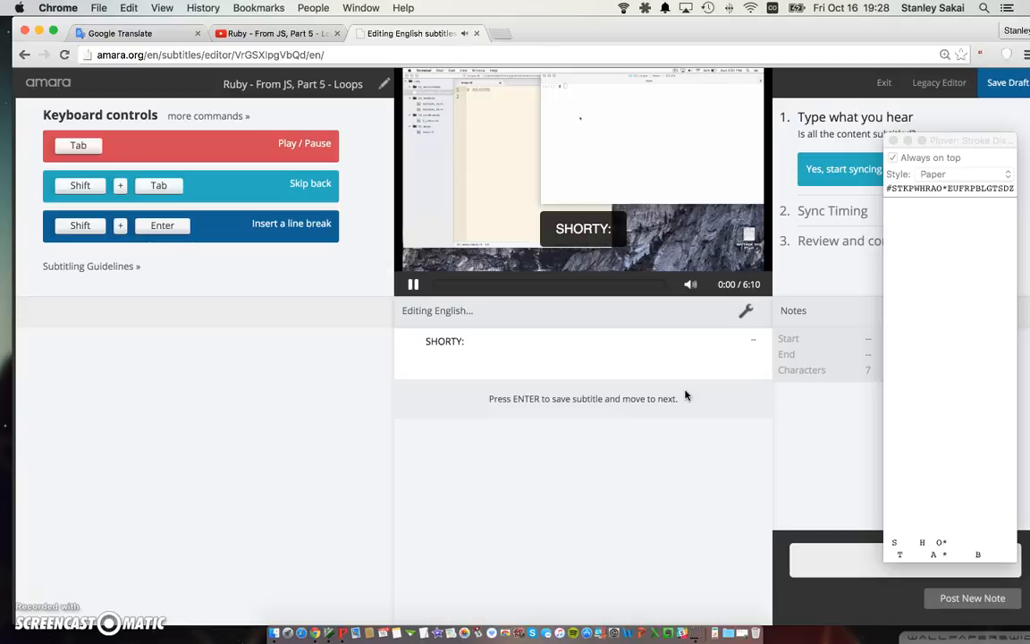
text(Hey, everybody.)
text(So)
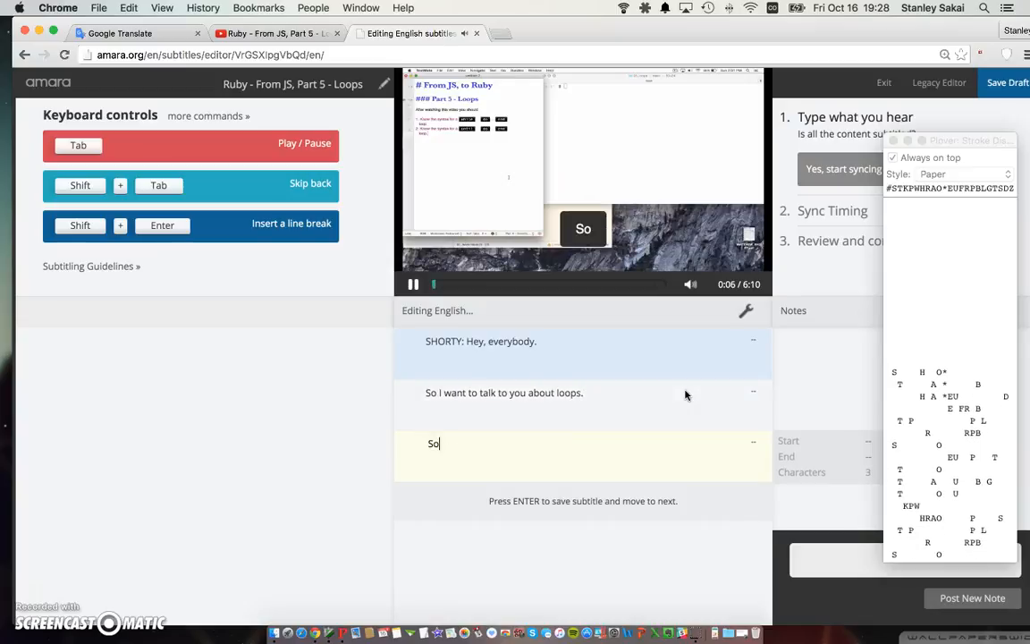
text(I want to talk to you about while loops,)
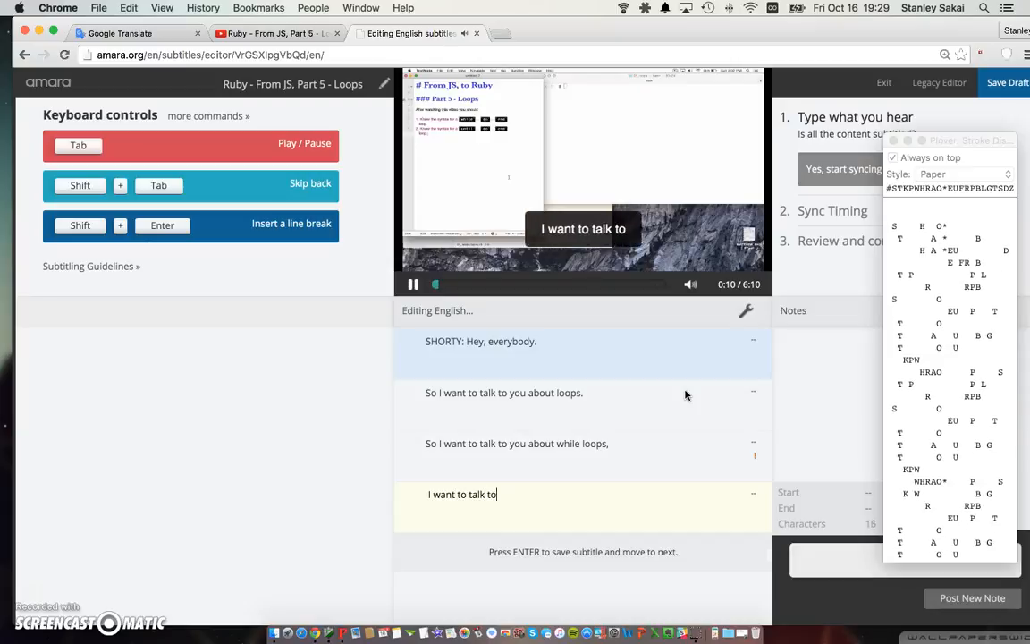
text(you about until loops,)
text(which are just like Ruby)
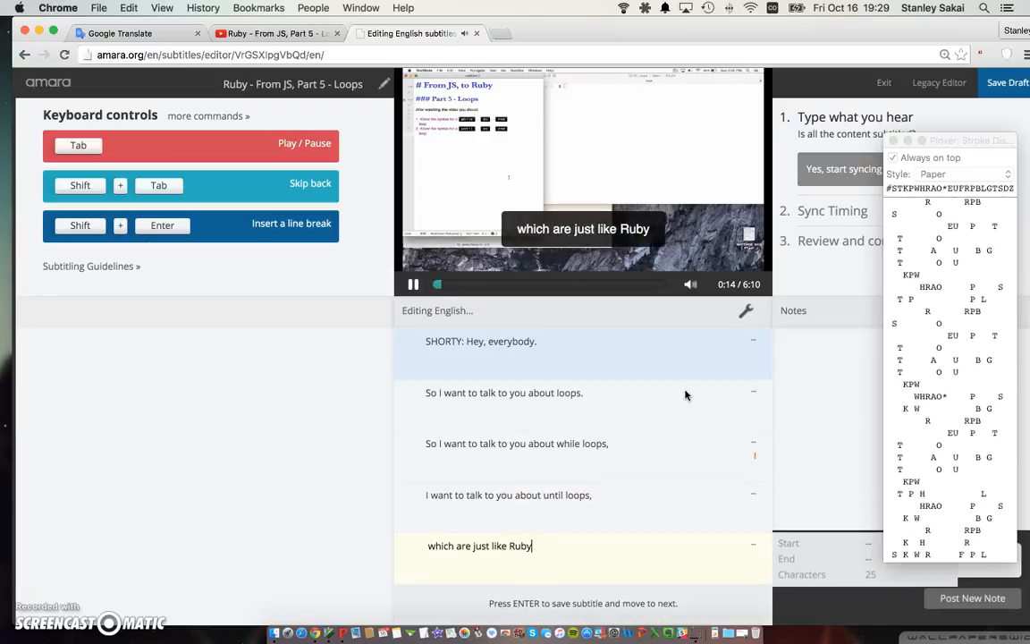
text(has if and unless,)
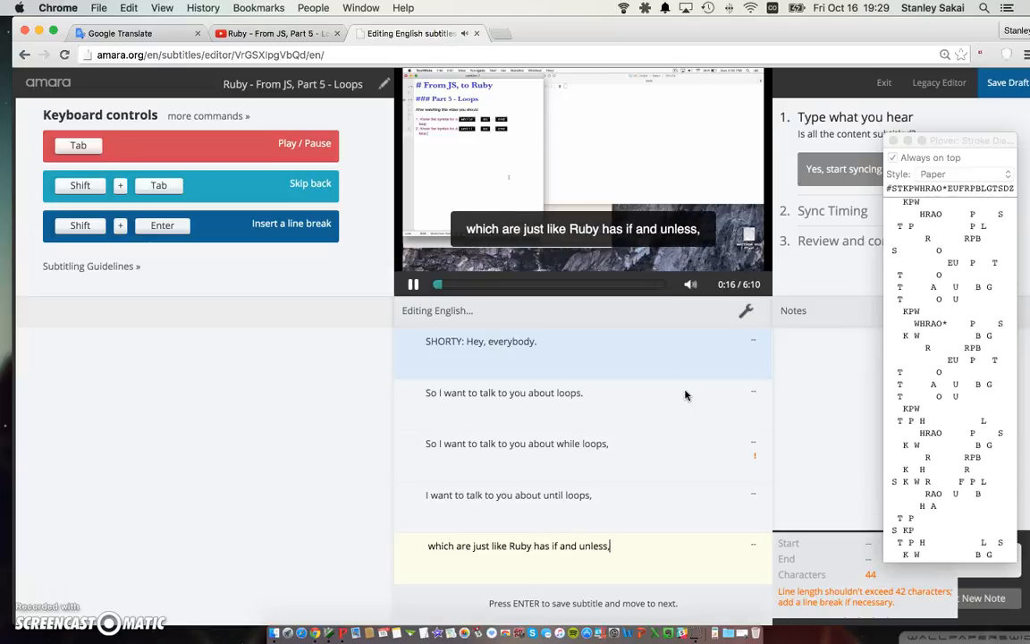
key(Return)
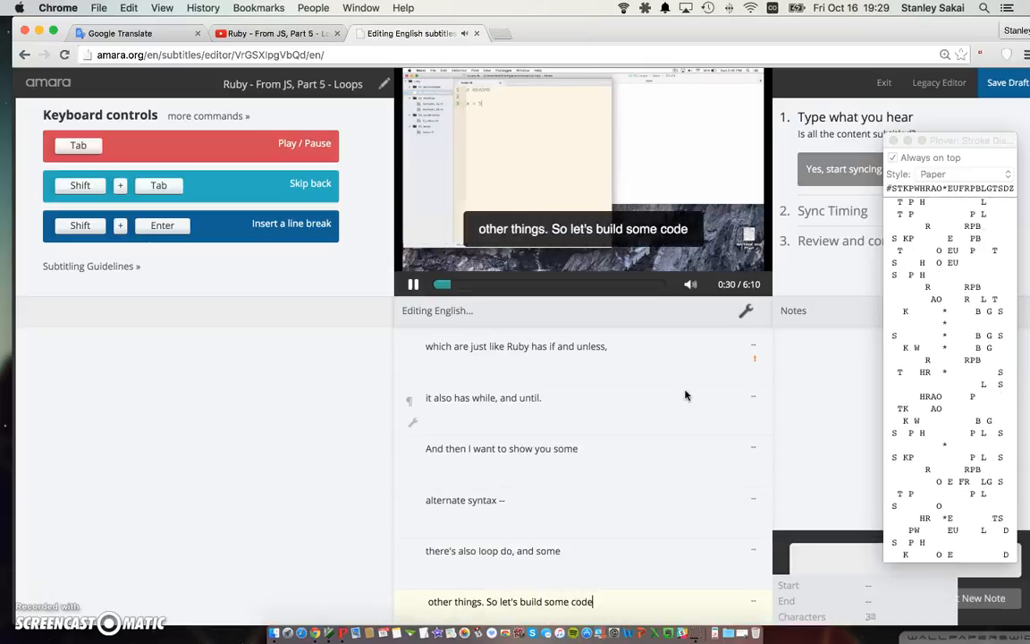
Type the captions "So let's start with setting a variable.", "we can put our test here" and "x < 10, it's"
text(So let's start with s)
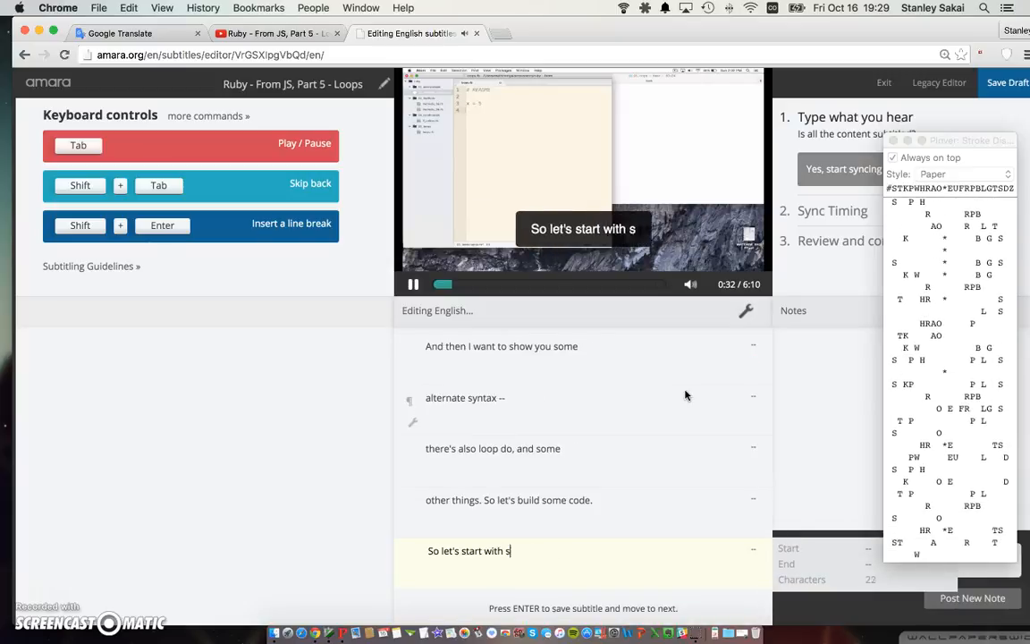
text(etting a variable.)
text(And, say,)
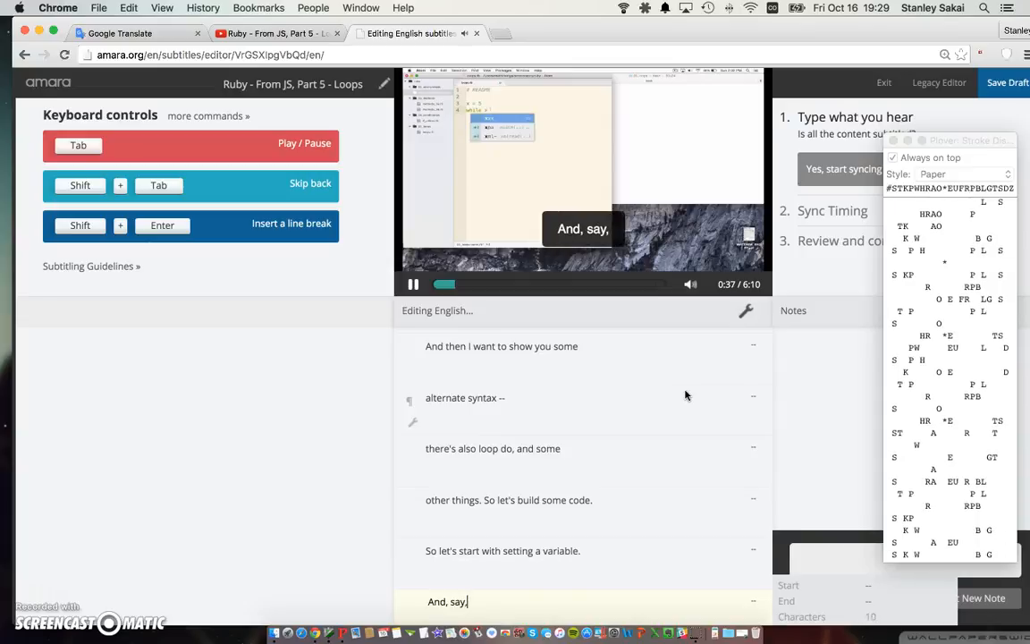
text(while -- we can put our test here)
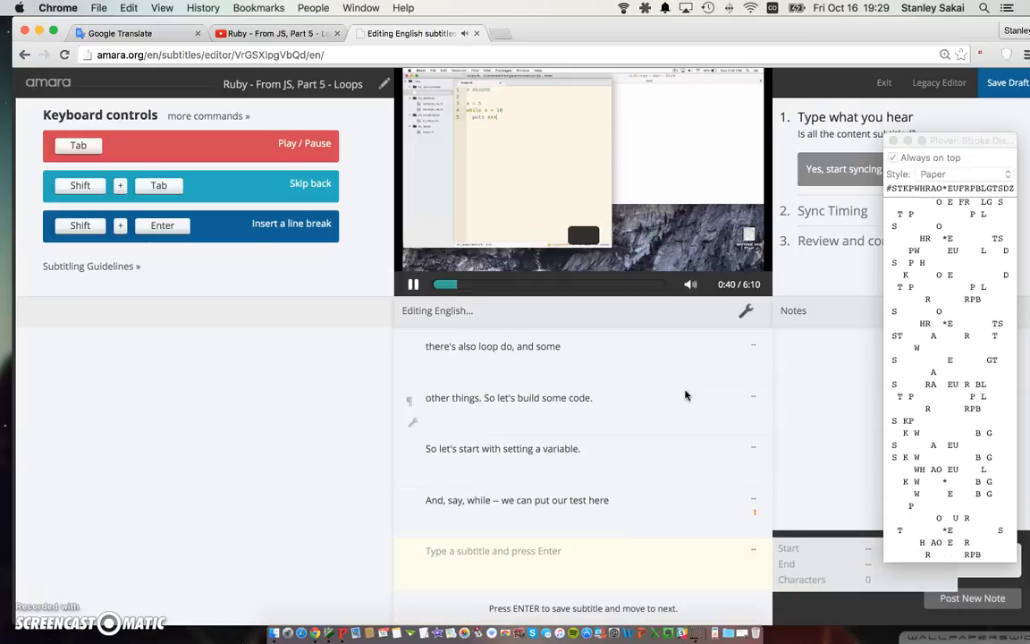
text(x < ten,)
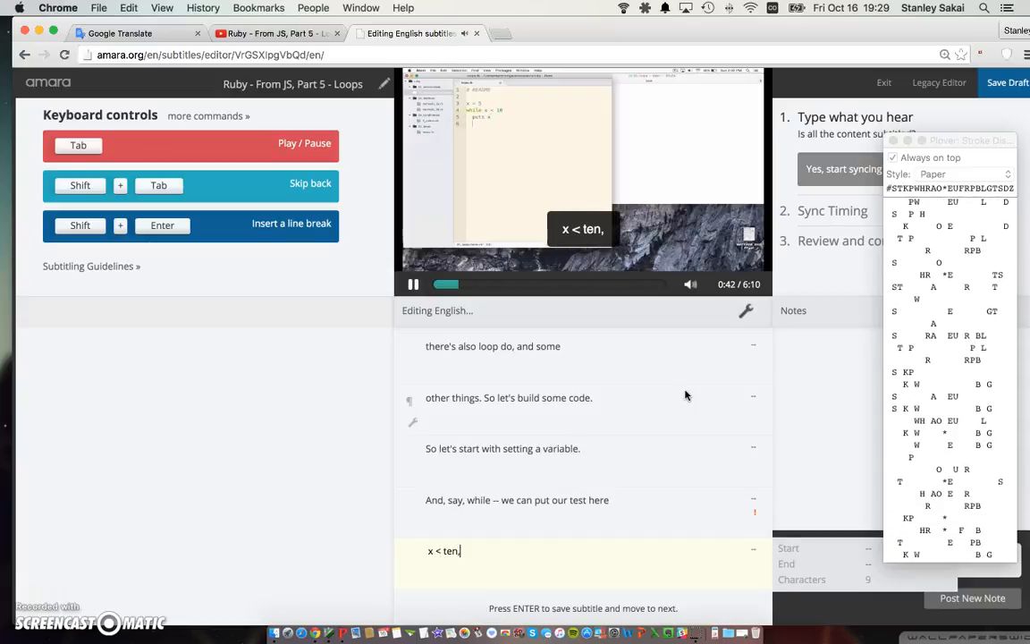
text(10)
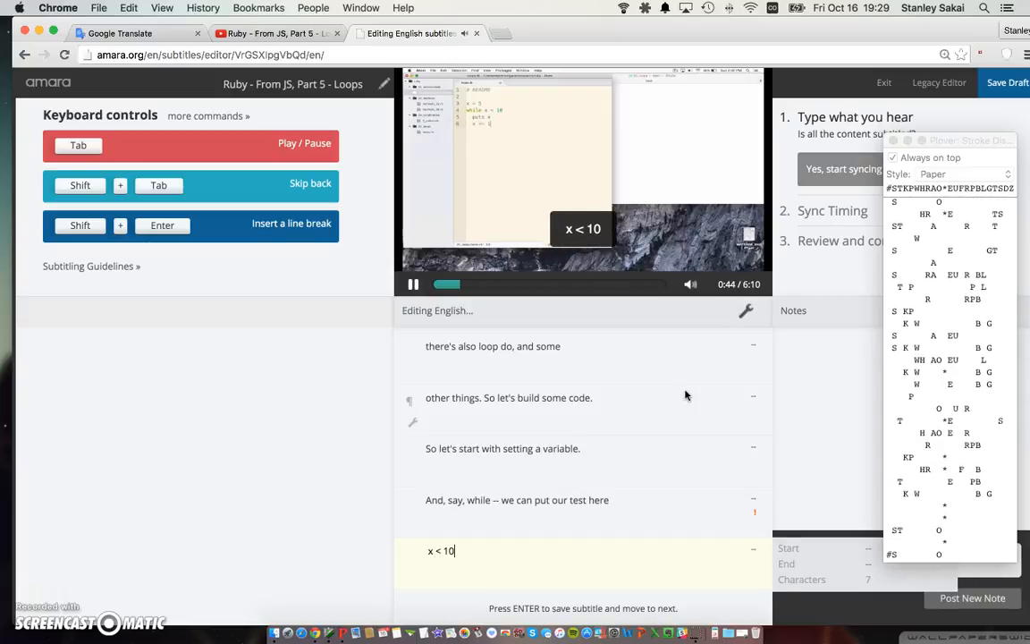
text(, it's)
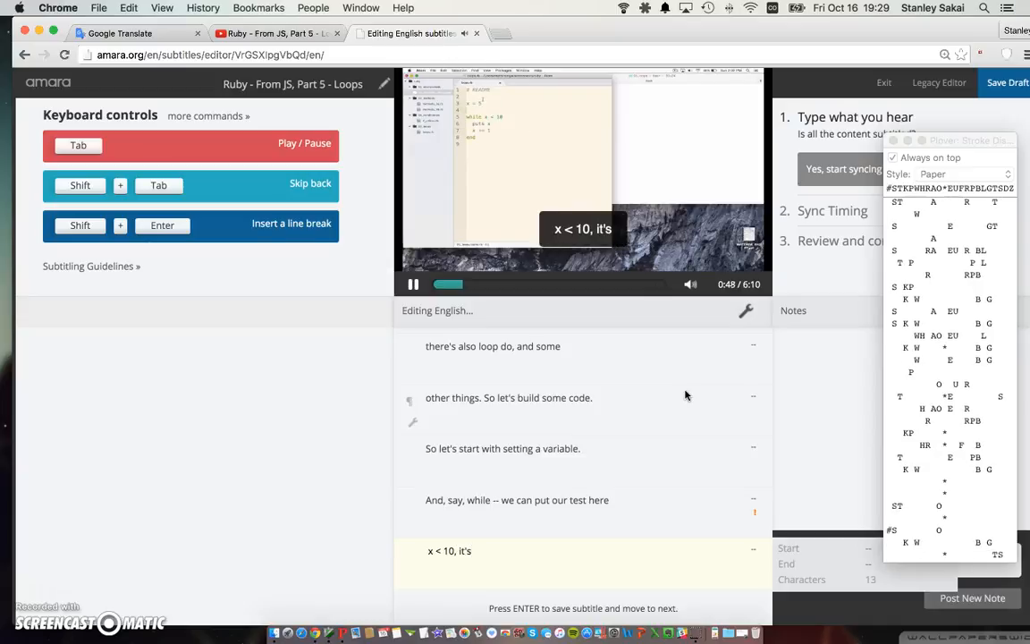
Pause, rewind to about 0:40 and resume playback to re-hear "x < 10, it's"
click(413, 284)
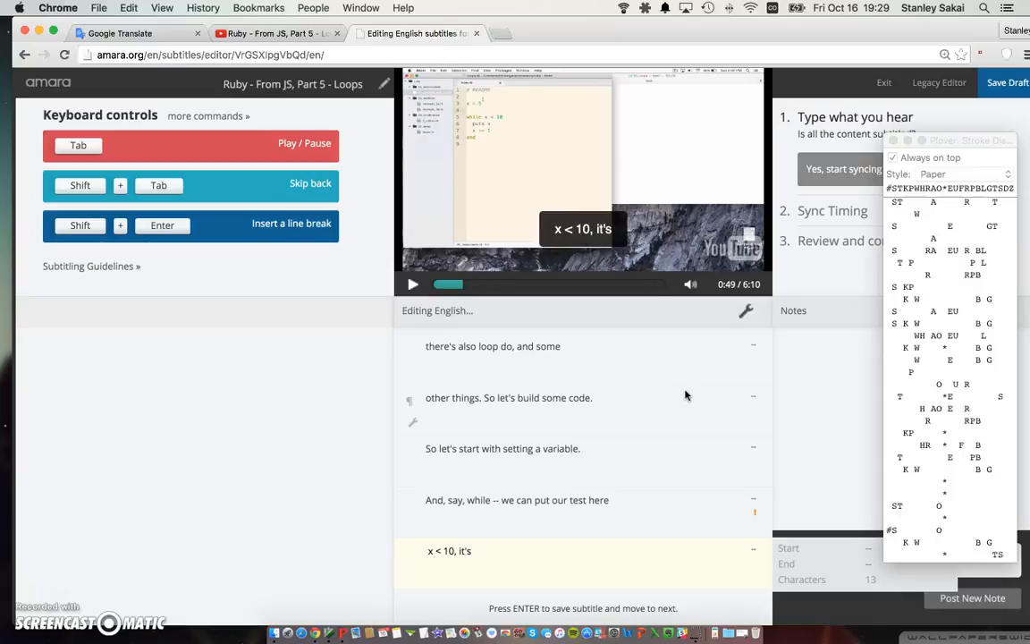
click(412, 283)
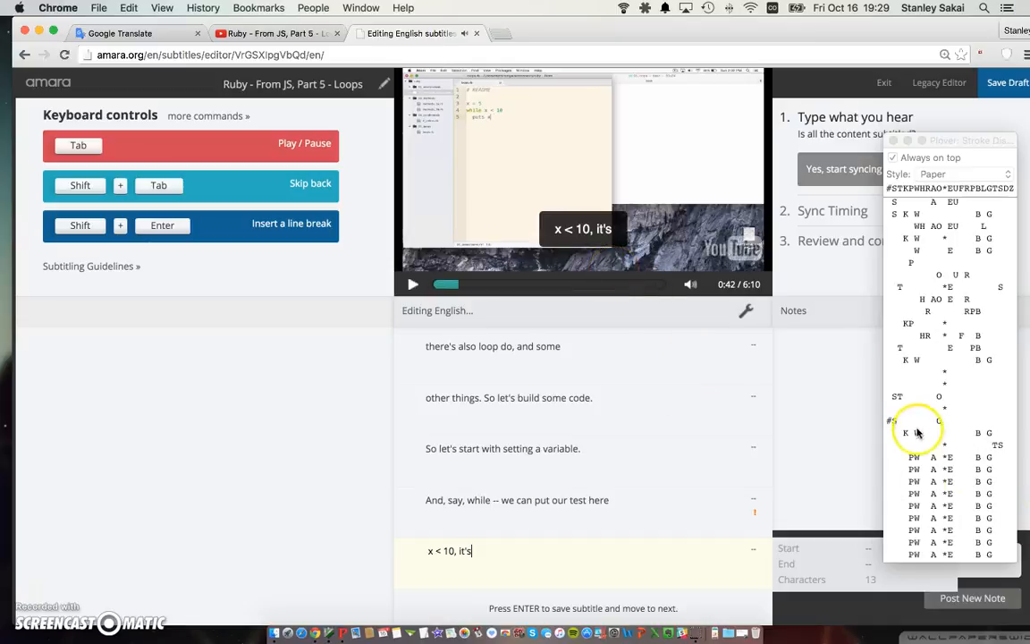
mouse_move(957, 467)
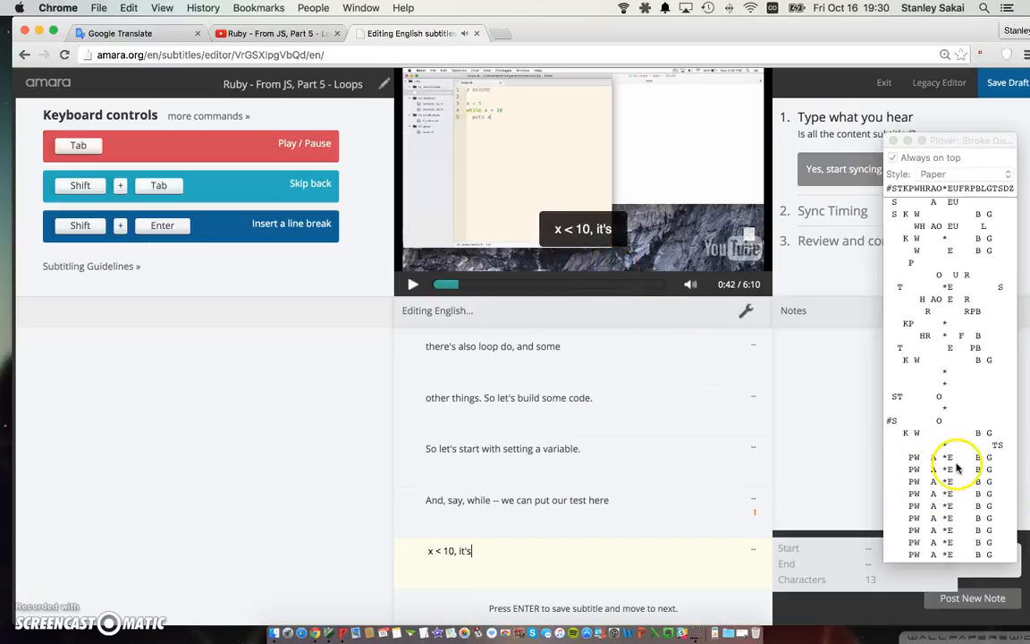
click(413, 284)
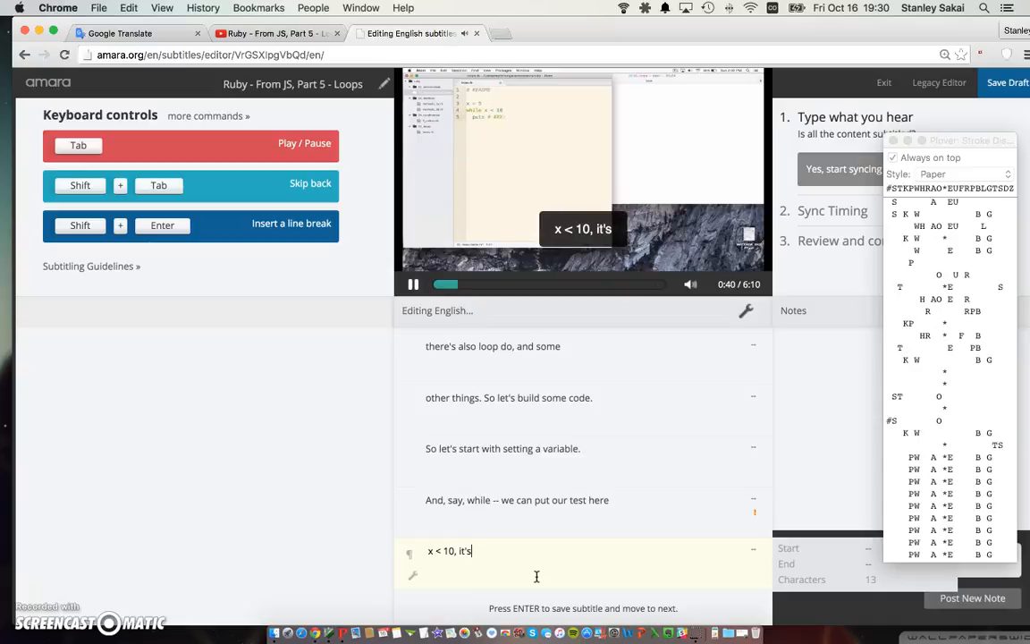
Transcribe the captions through "and we execute code." and incrementing x by 1, then save
text(x.)
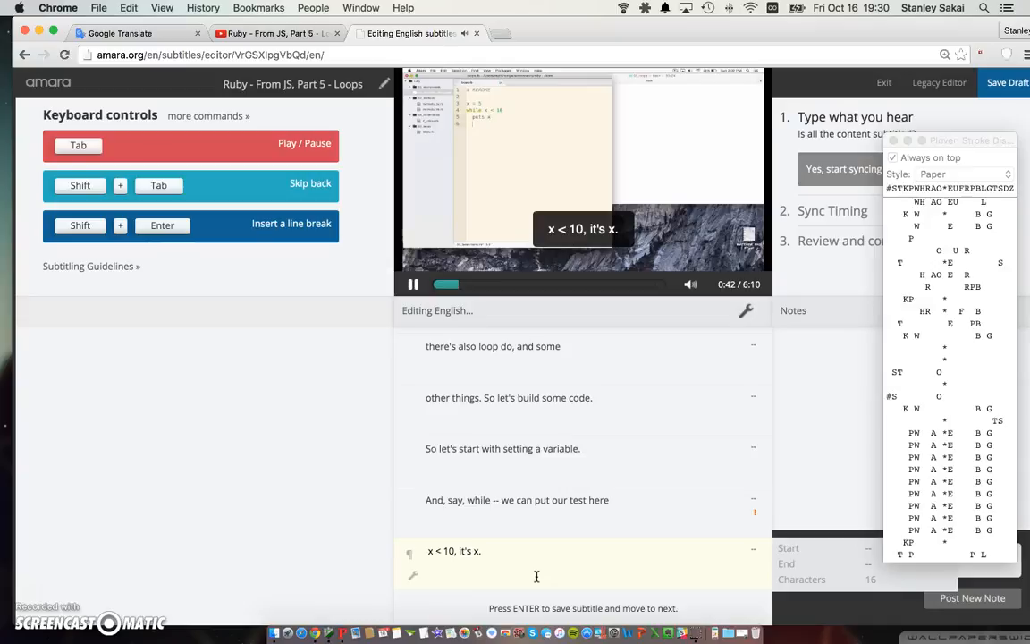
text(And)
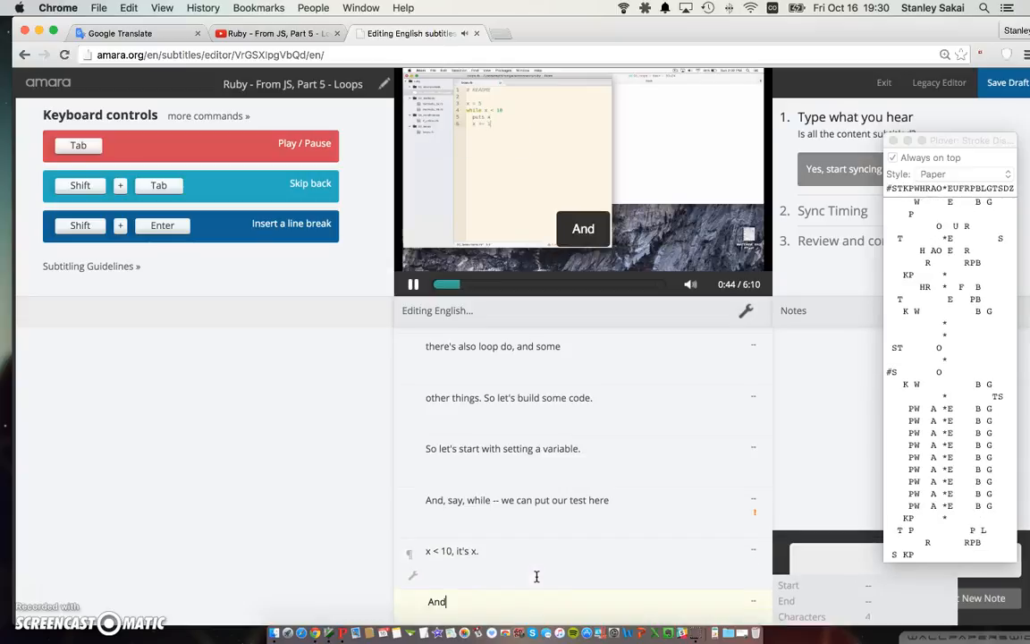
text(x += 1.)
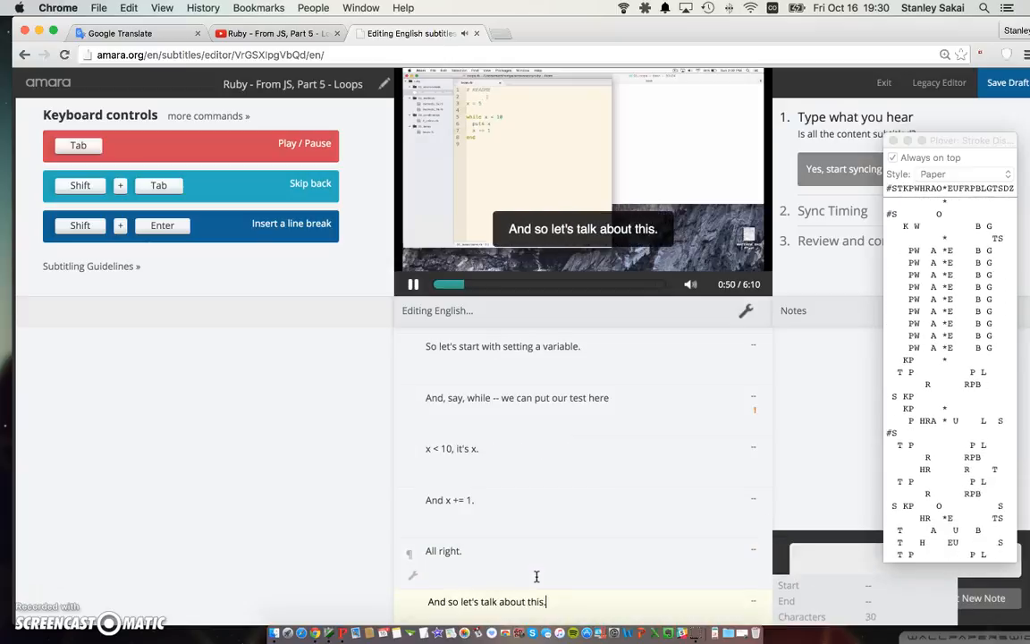
text(This is the same as a while loop in JavaScript.)
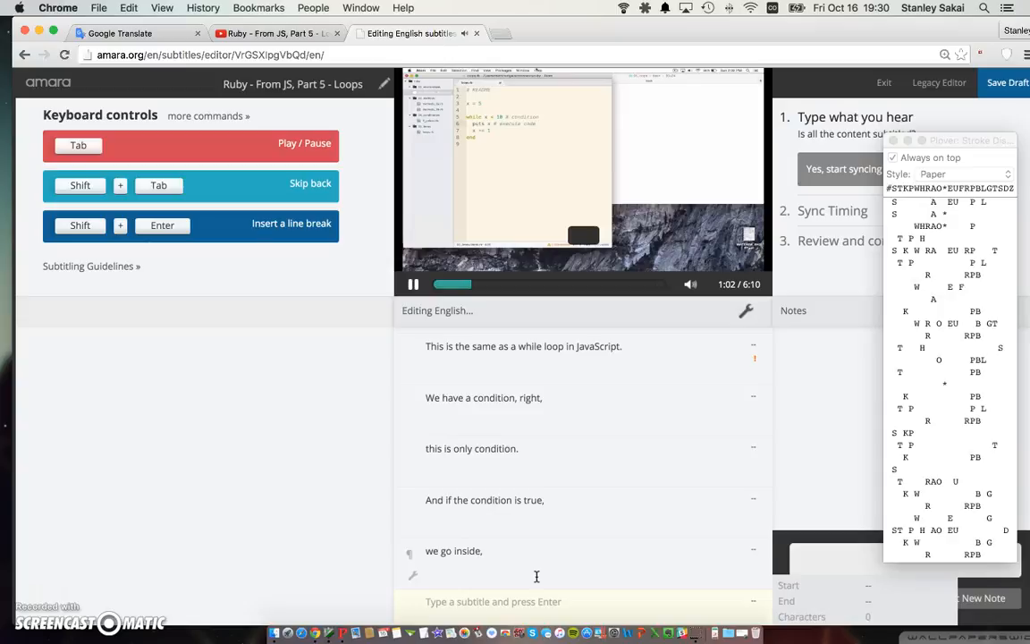
text(and we execute code.)
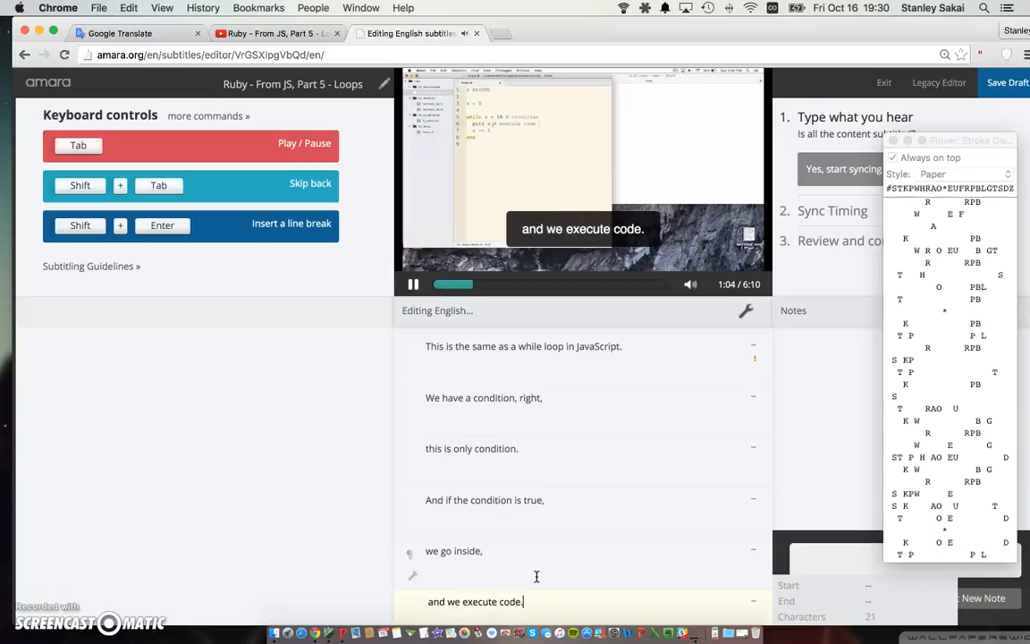
text(And then we can do whatever we want in here.)
text(So in this case, we want to increment x)
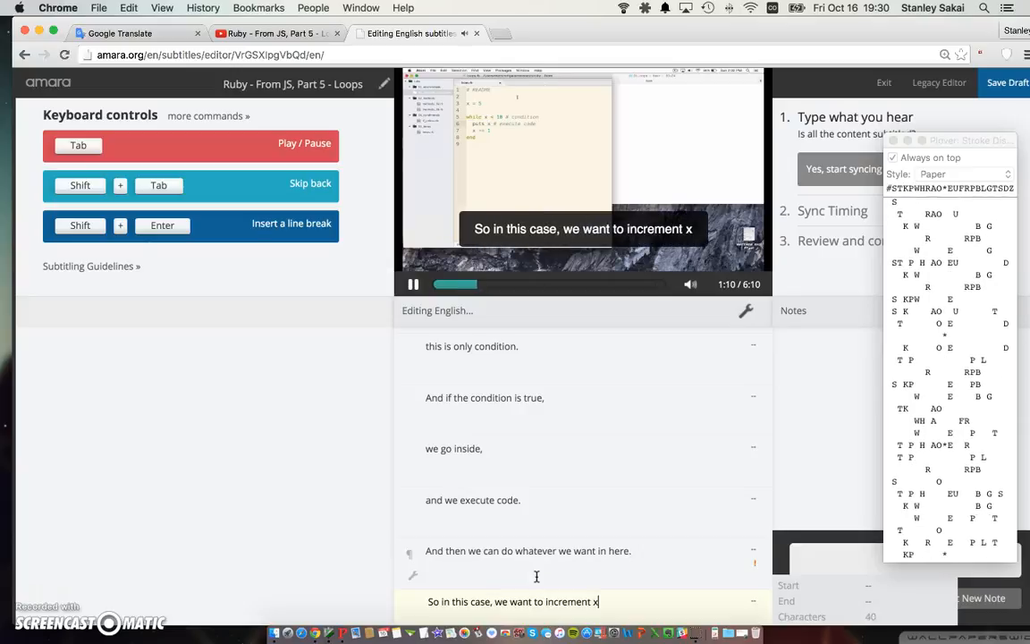
text(by 1)
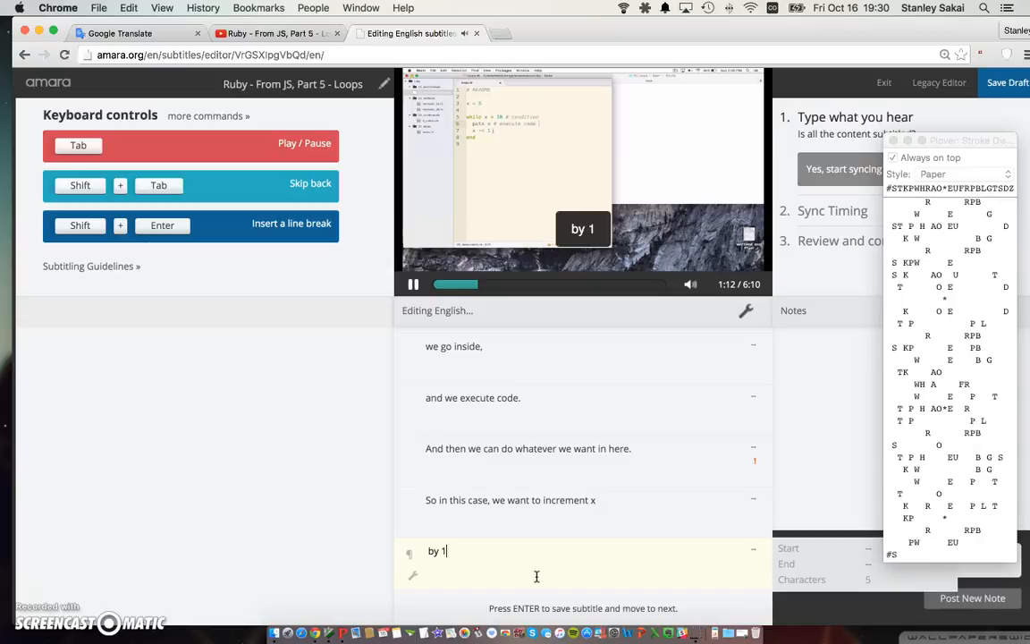
key(Return)
text(So we should put, 5,)
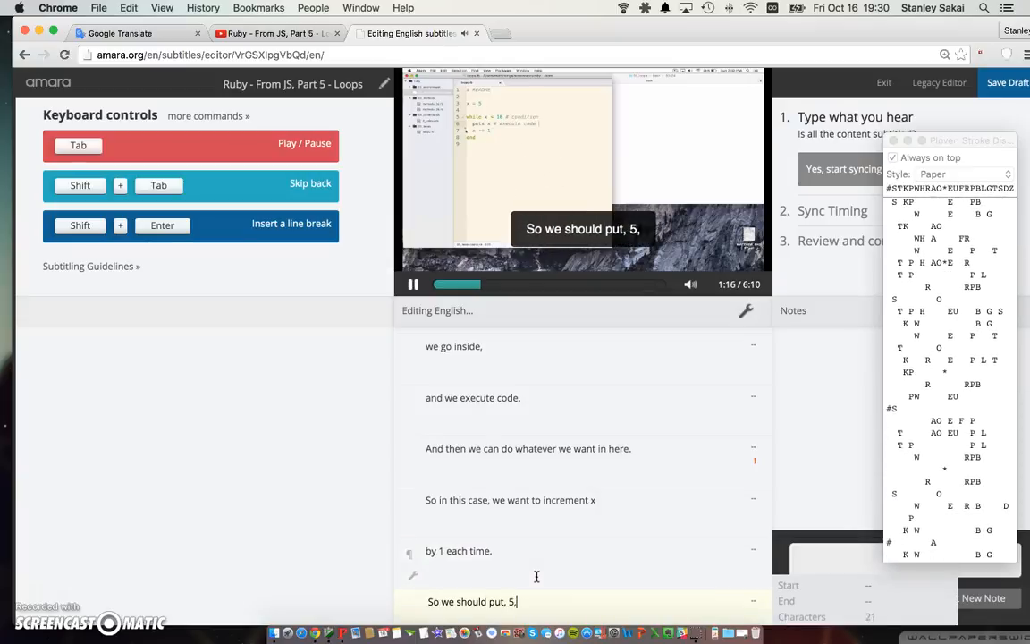
Type "6, 7, 8" and "x becomes ten,", pausing and resuming playback
text(6, 7, 8, 9, and when)
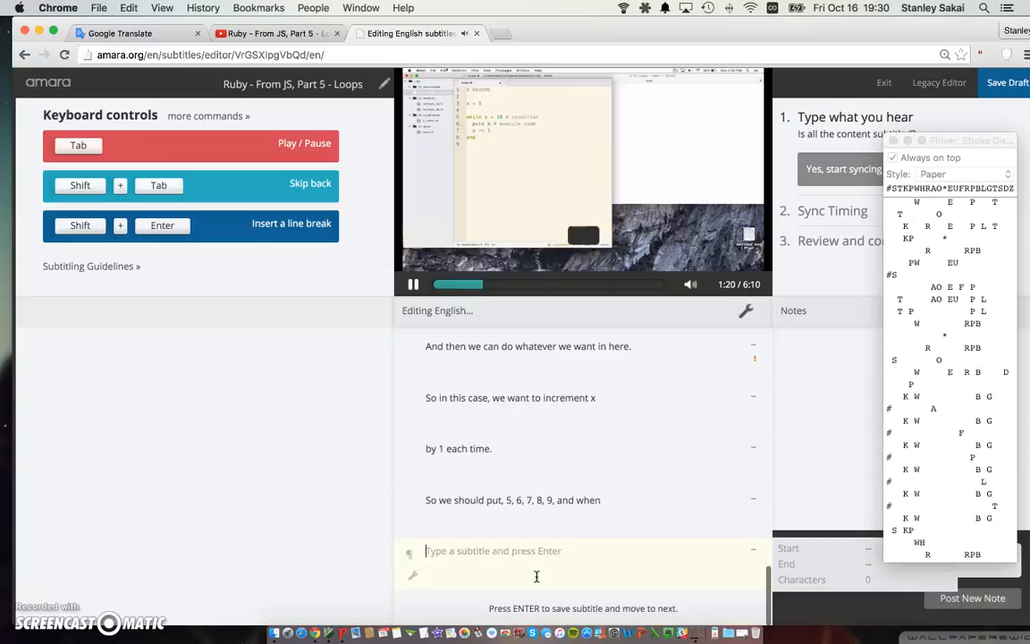
text(x becomes ten,)
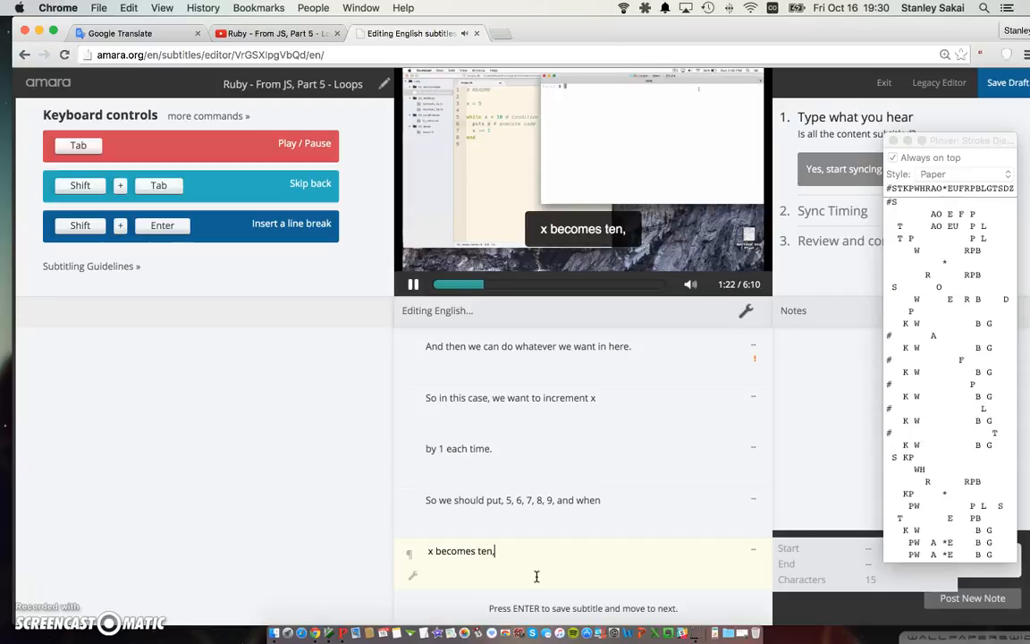
click(413, 284)
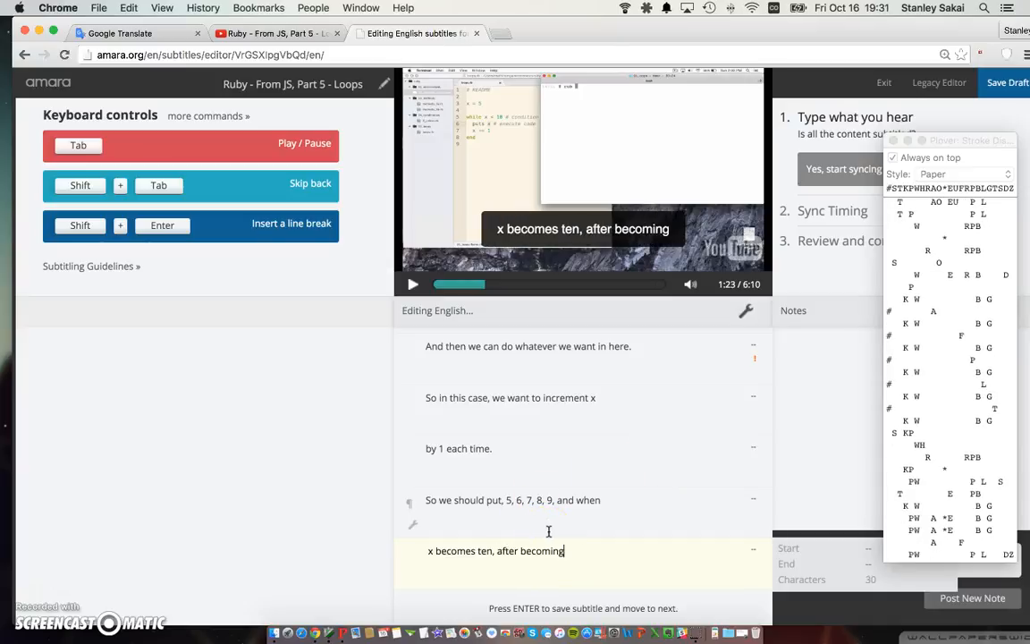
text( ten,)
key(Return)
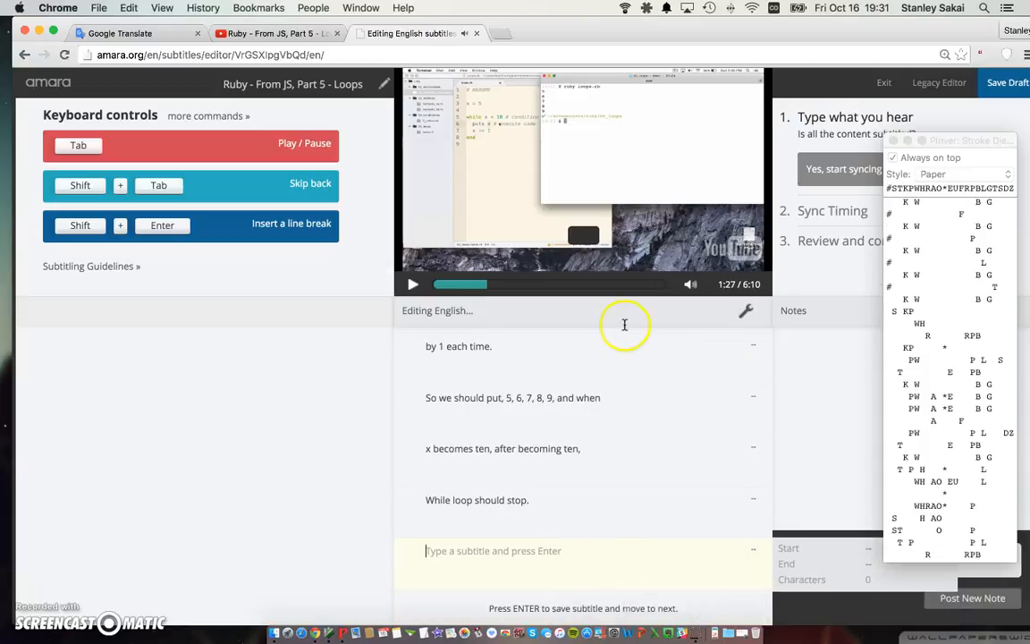
mouse_move(516, 560)
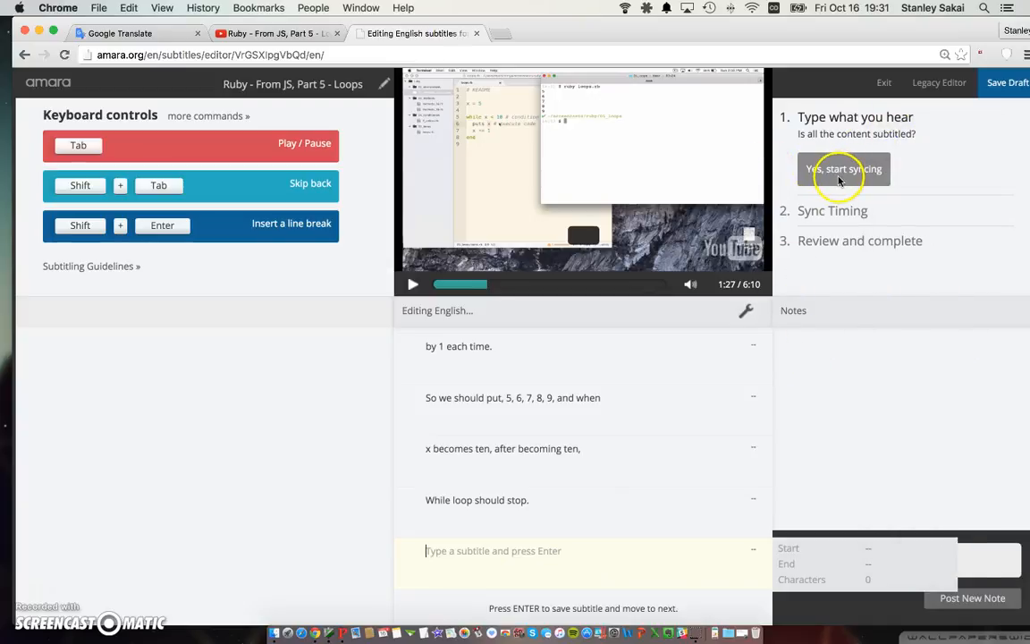
Choose 'Yes, start syncing' to enter Sync Timing with 0 of 28 synced
click(843, 169)
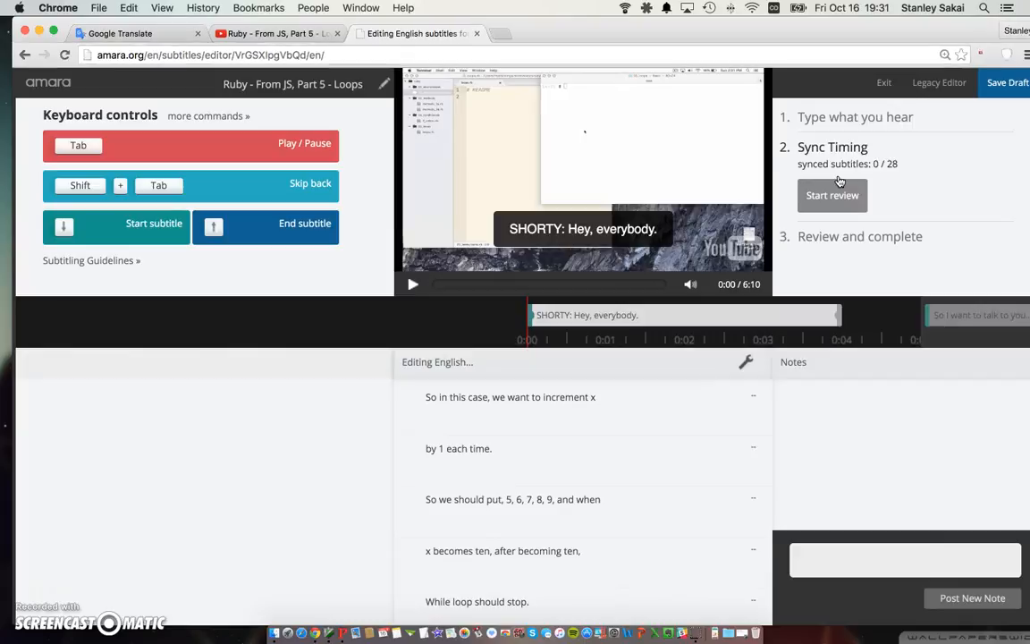
scroll(down, 3)
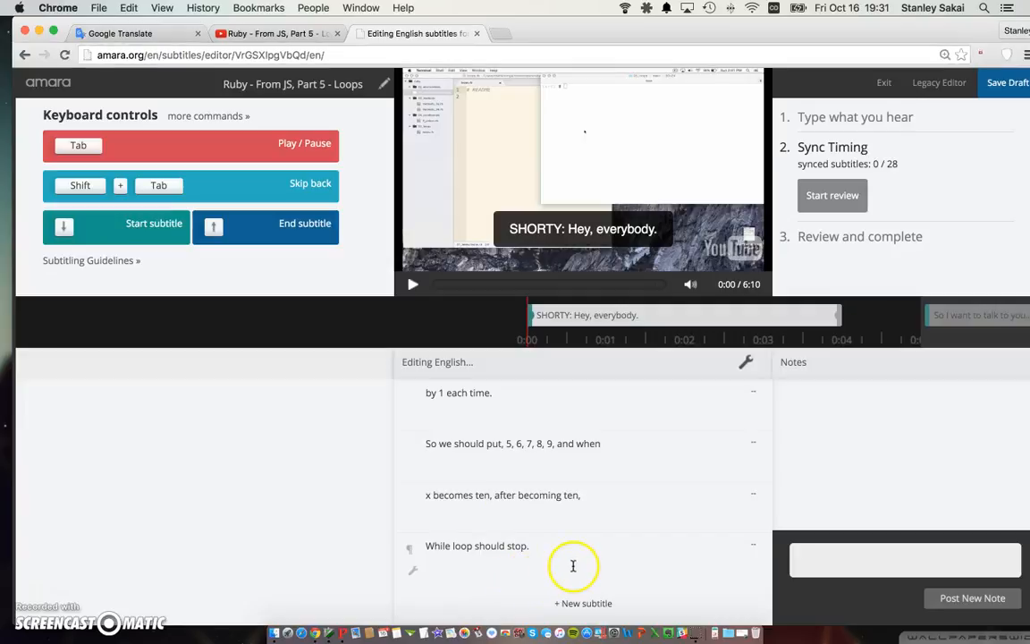
mouse_move(747, 169)
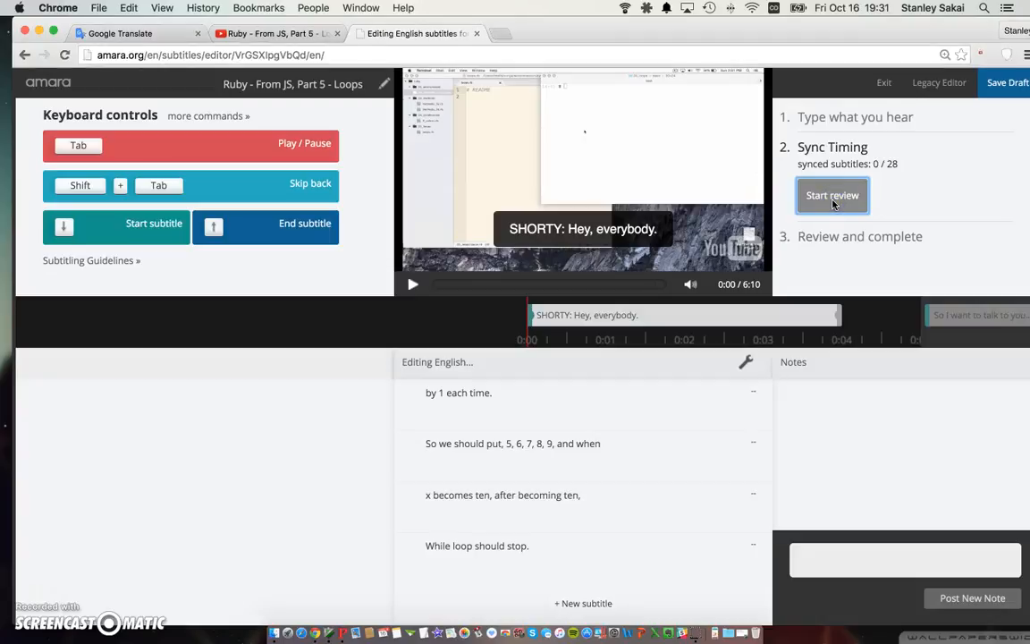
mouse_move(803, 287)
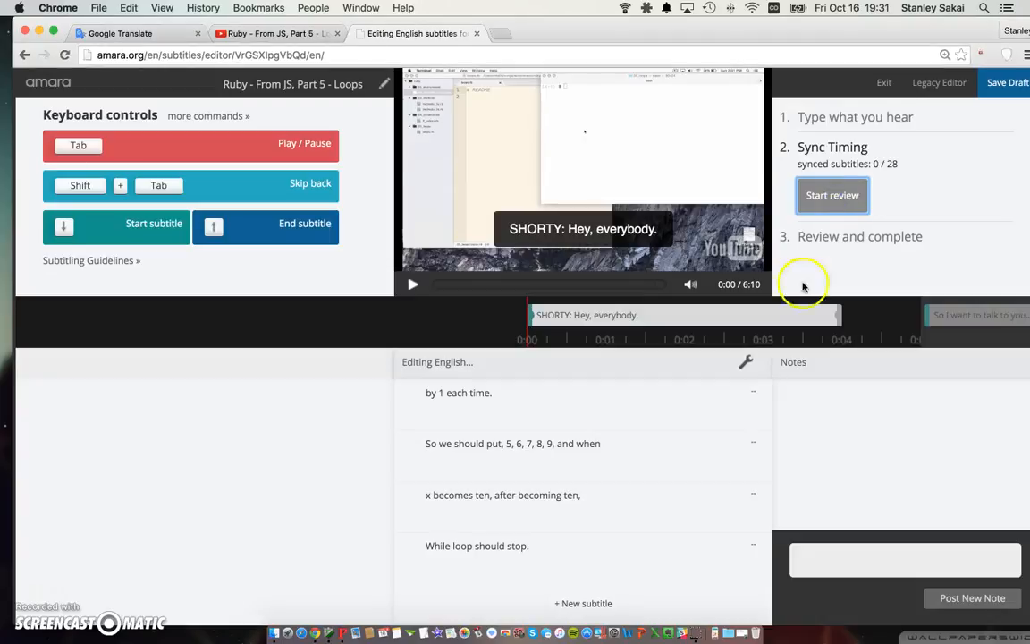
mouse_move(906, 195)
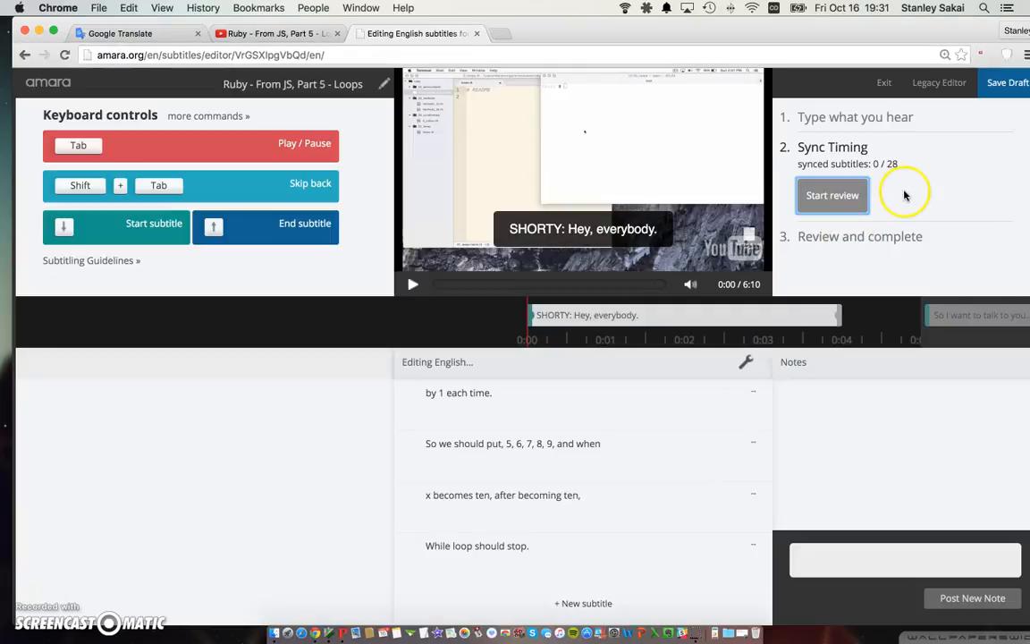
mouse_move(599, 403)
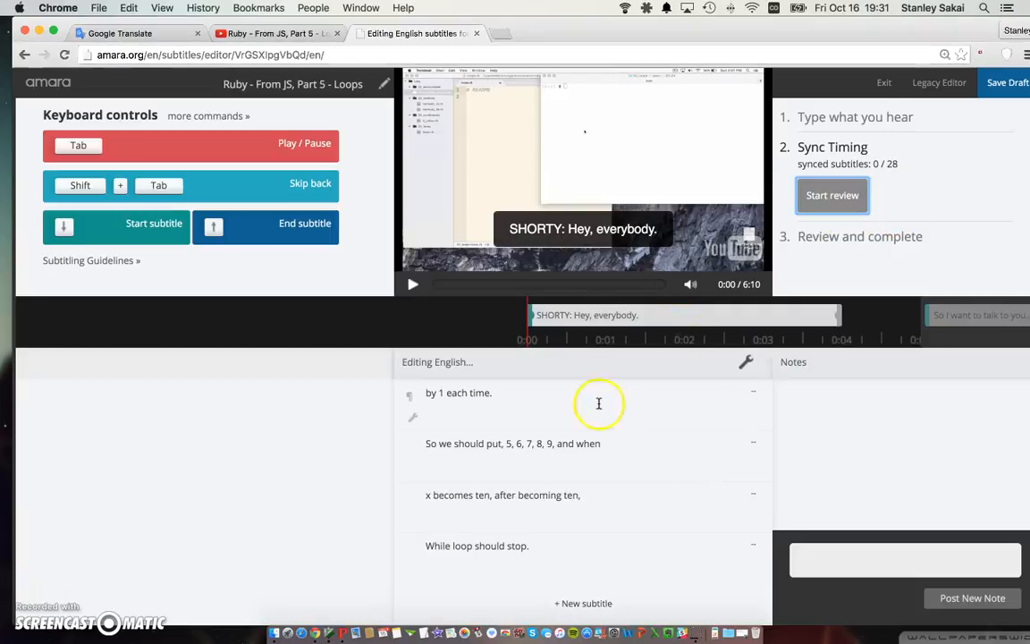
scroll(down, 3)
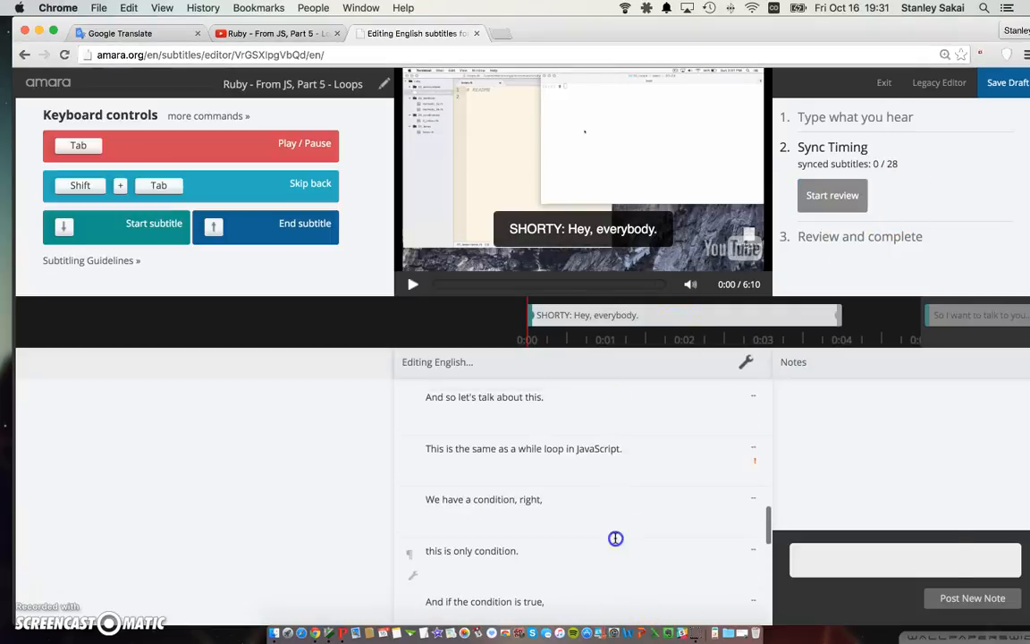
click(471, 550)
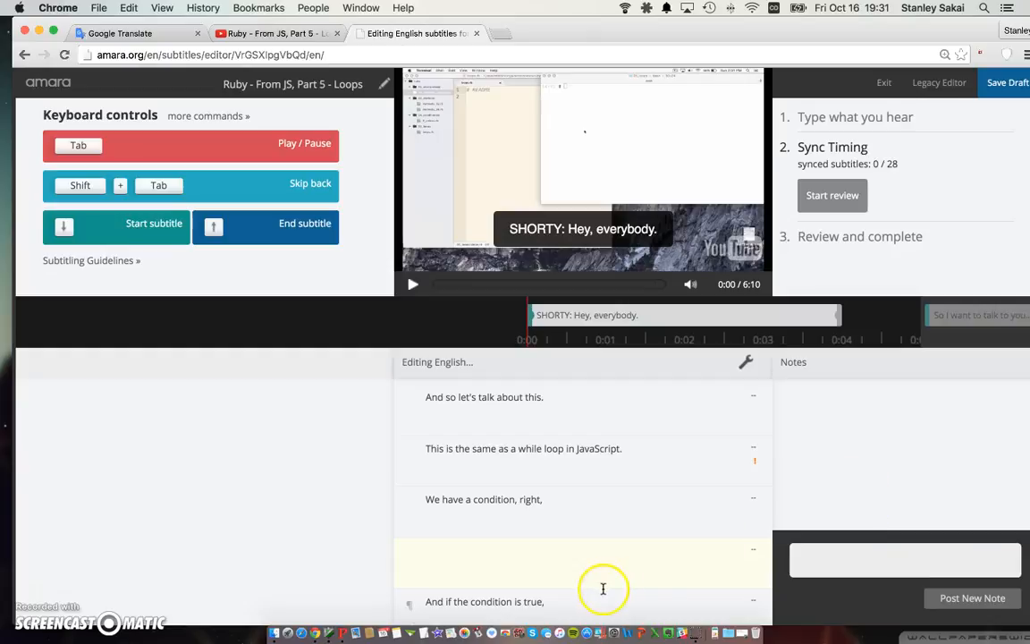
click(581, 562)
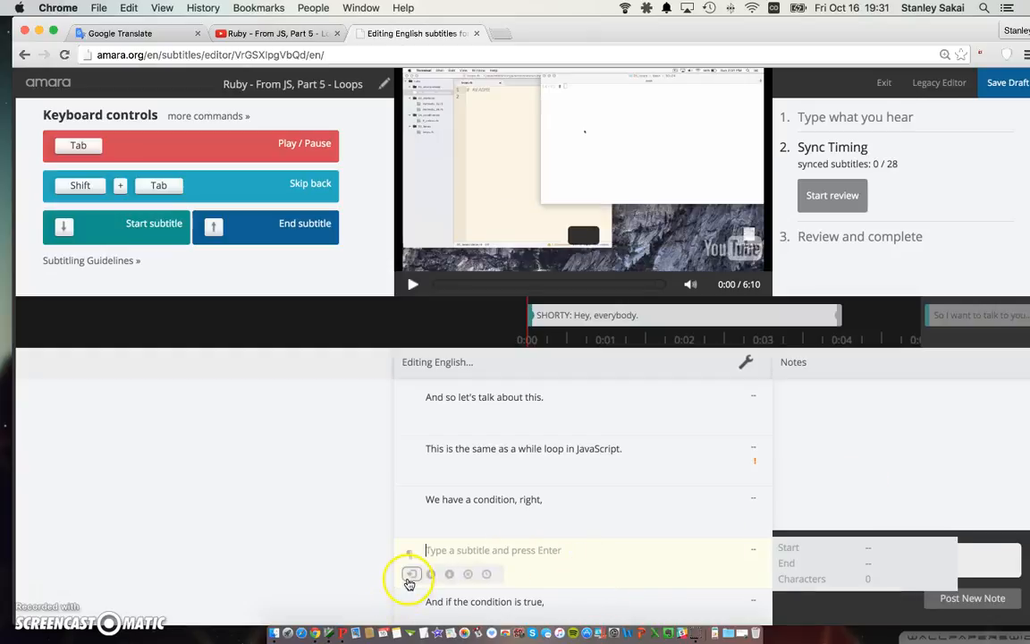
text(this is only condition.)
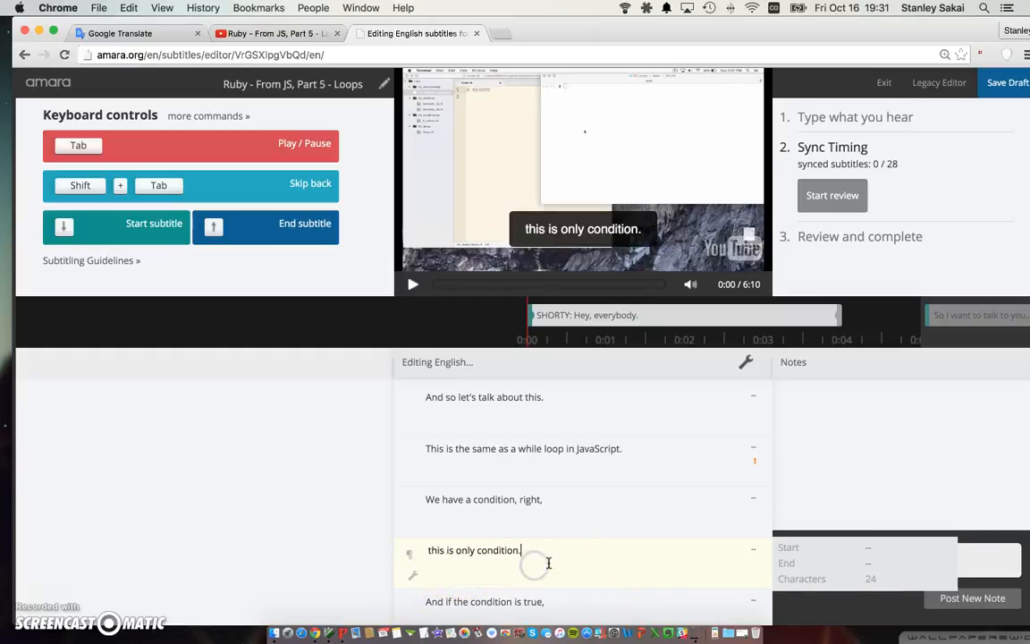
click(690, 397)
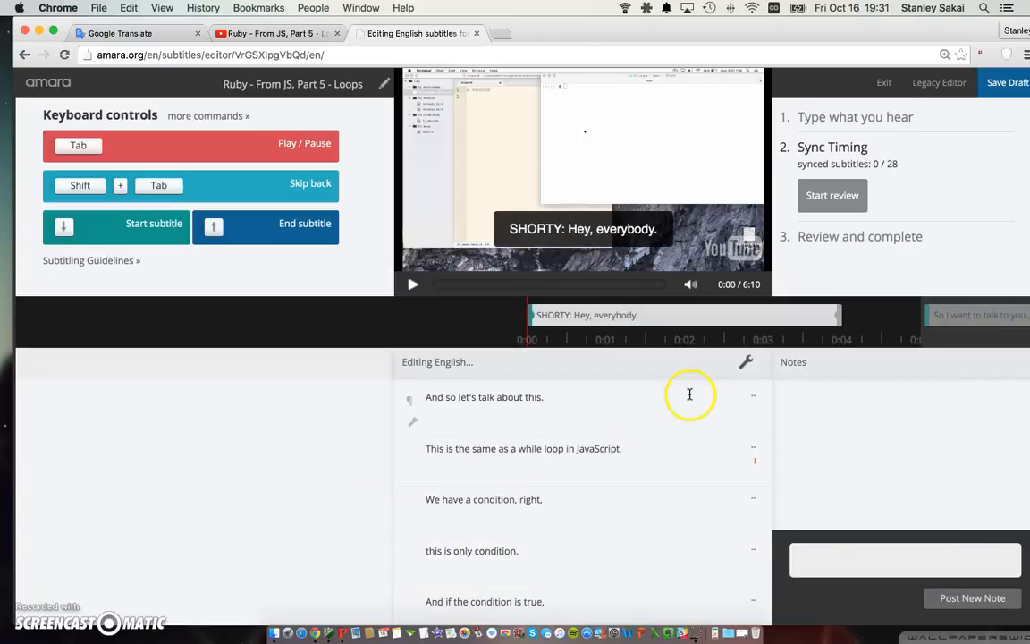
mouse_move(189, 418)
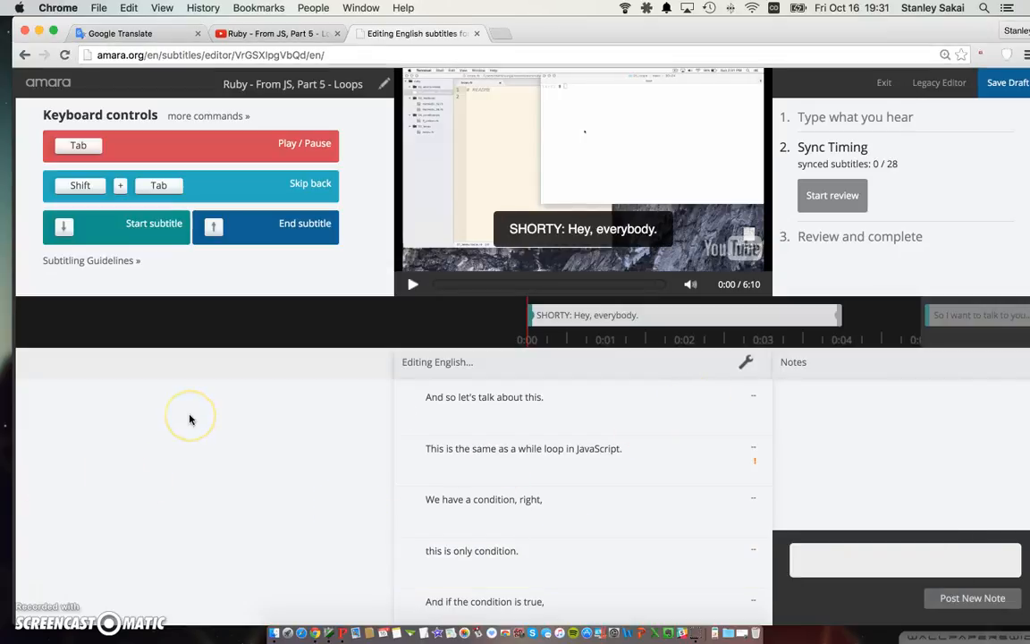
mouse_move(185, 405)
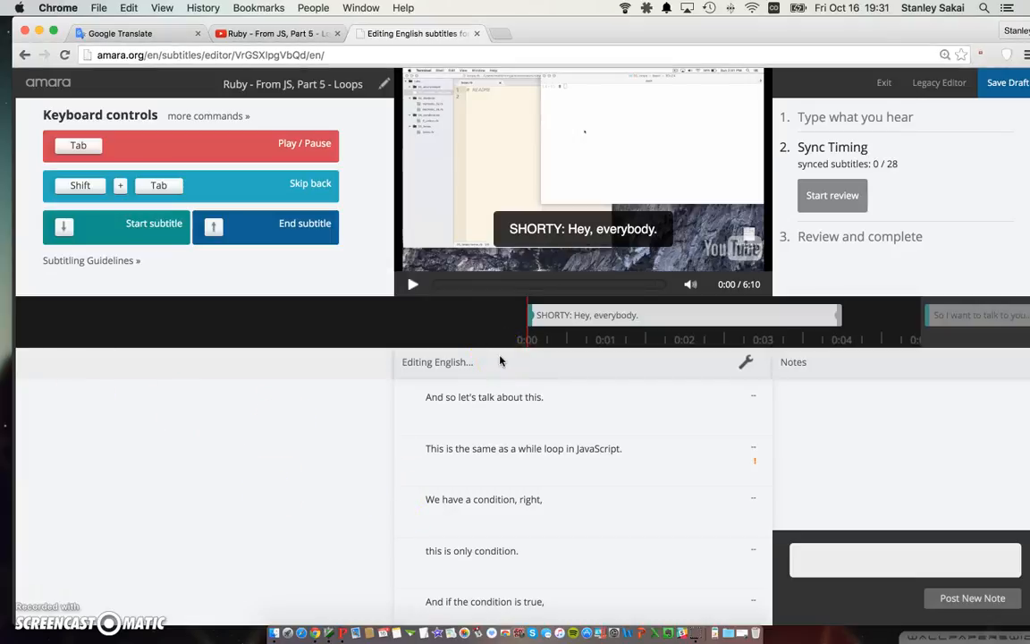
mouse_move(331, 448)
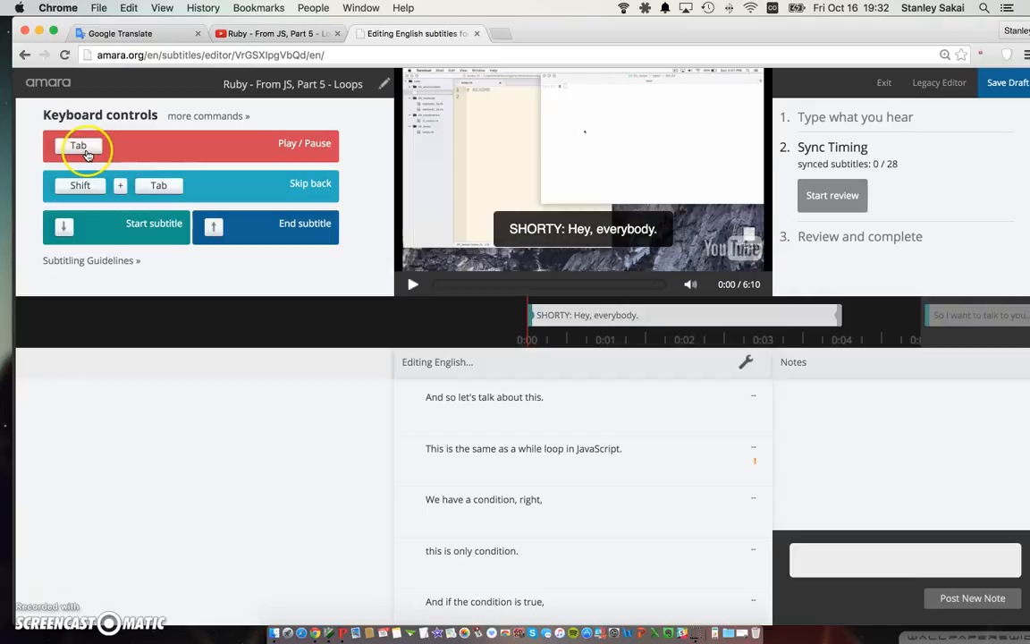
mouse_move(99, 171)
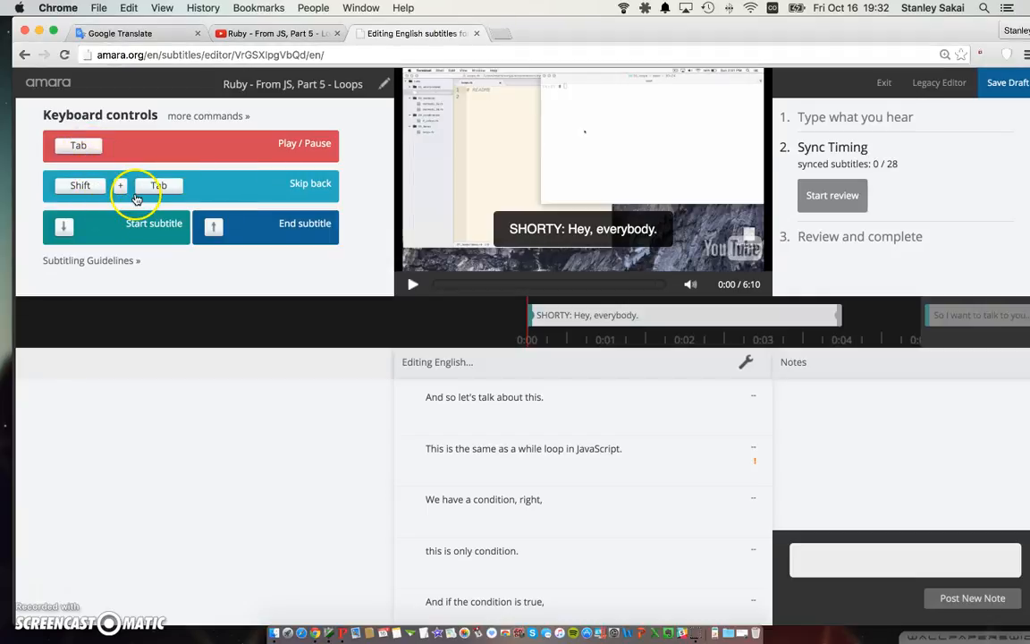
mouse_move(63, 231)
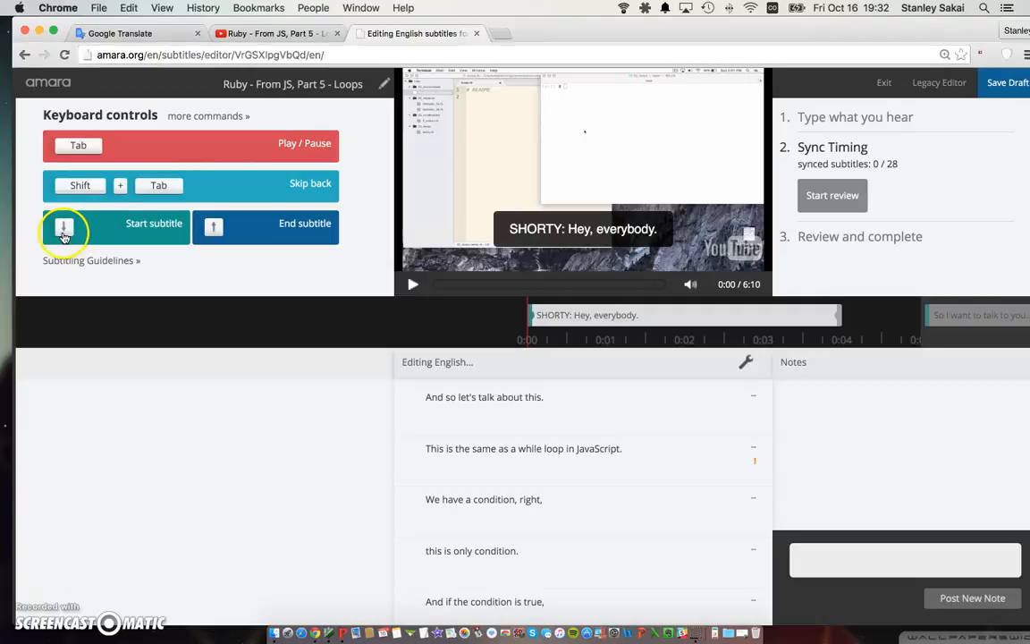
mouse_move(246, 251)
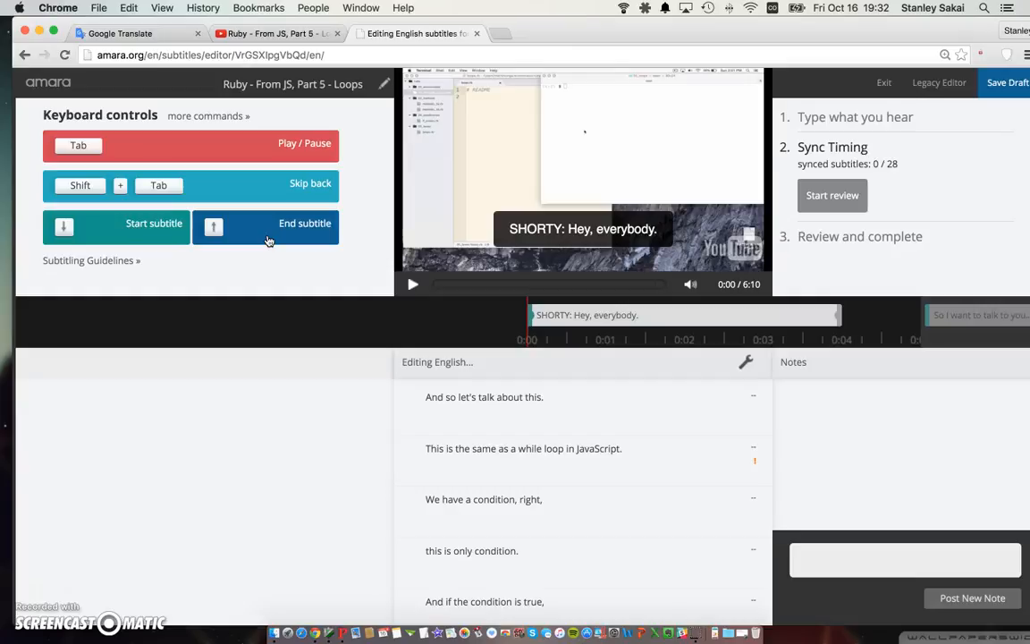
mouse_move(328, 450)
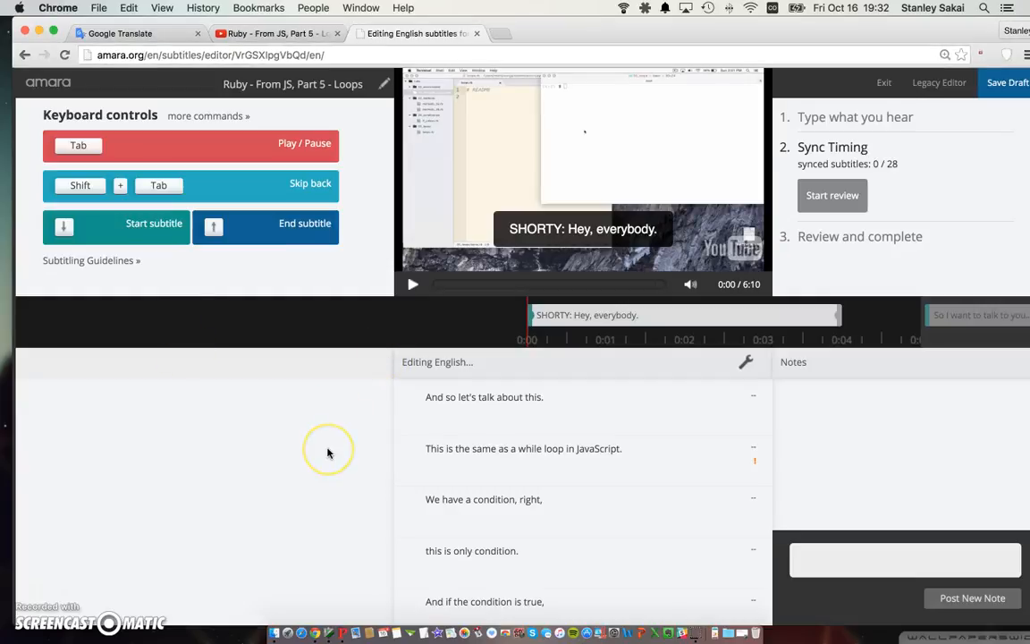
Mark start and end times for the six subtitles from "Hey, everybody." to "while, and until."
click(412, 284)
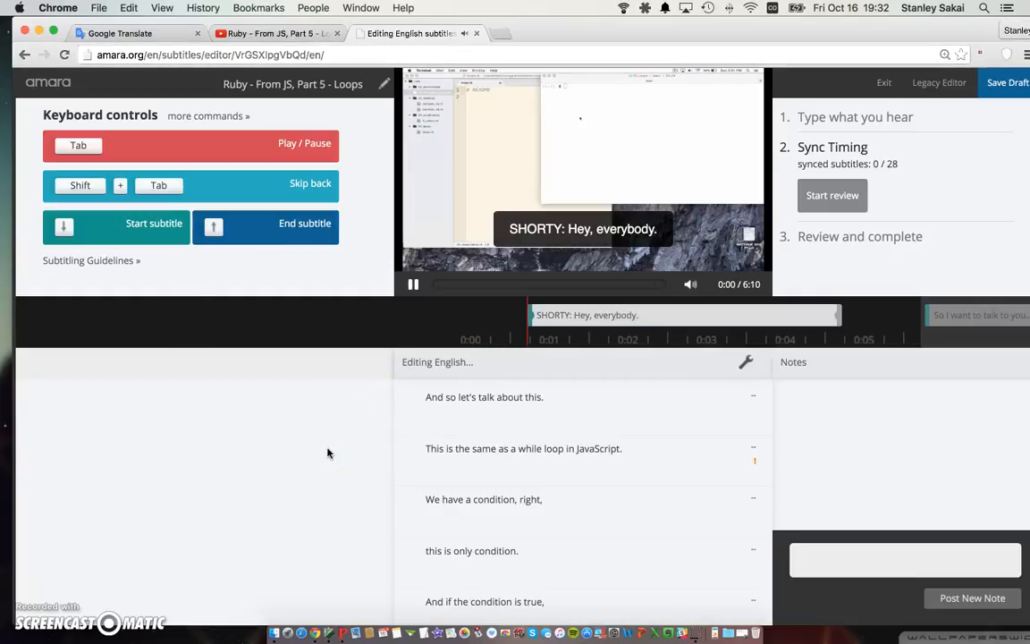
click(413, 285)
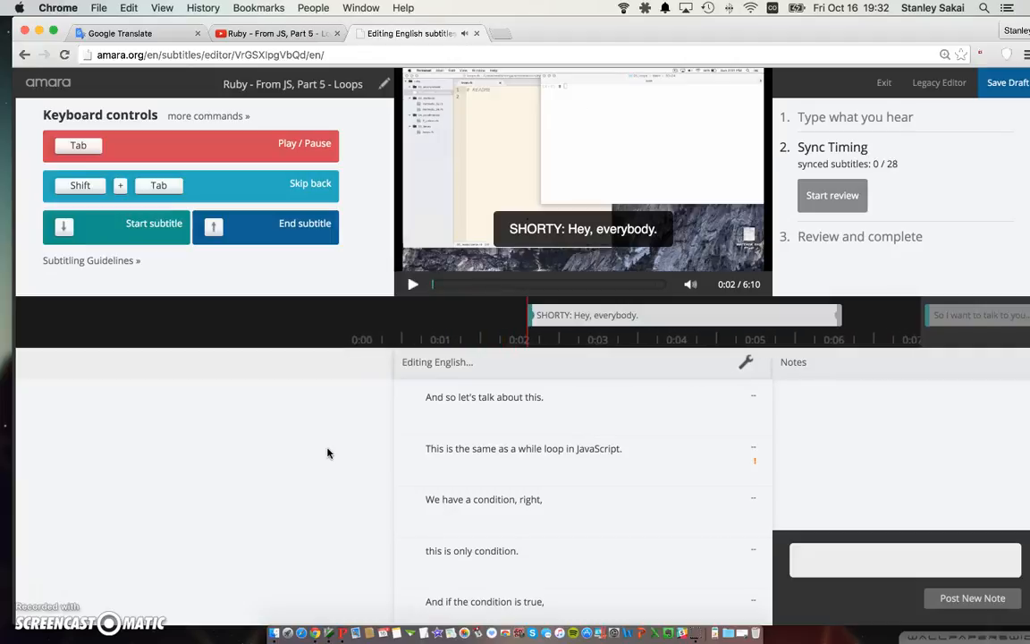
click(412, 284)
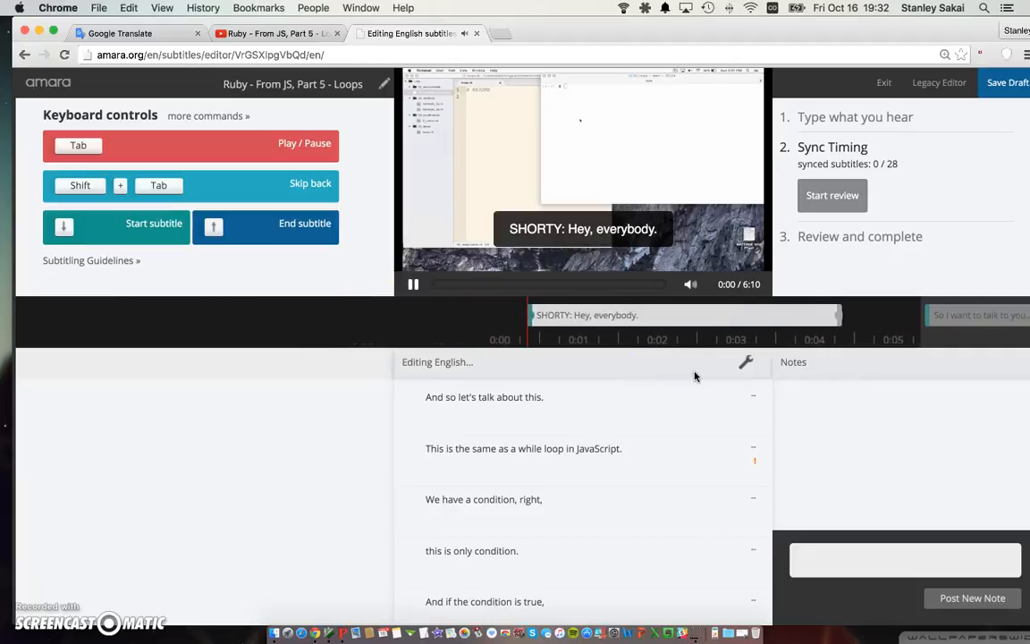
click(413, 284)
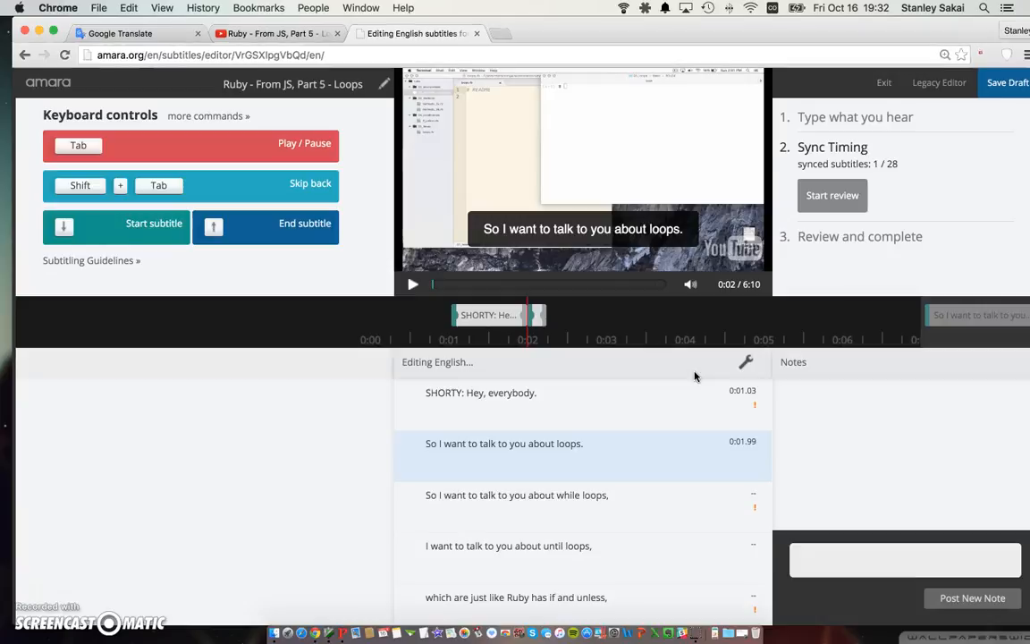
click(412, 284)
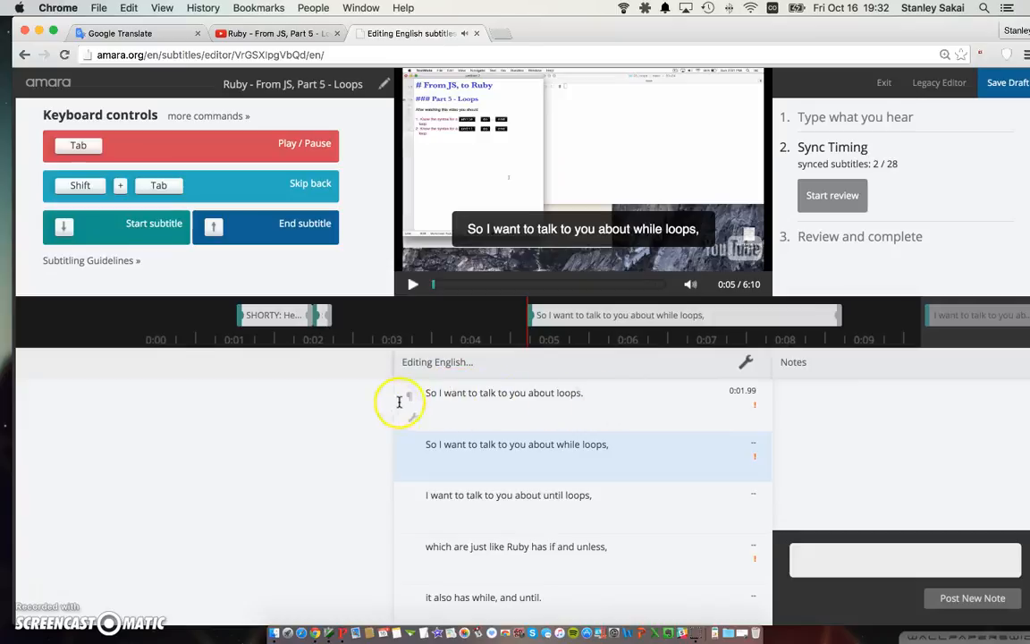
click(412, 284)
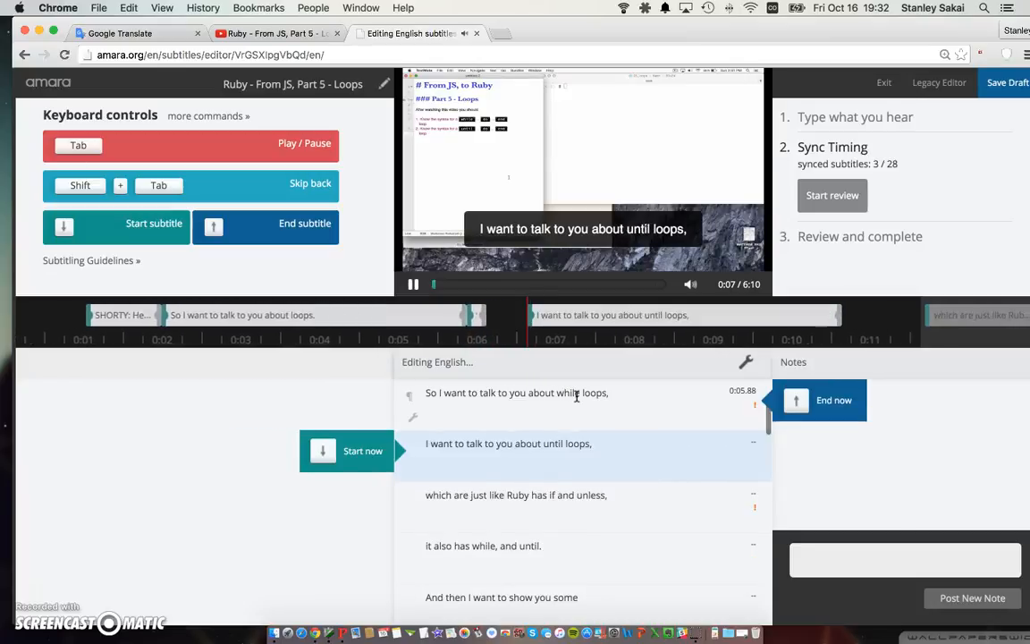
click(413, 283)
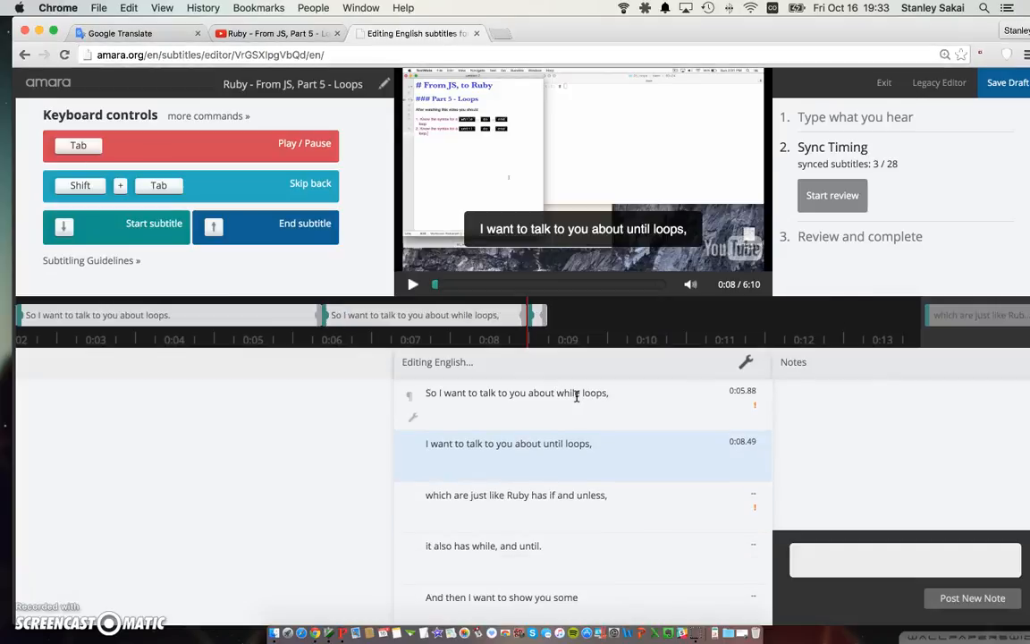
click(413, 284)
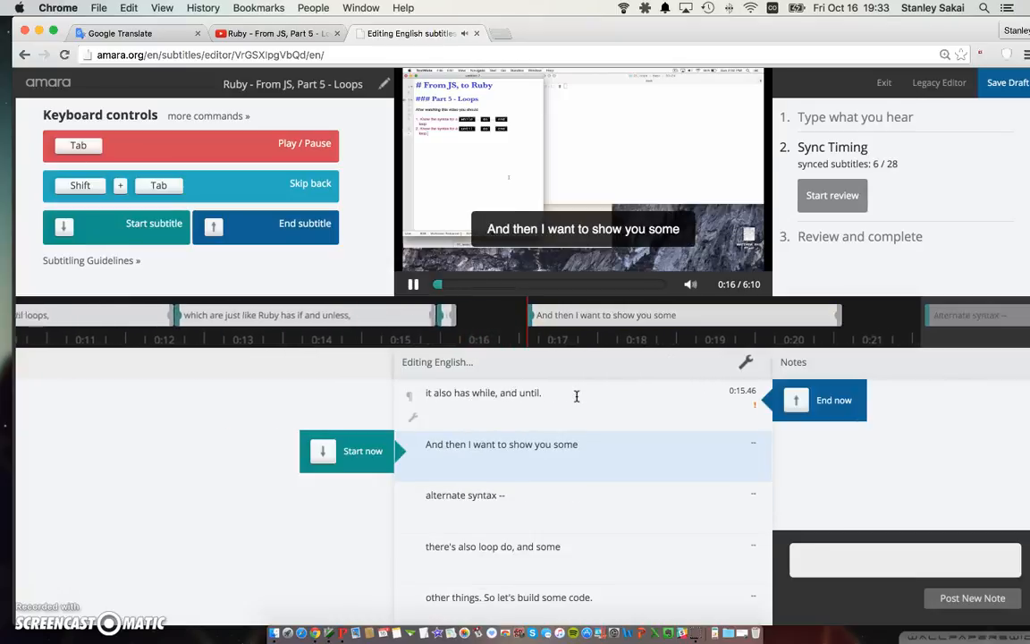
click(413, 284)
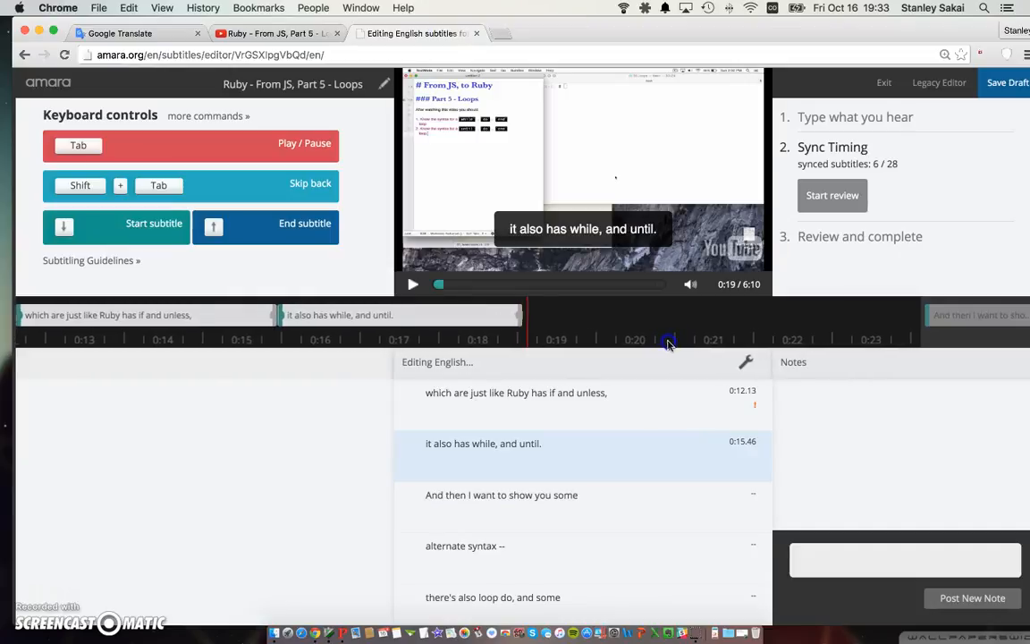
Keep marking subtitle start and end times during playback, reaching 24 of 28 synced
click(413, 285)
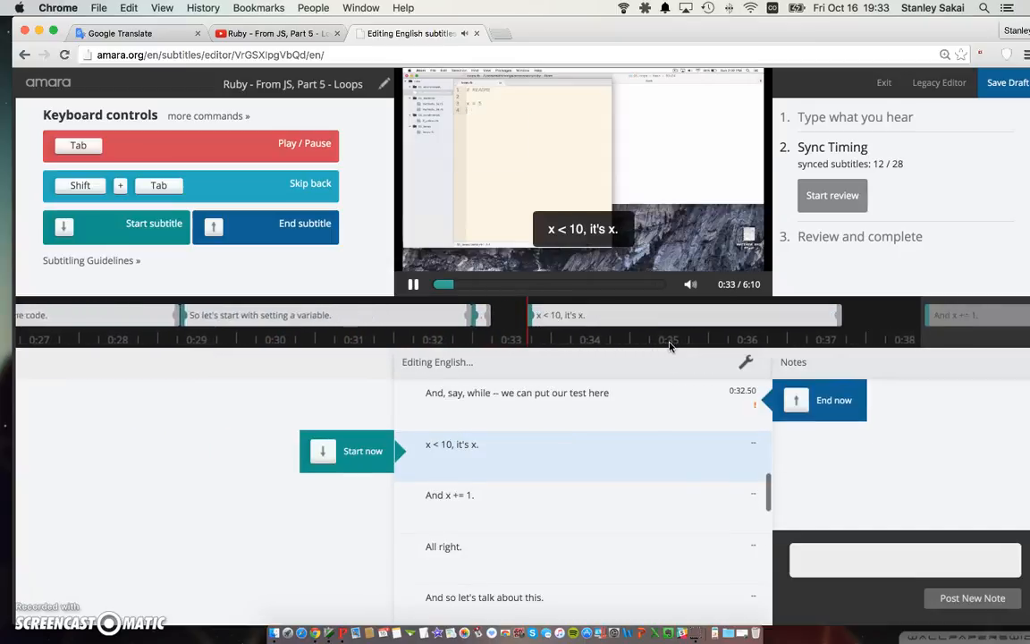
click(413, 285)
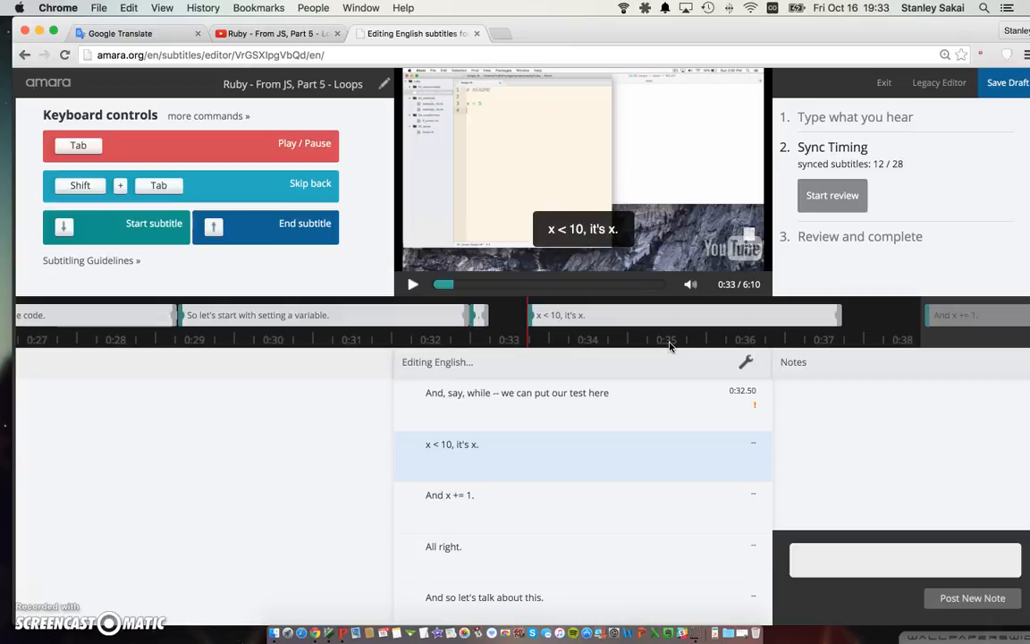
click(412, 284)
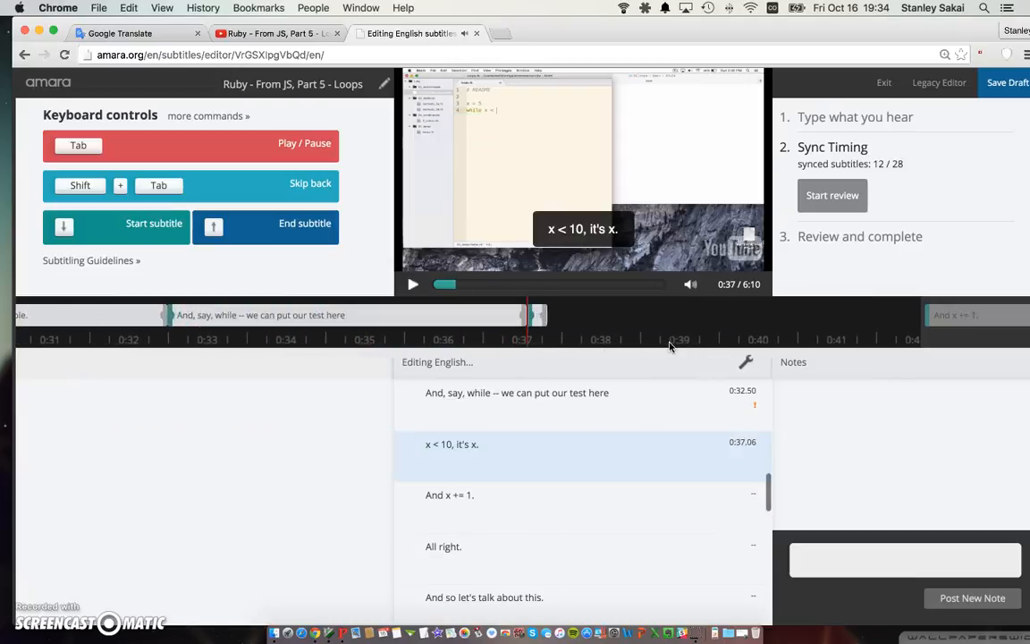
click(412, 285)
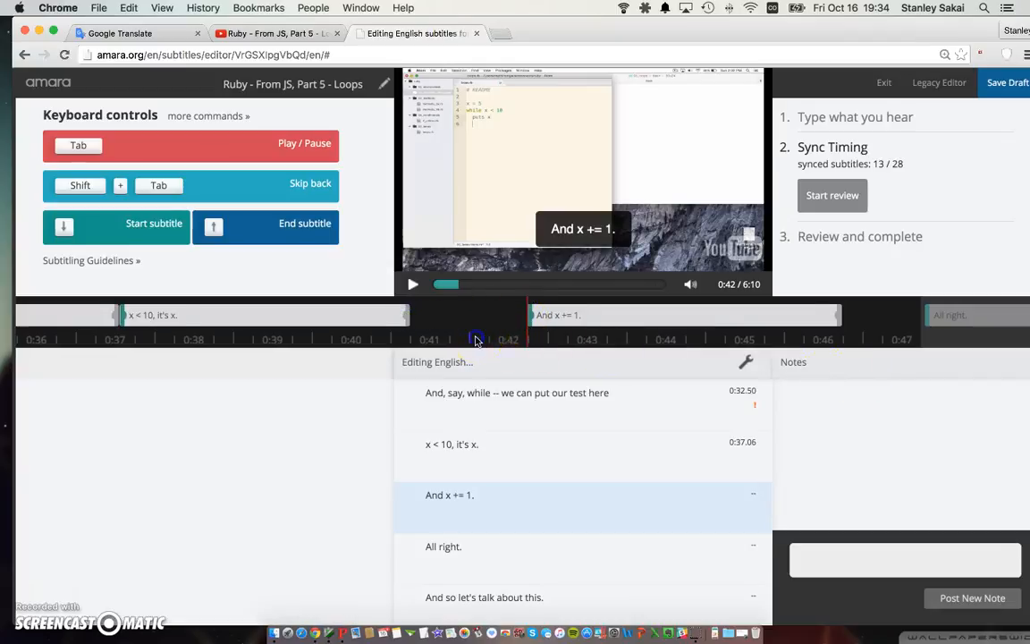
click(412, 285)
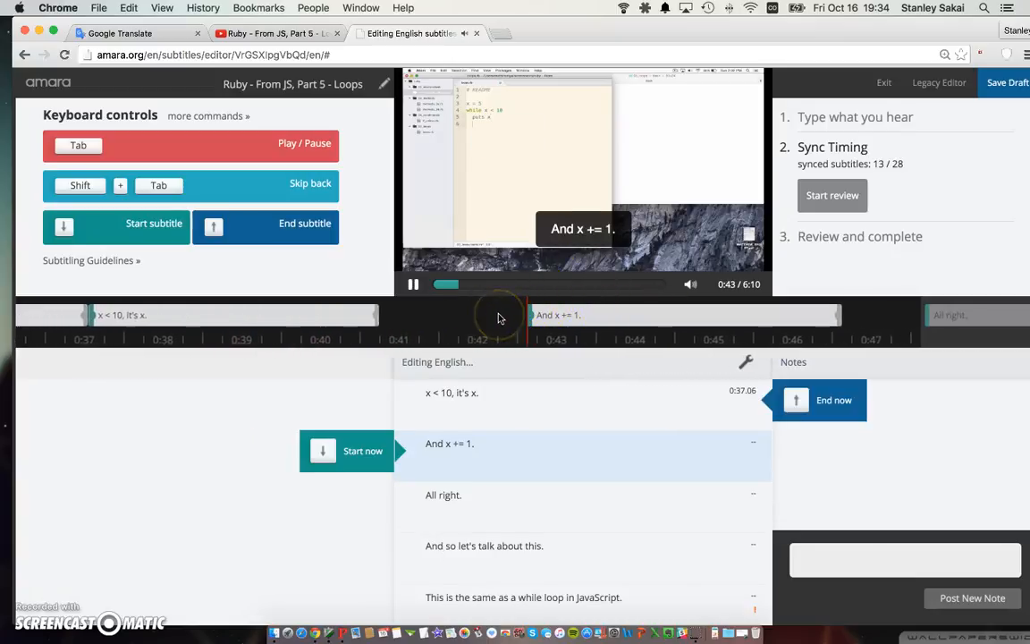
click(413, 285)
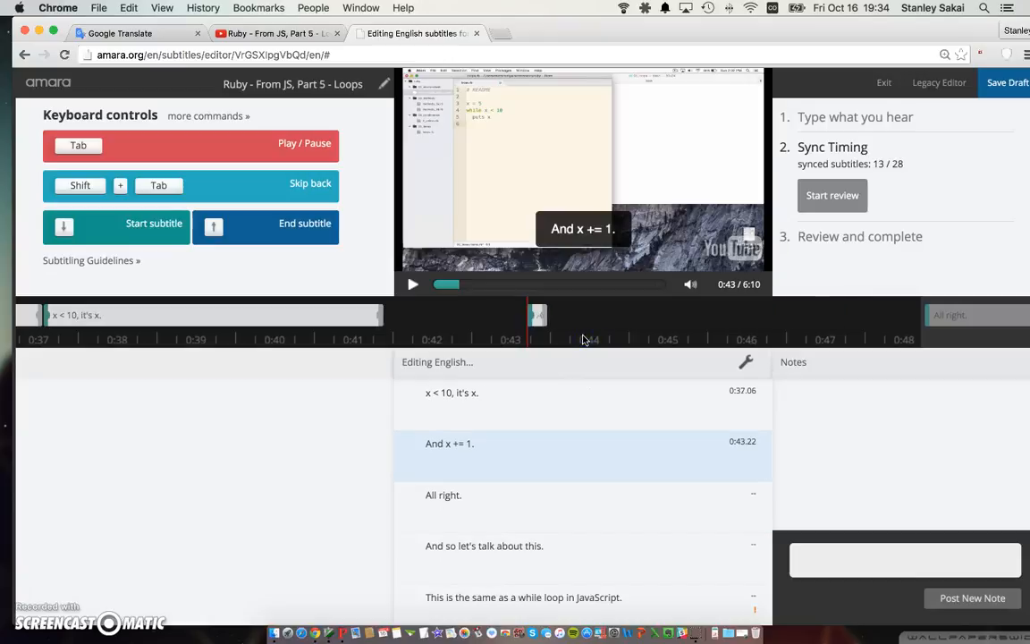
click(413, 285)
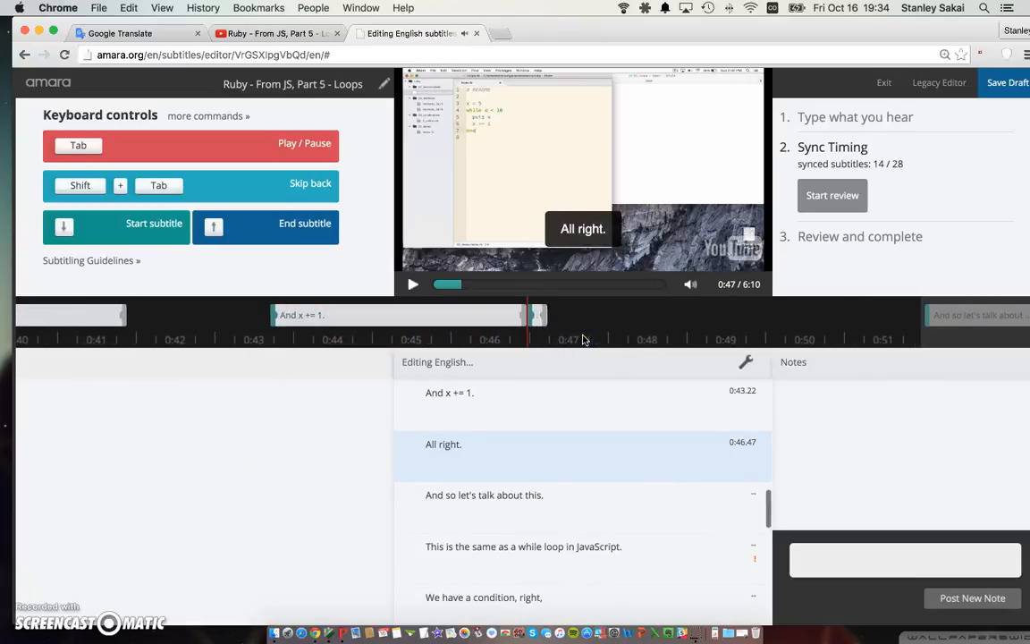
click(413, 284)
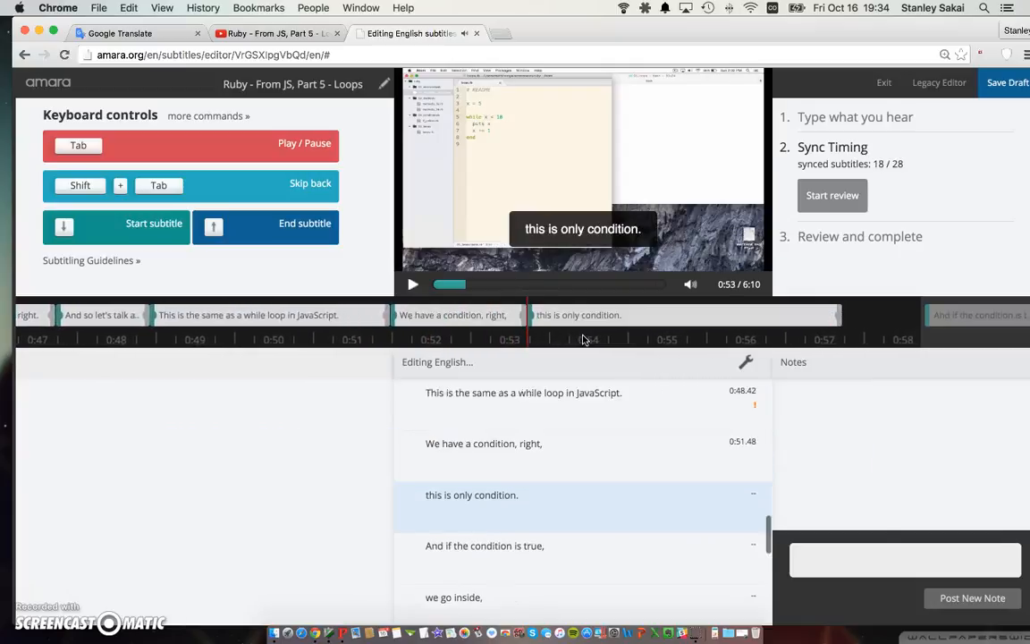
click(413, 284)
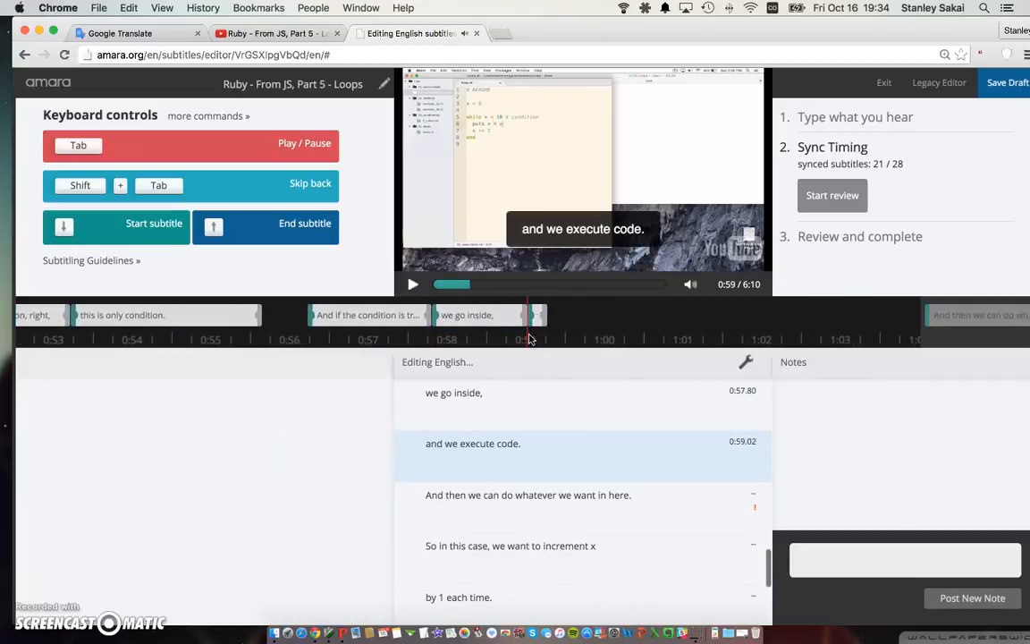
click(413, 284)
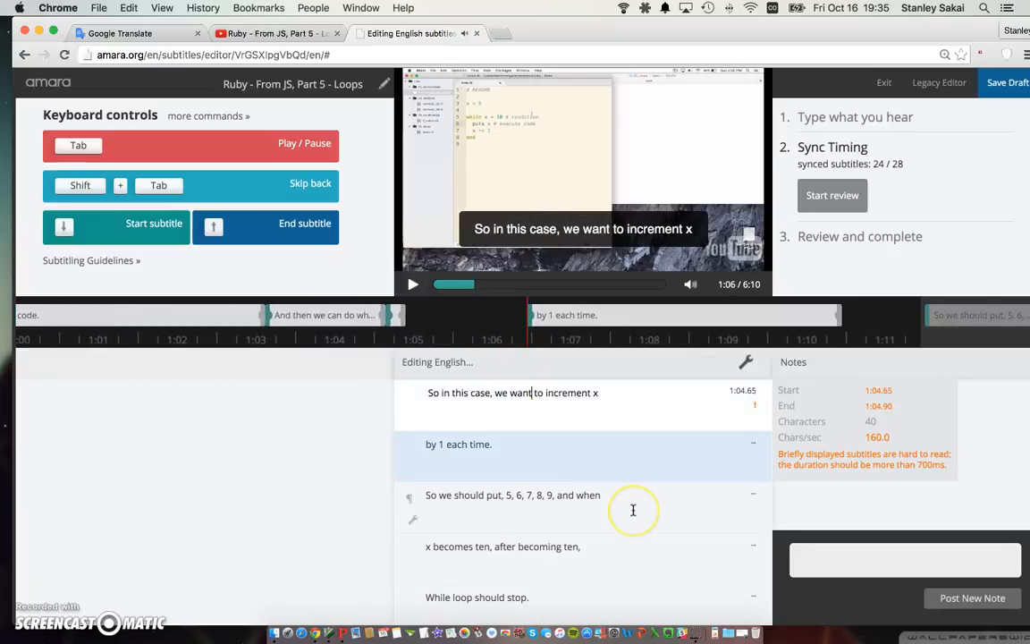
Replace "want" with "'re going" and remove the doubled "to" in the increment x subtitle
key(Backspace)
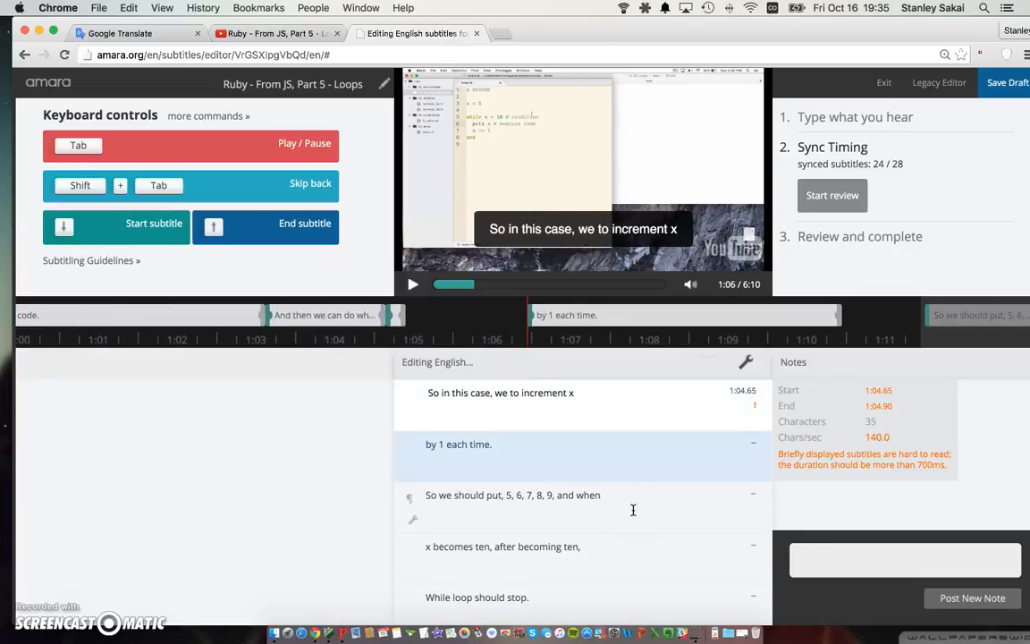
text('re going to)
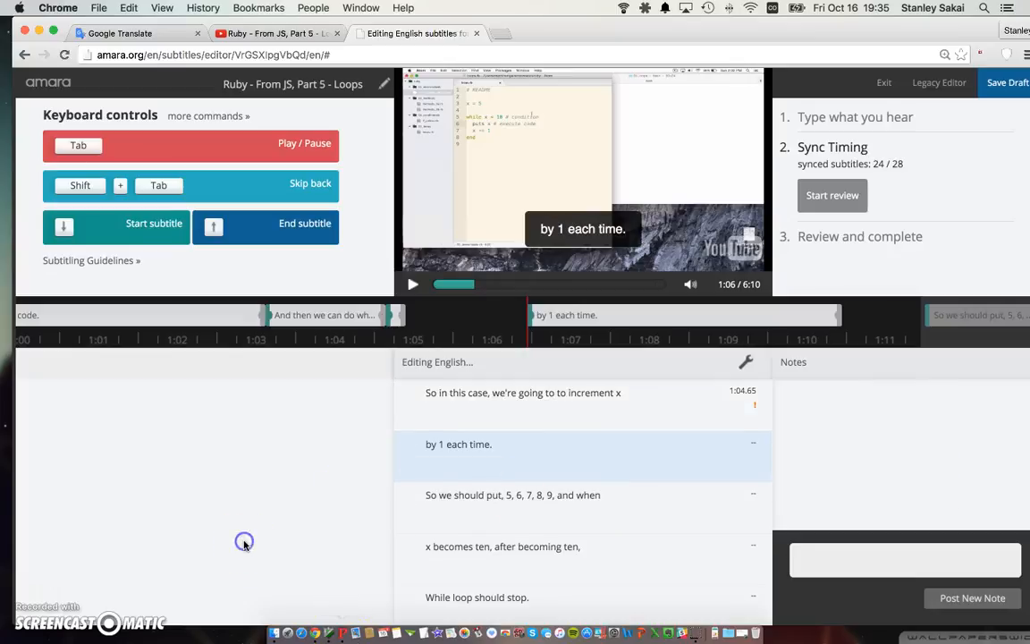
click(412, 284)
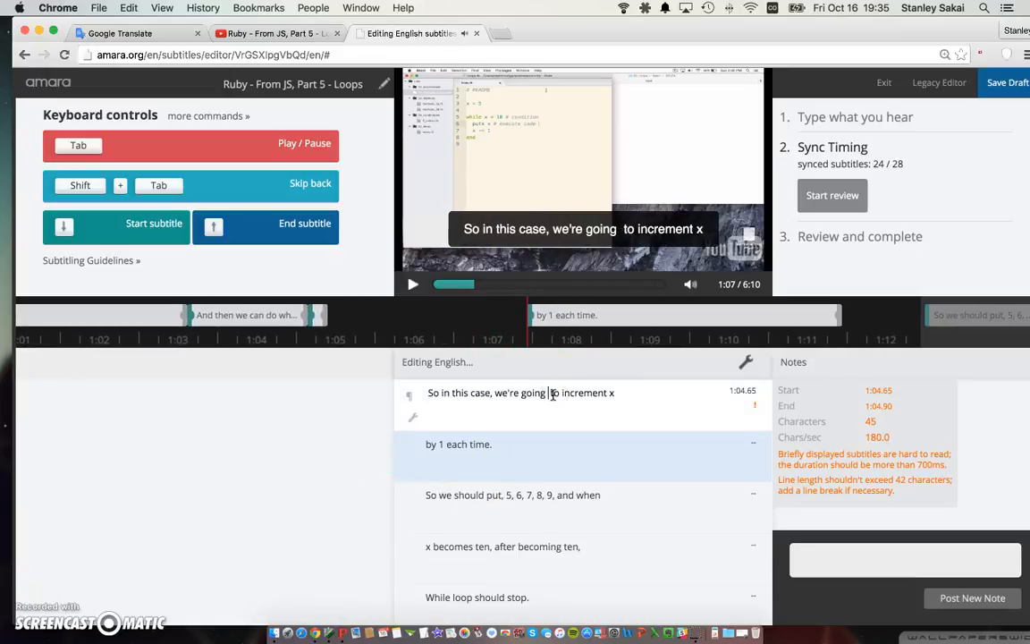
click(412, 284)
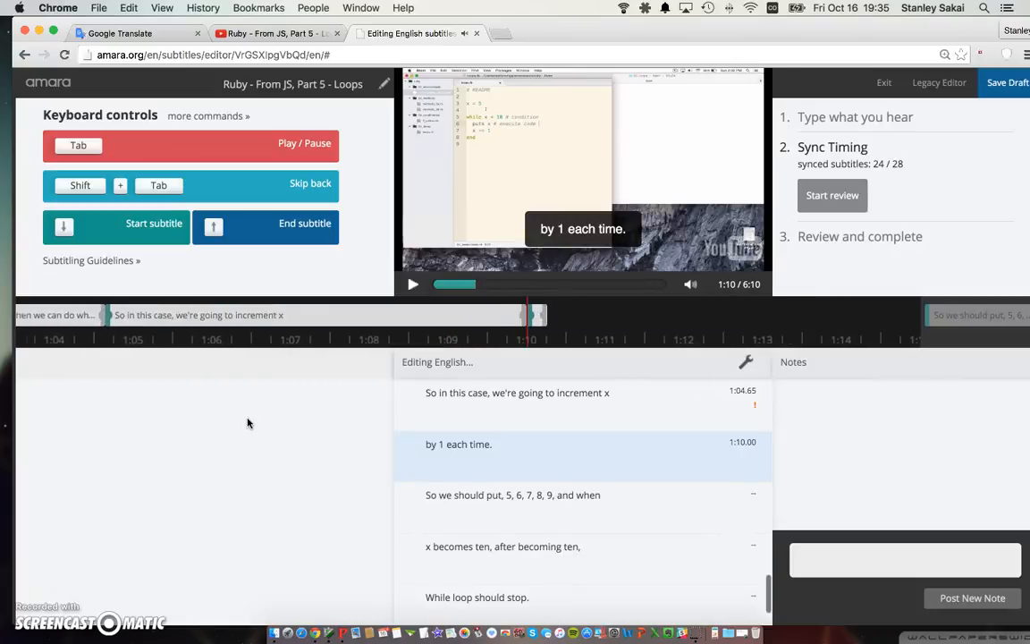
click(413, 285)
text(then )
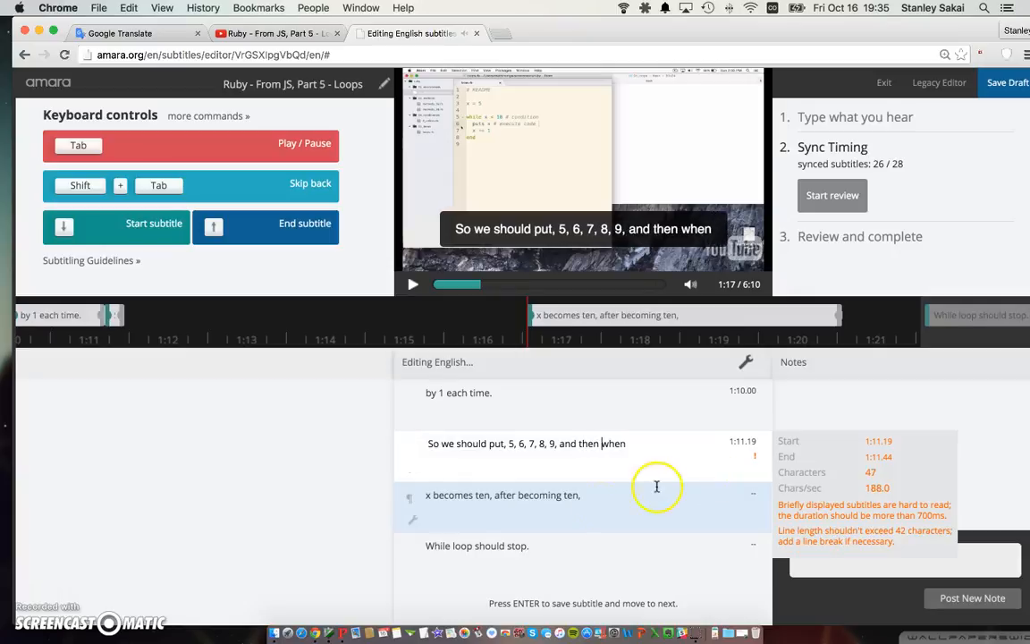
click(412, 284)
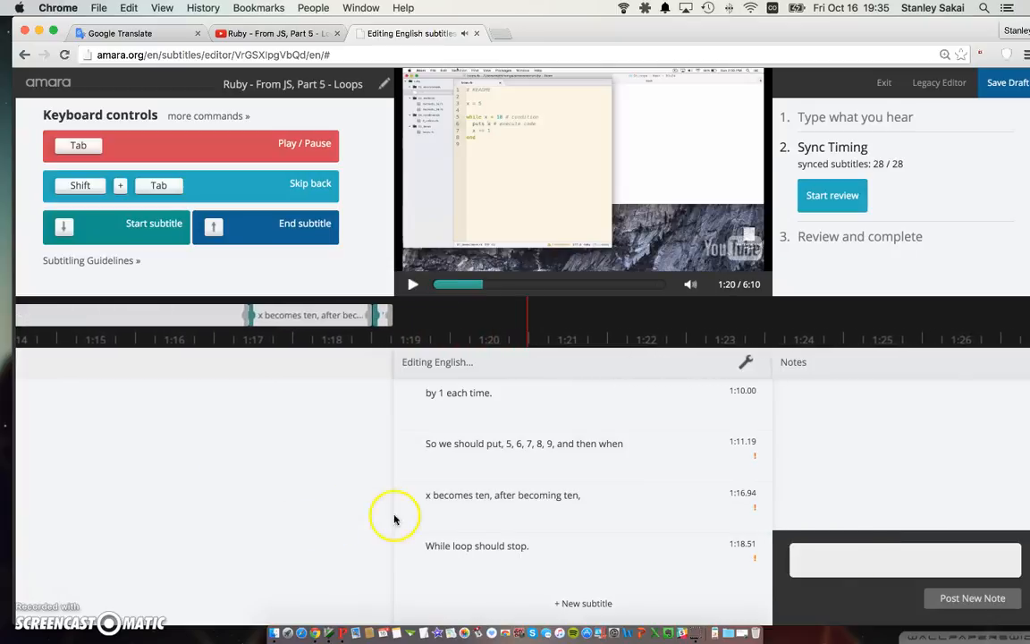
Reword a caption to "x becomes ten, after spitting out nine..." and sync the rest to 28/28
click(503, 494)
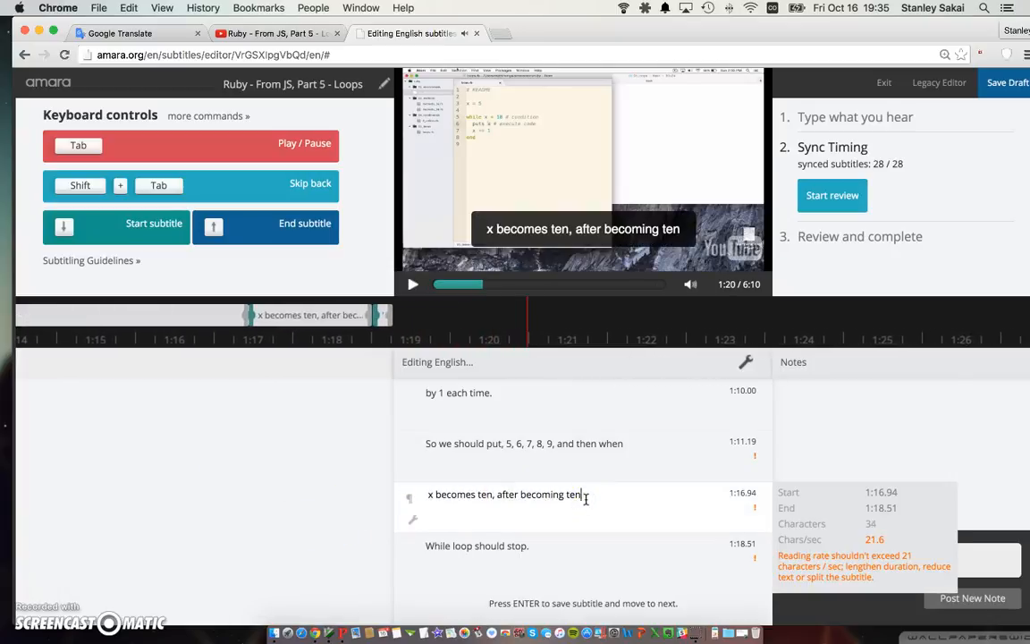
key(Backspace)
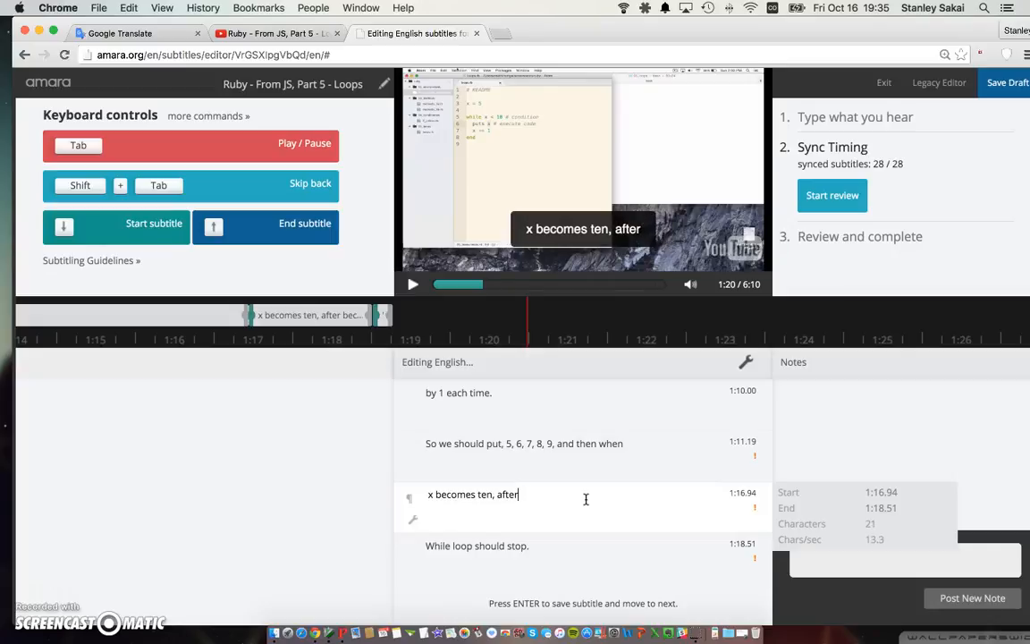
text(Spitting out nine...)
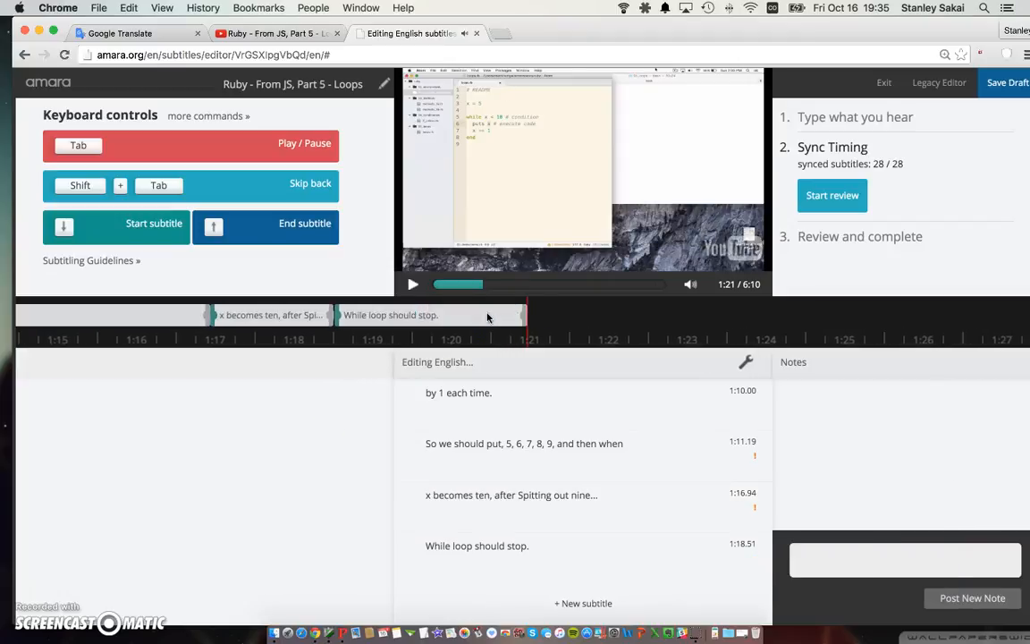
click(413, 285)
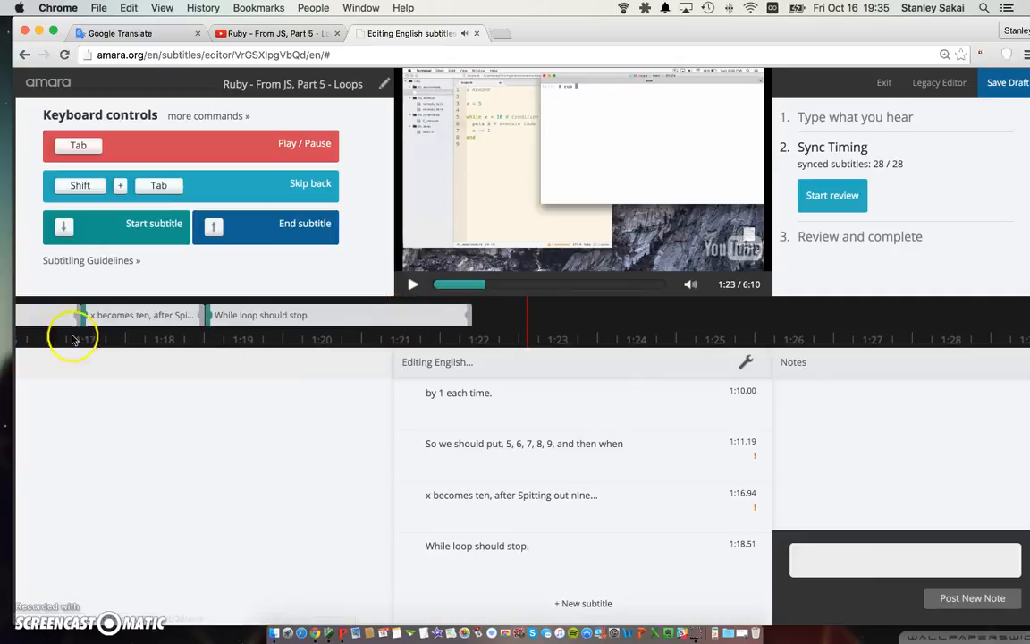
click(523, 494)
text(s)
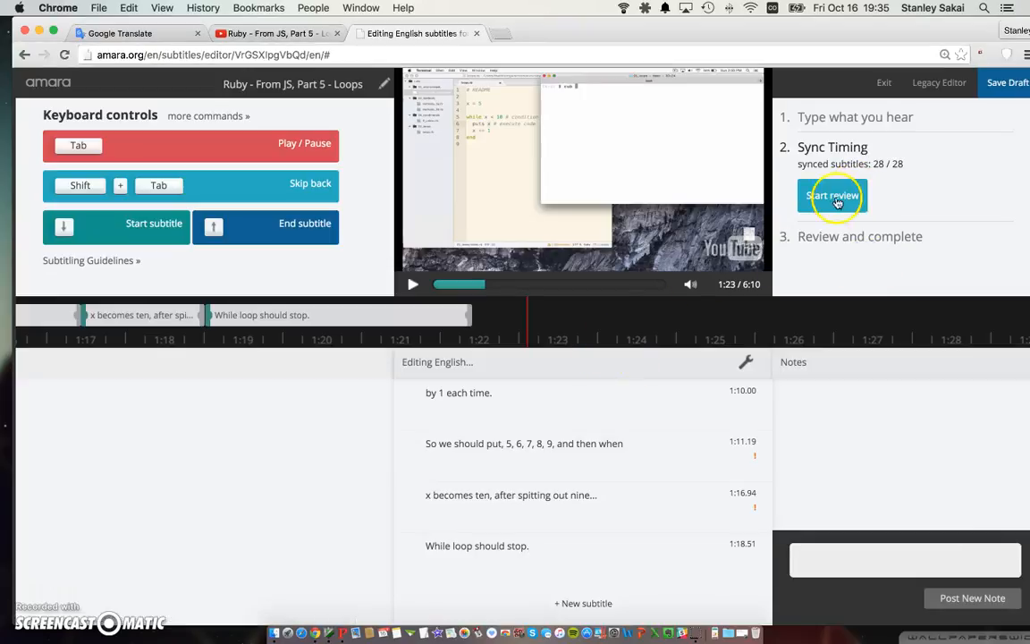
mouse_move(845, 198)
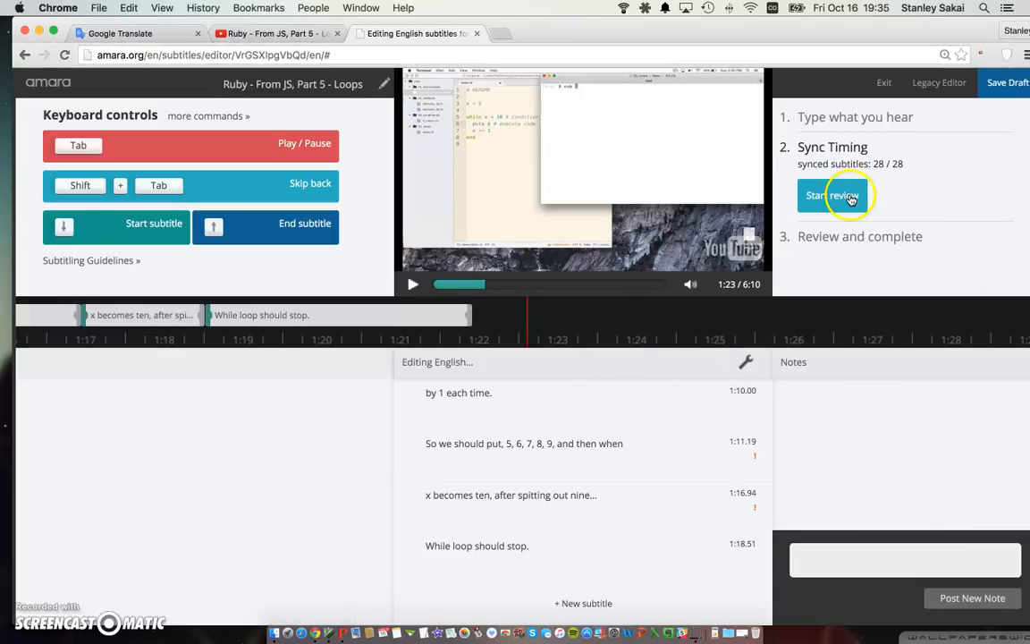
Play and pause the video in Review to check captions, then publish the English subtitles
click(833, 195)
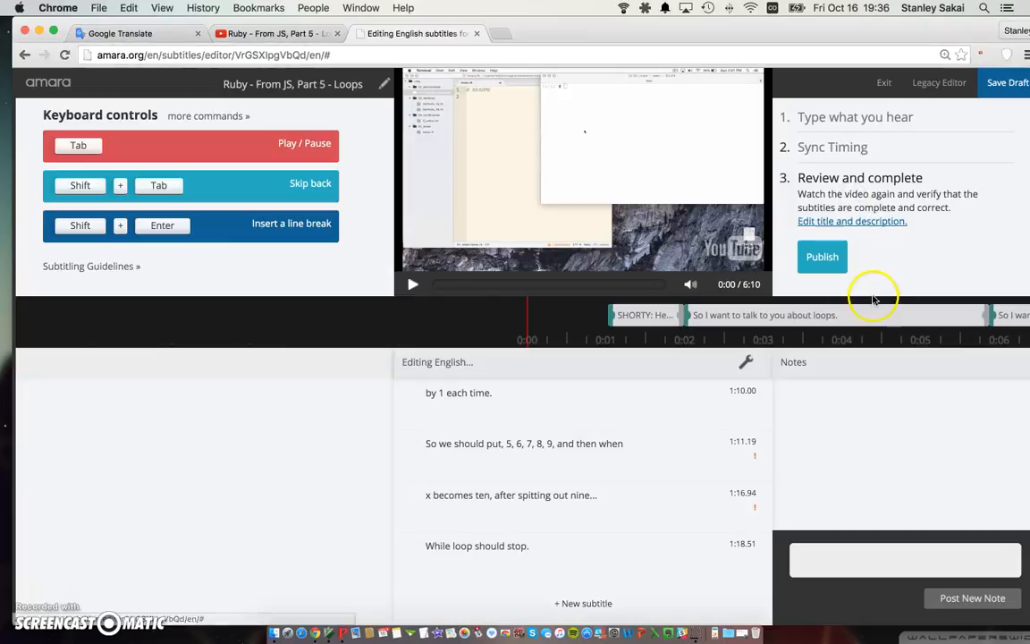
click(412, 284)
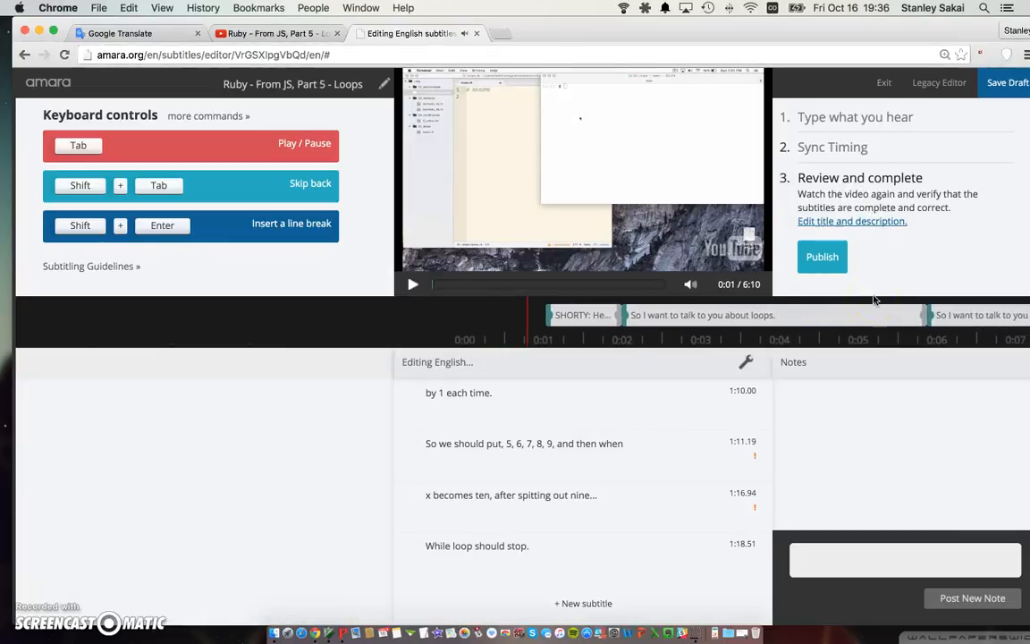
mouse_move(811, 357)
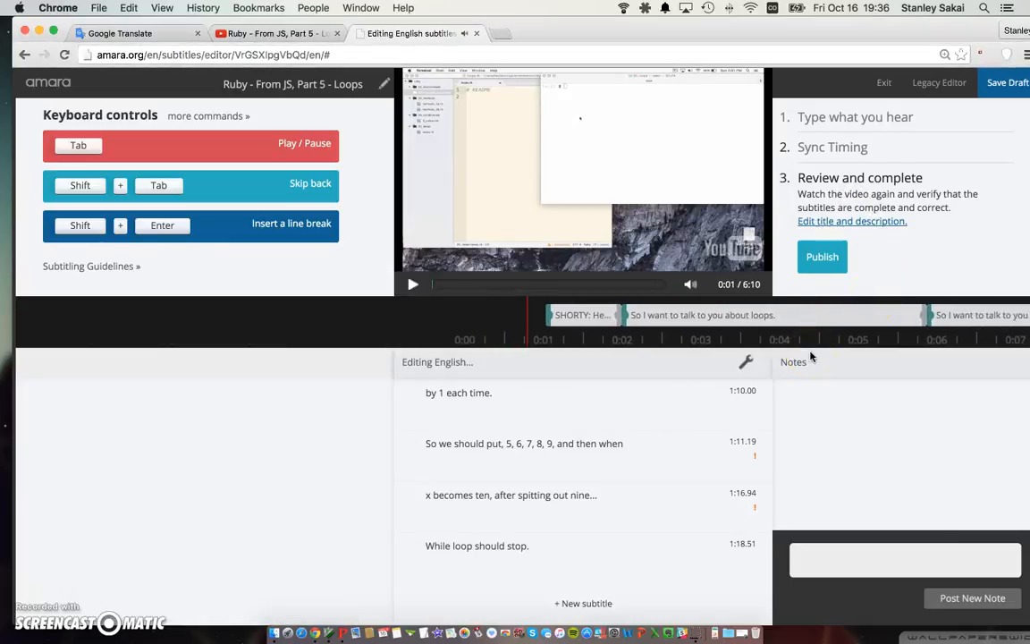
click(413, 284)
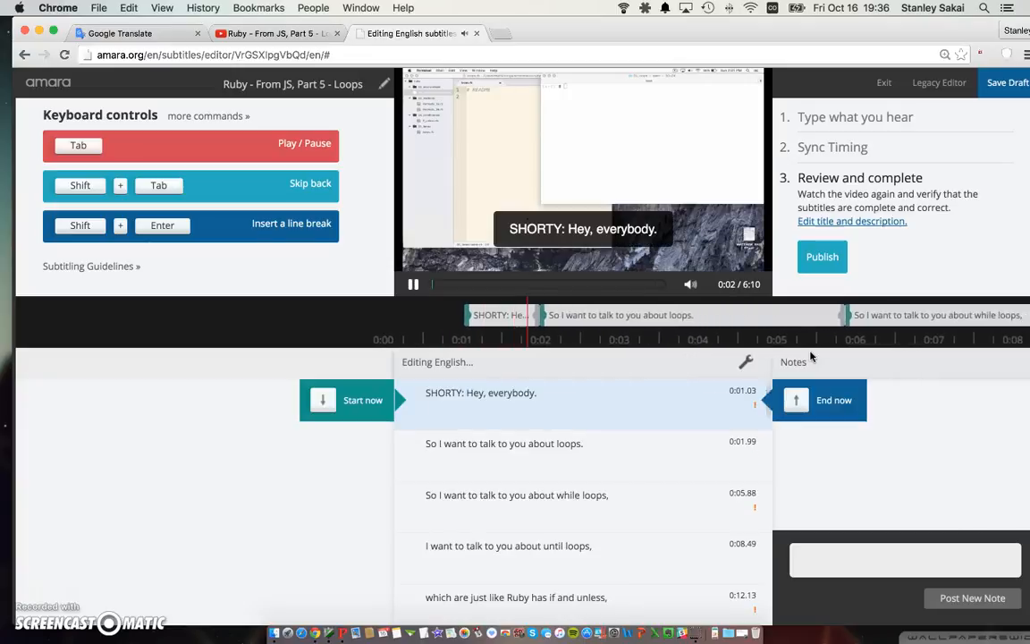
click(413, 284)
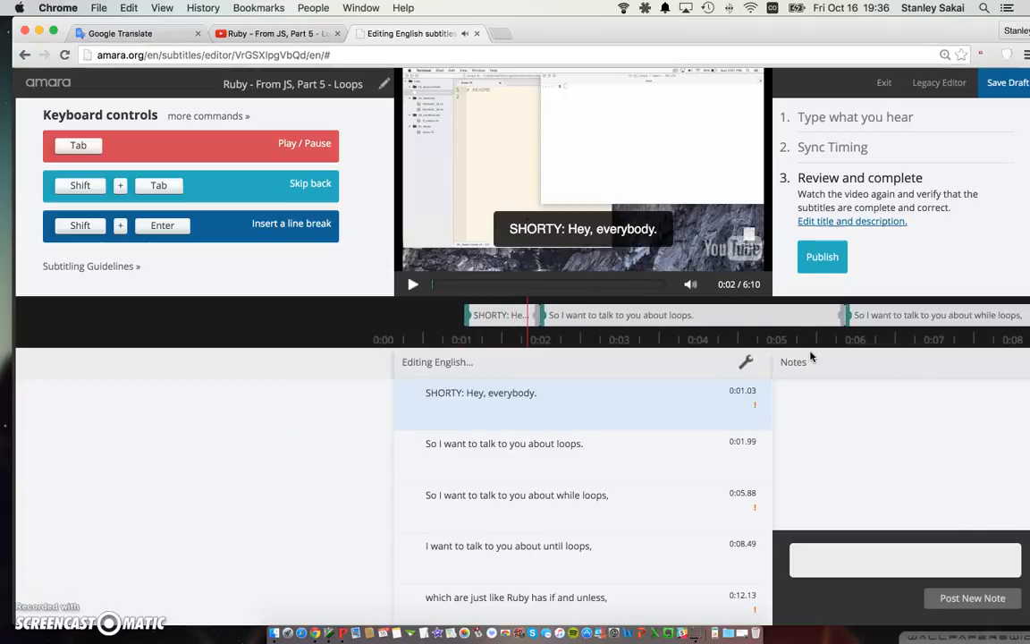
click(412, 284)
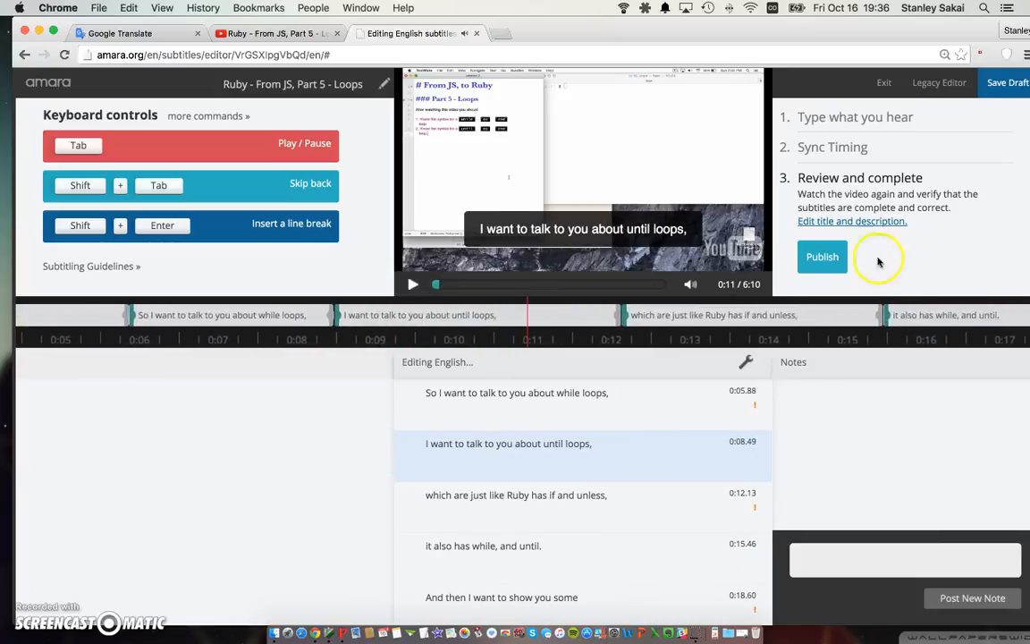
click(822, 257)
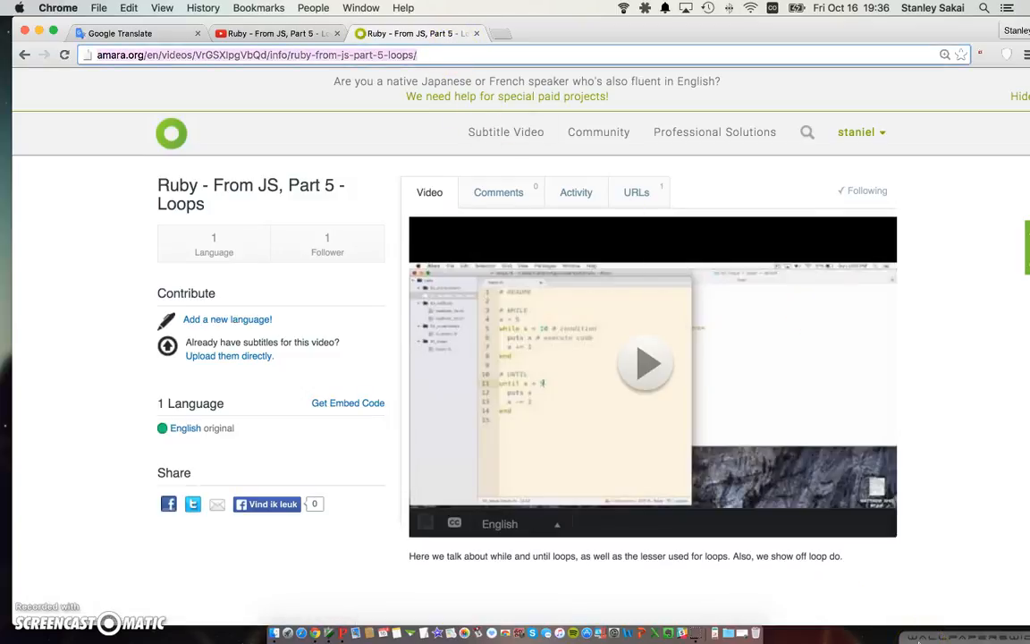
mouse_move(427, 147)
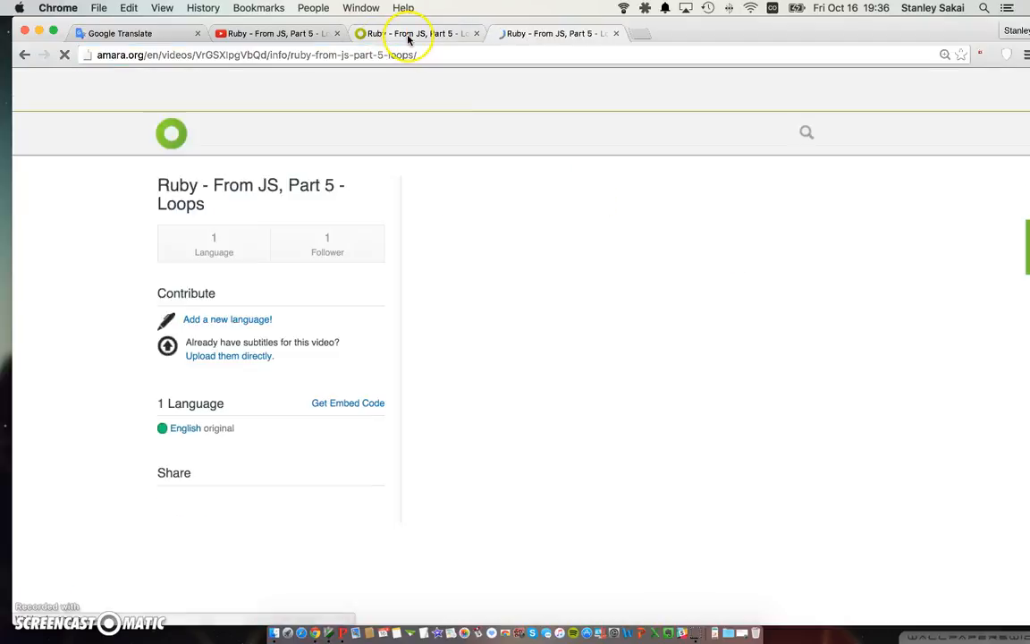
Play the Ruby loops video on its public page to see the English captions at 0:02
click(577, 33)
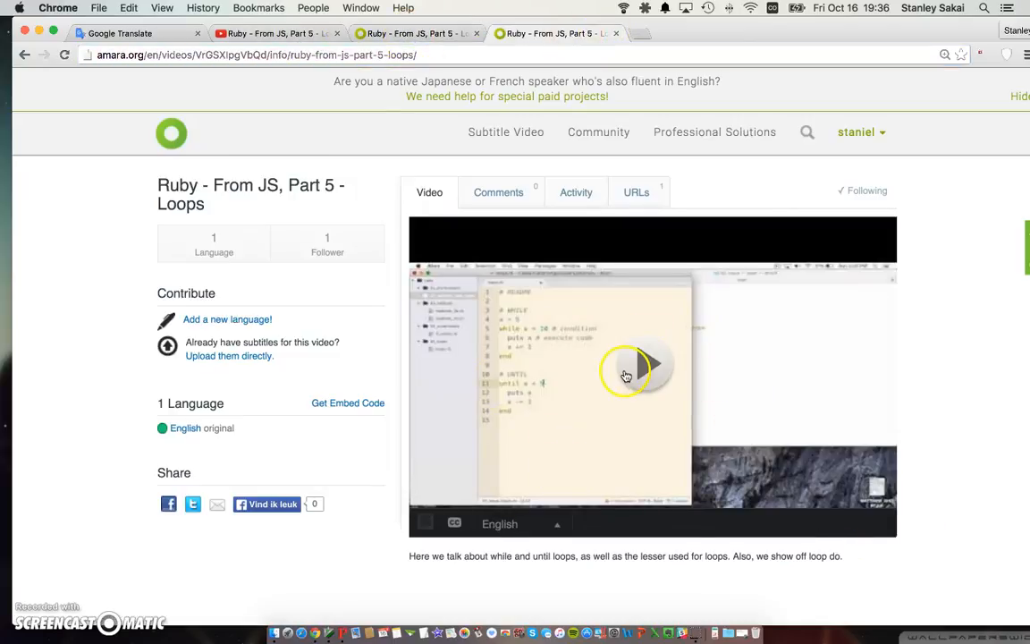
mouse_move(671, 362)
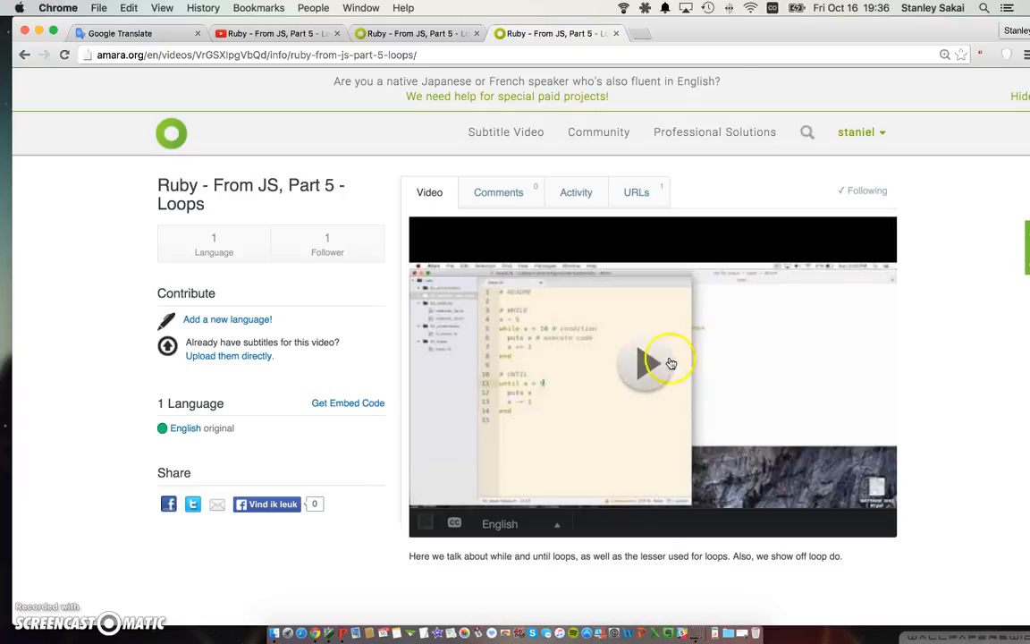
click(651, 362)
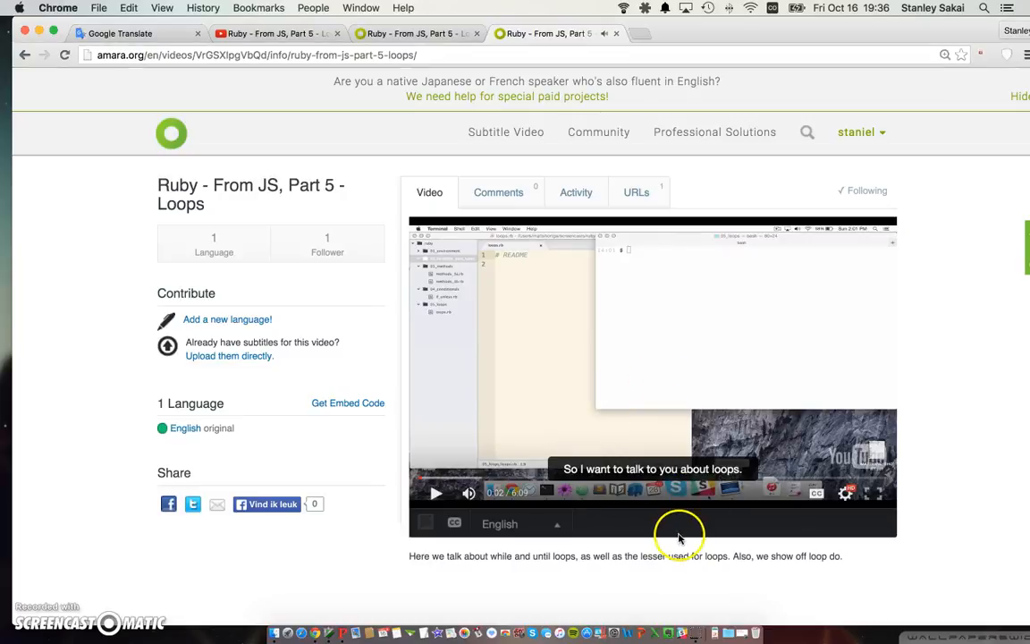
mouse_move(706, 470)
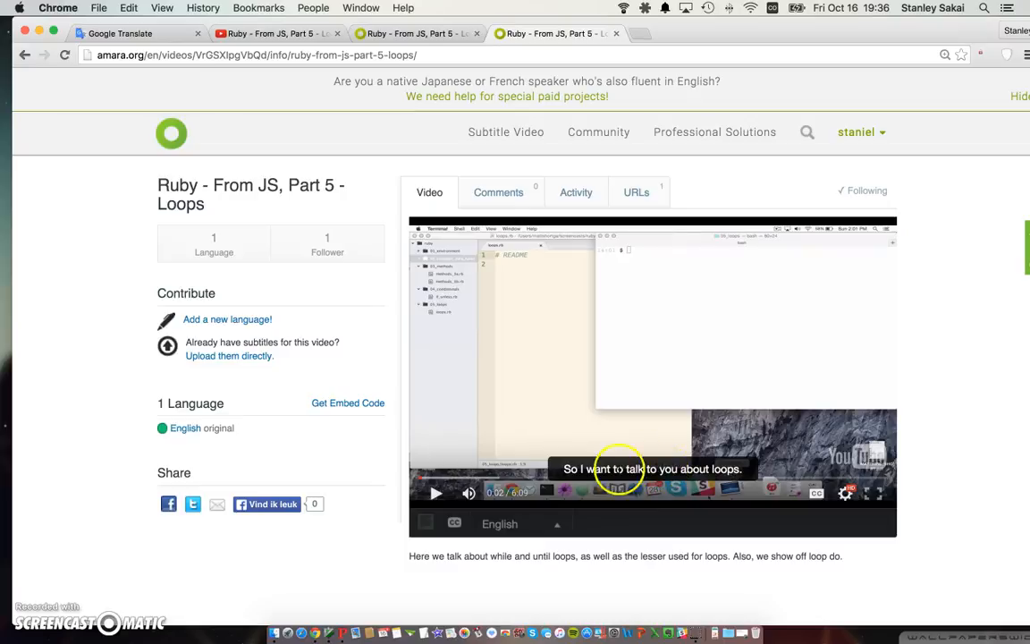
mouse_move(831, 498)
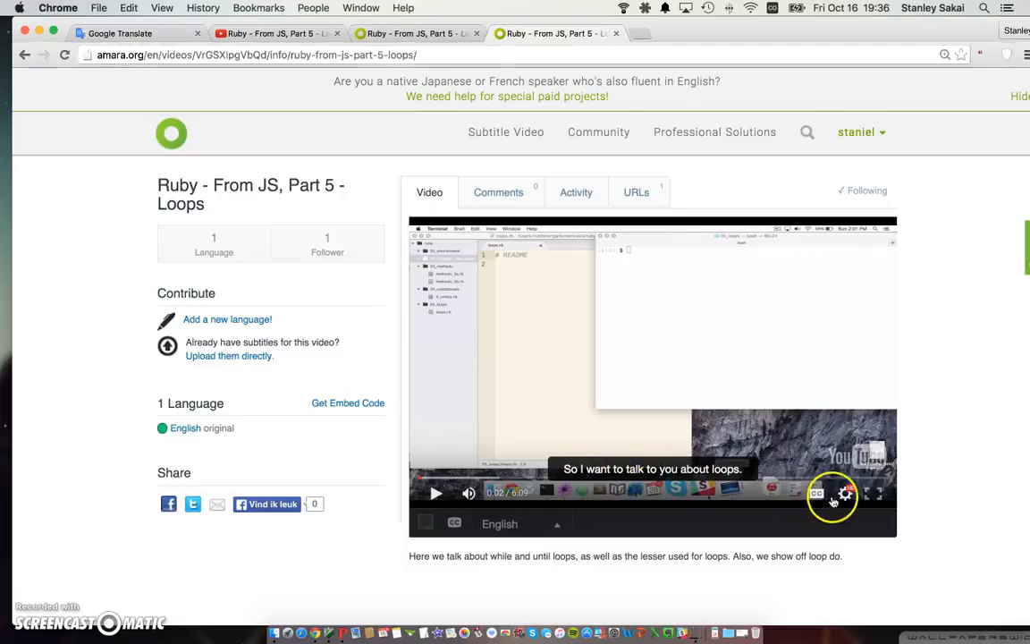
mouse_move(450, 336)
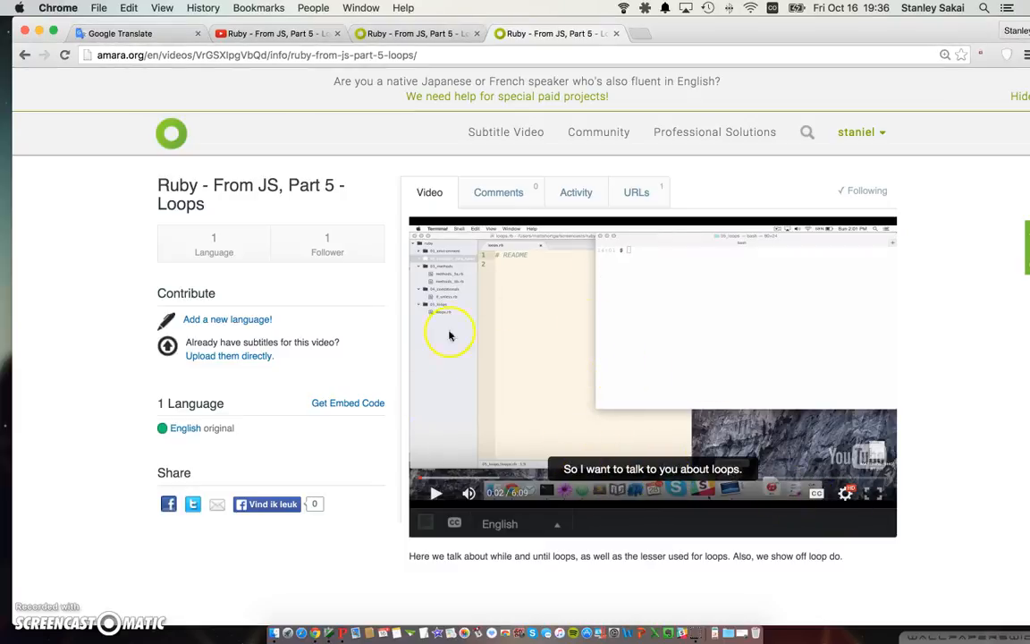
mouse_move(814, 515)
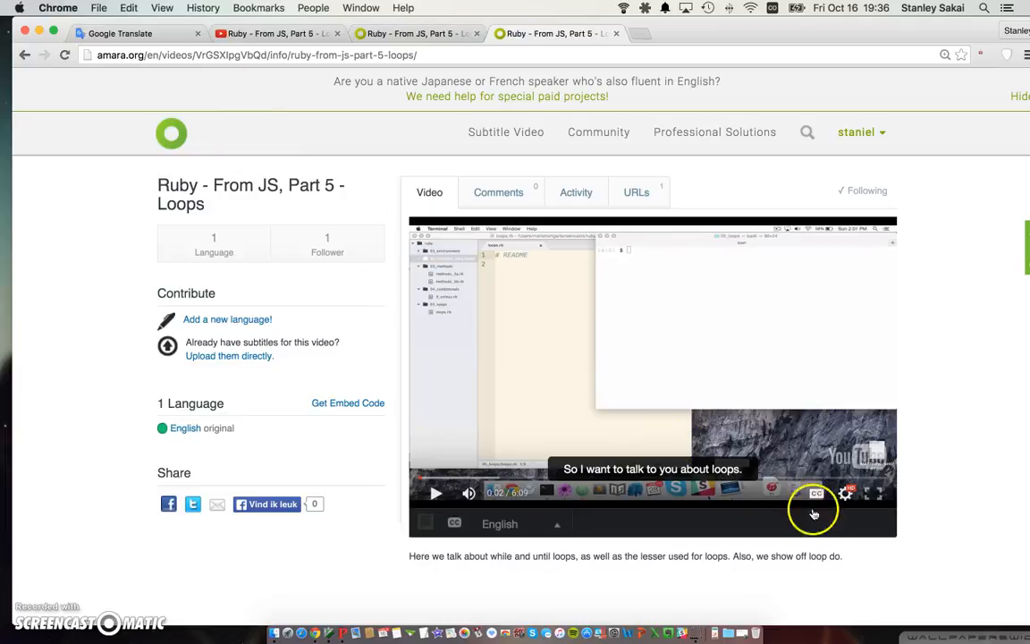
mouse_move(881, 494)
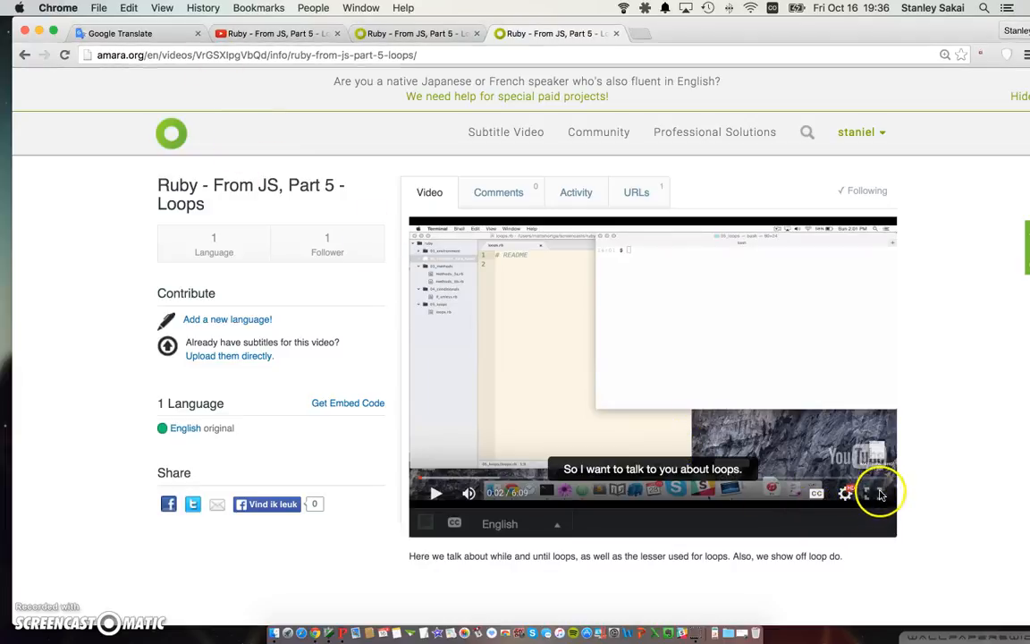
Turn off the CC captions and jump the video ahead on the progress bar
click(866, 493)
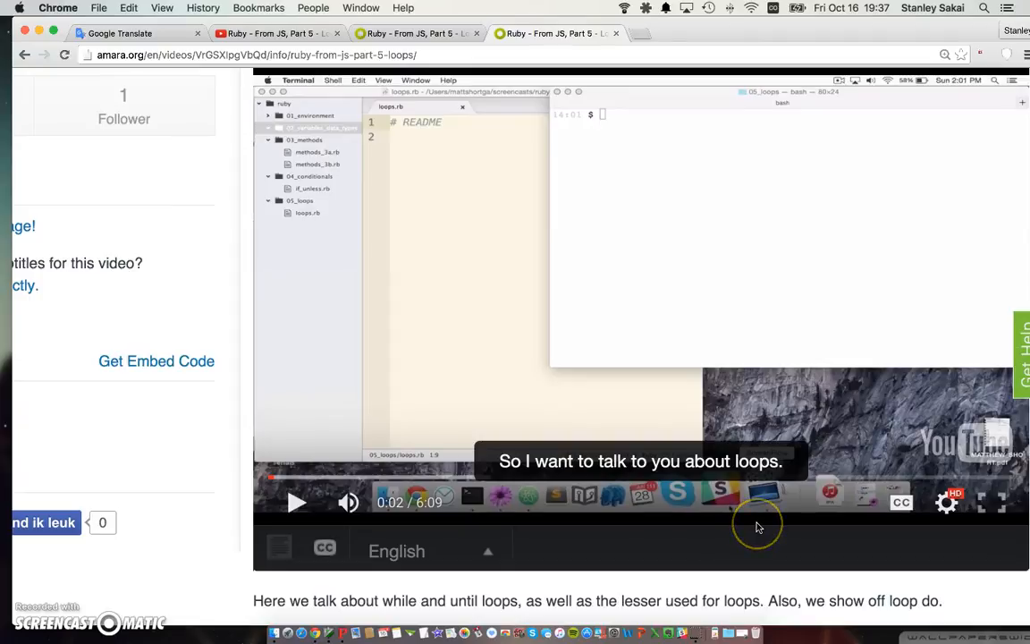
mouse_move(758, 526)
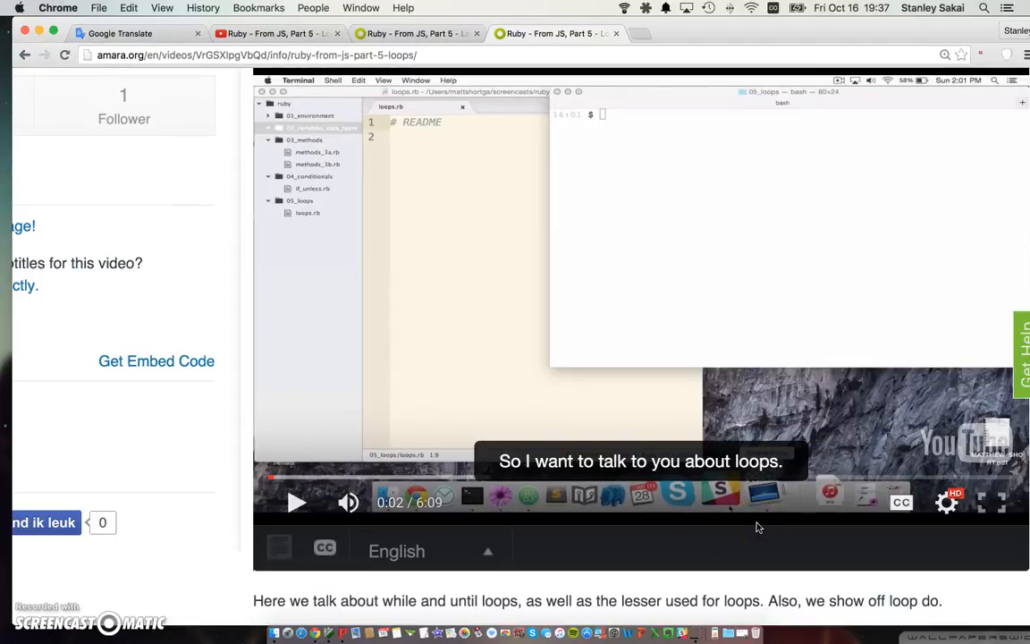
mouse_move(794, 527)
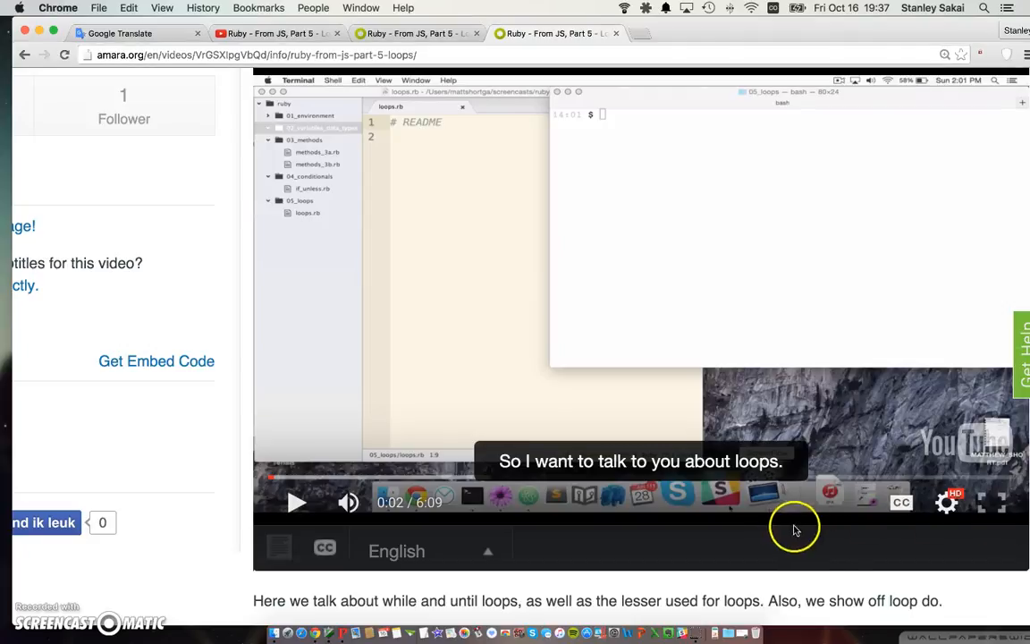
mouse_move(530, 481)
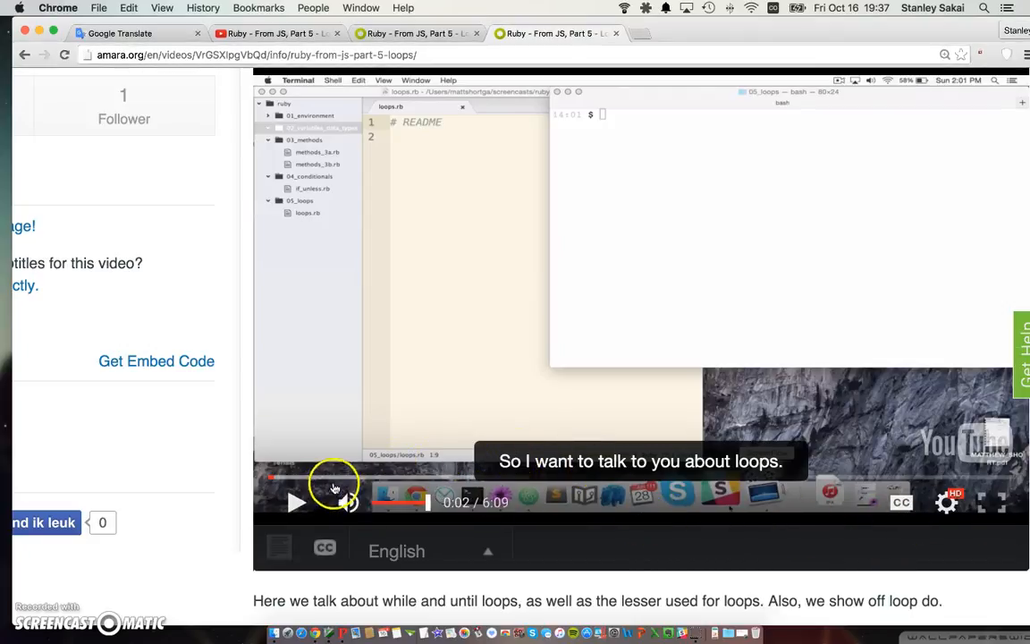
click(325, 548)
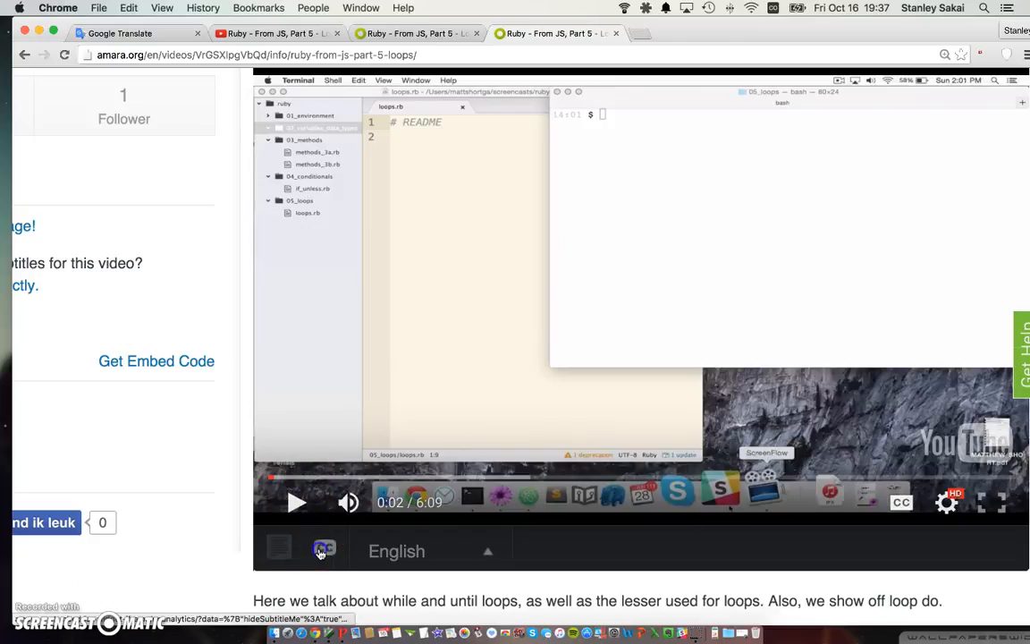
mouse_move(383, 485)
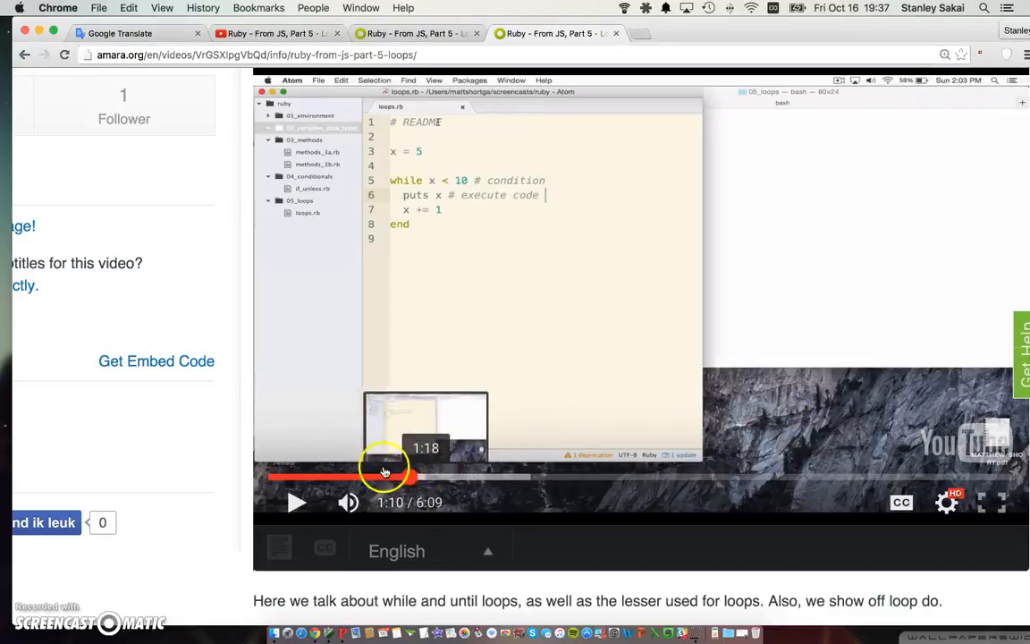
click(412, 477)
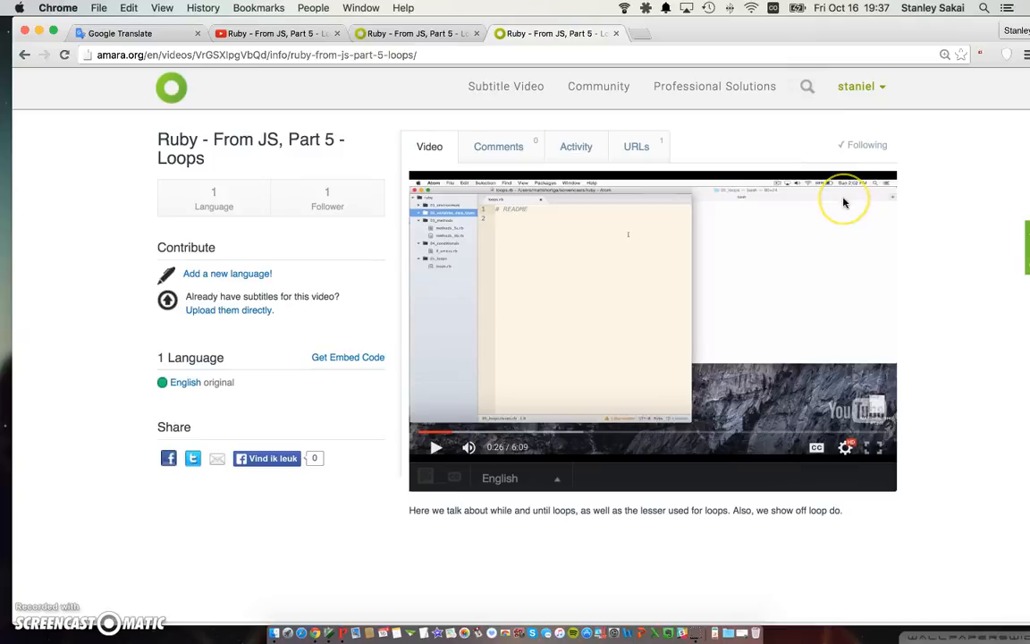
scroll(down, 3)
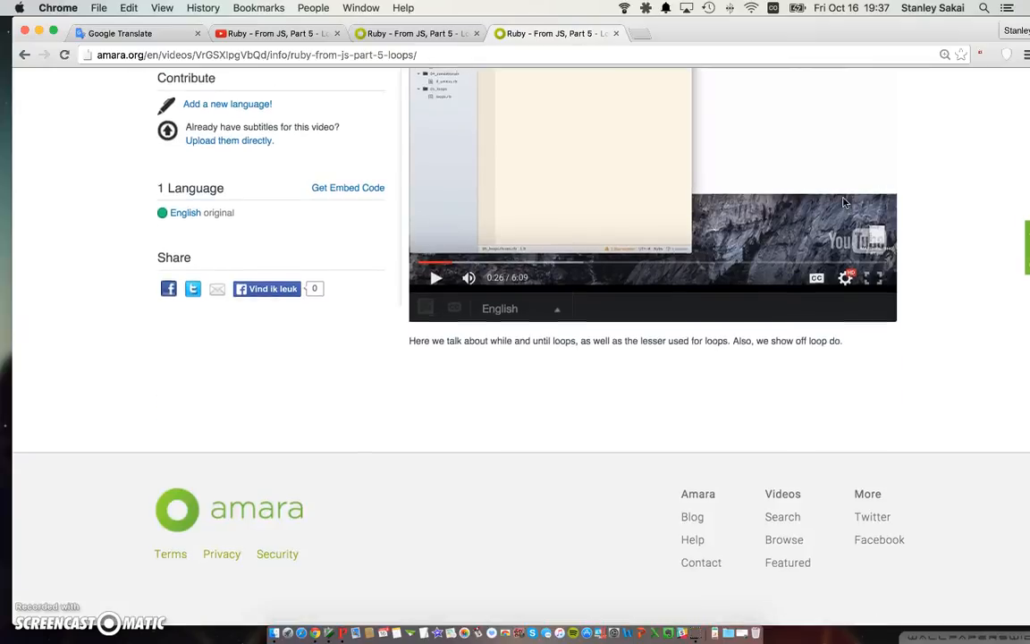
scroll(up, 3)
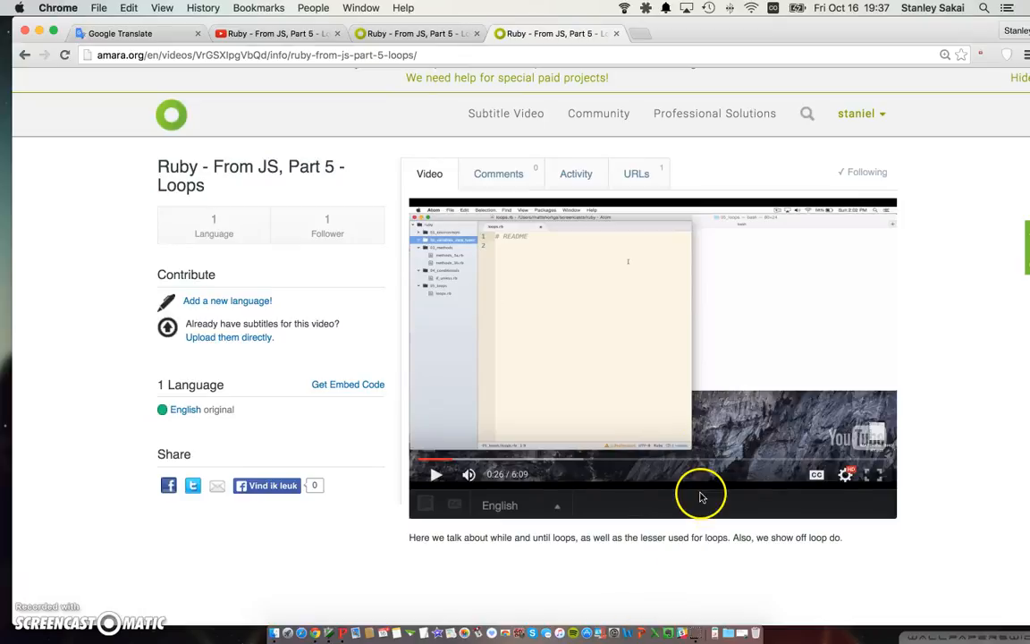
mouse_move(343, 633)
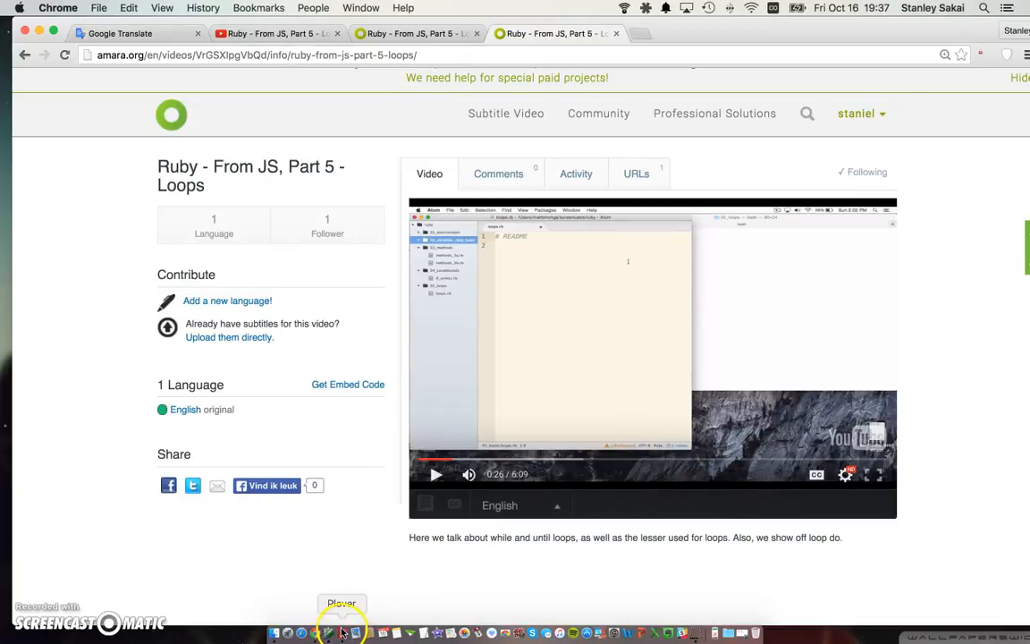